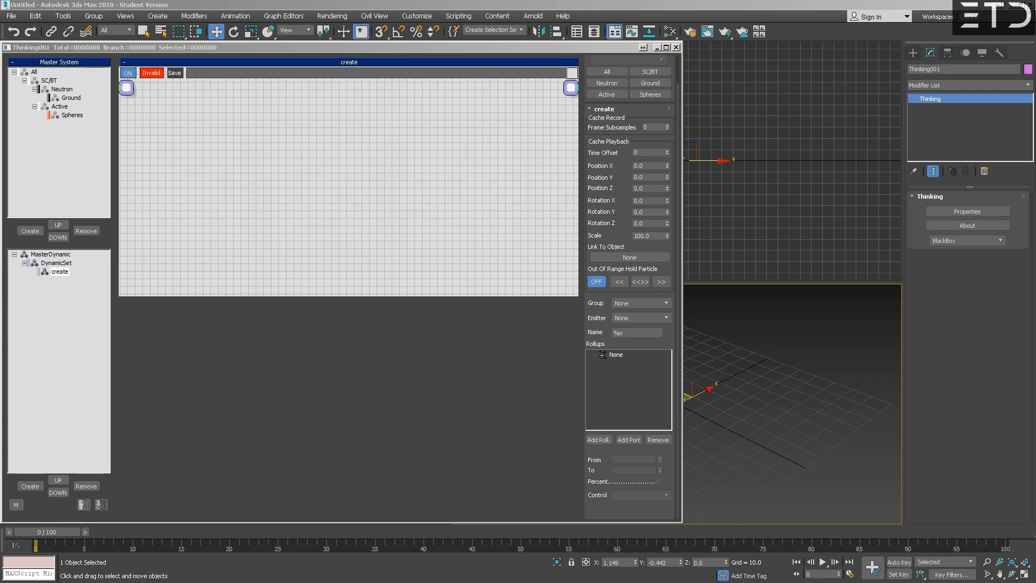
{"action": "mouse_move", "coordinate": [621, 345]}
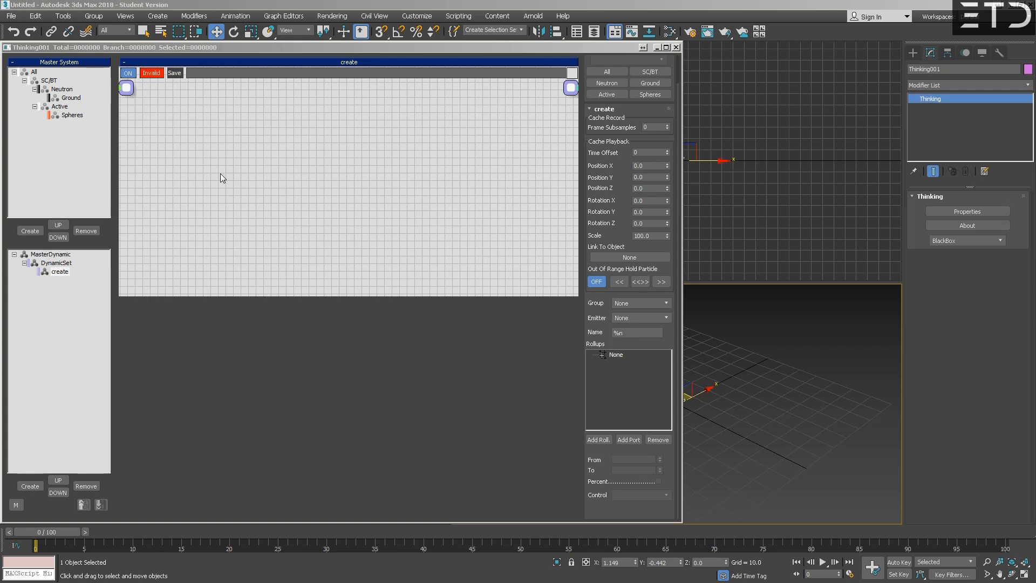
{"action": "mouse_move", "coordinate": [258, 172]}
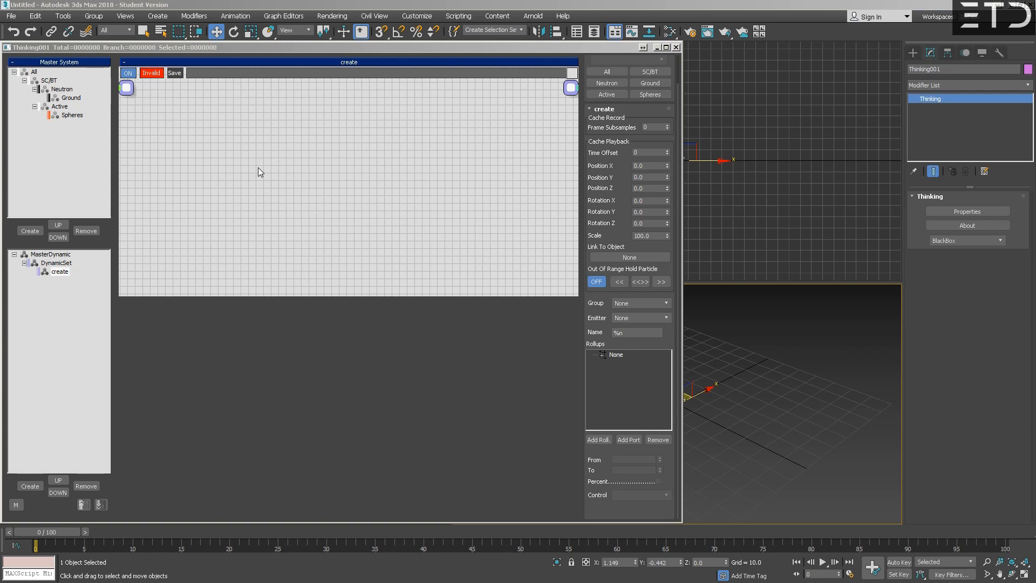
Add a Node helper set to a new Plane001 and a SurfacePos helper to the 'create' DynamicSet
{"action": "right_click", "coordinate": [258, 172]}
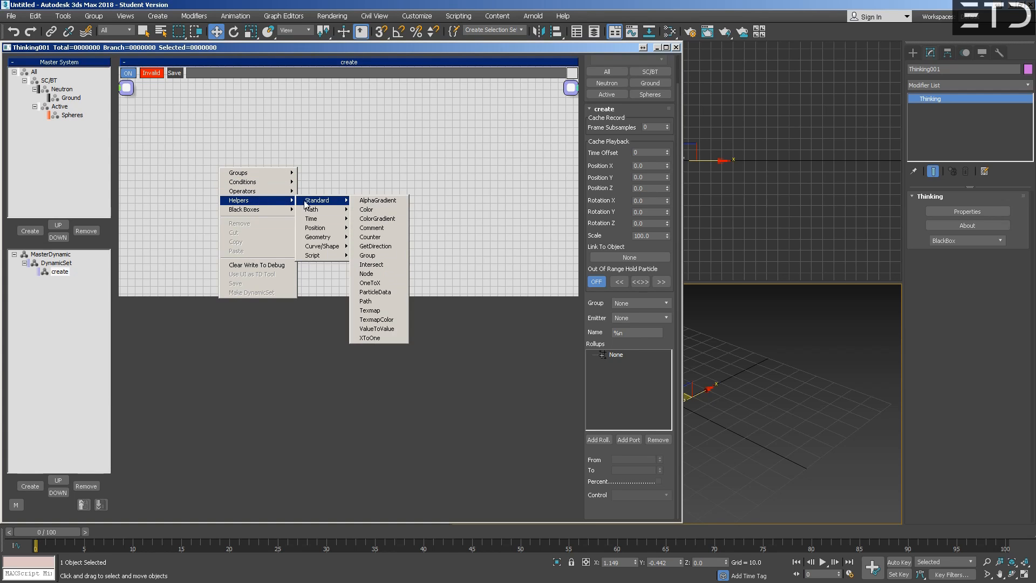
{"action": "left_click", "coordinate": [367, 273]}
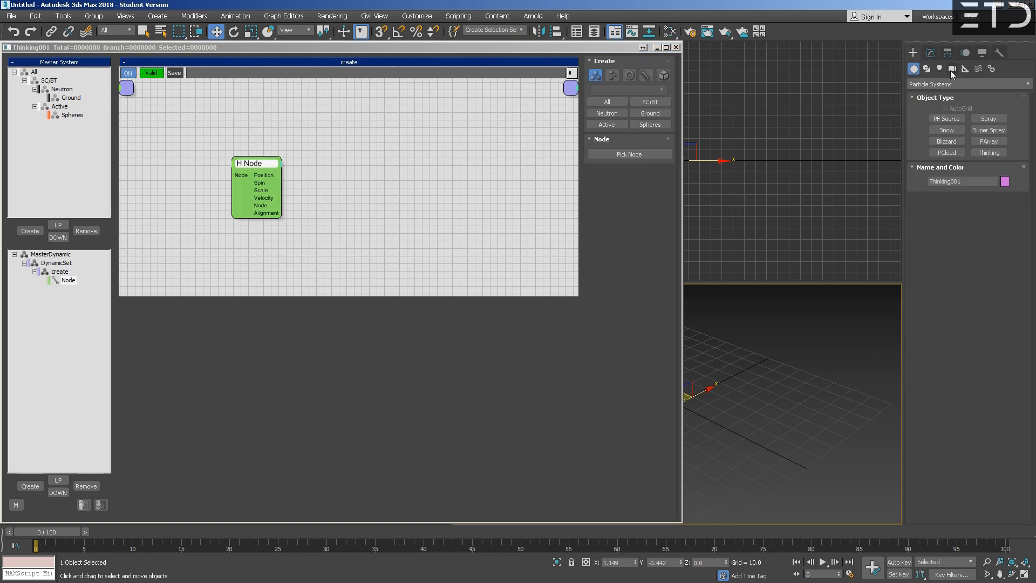
{"action": "left_click", "coordinate": [967, 84]}
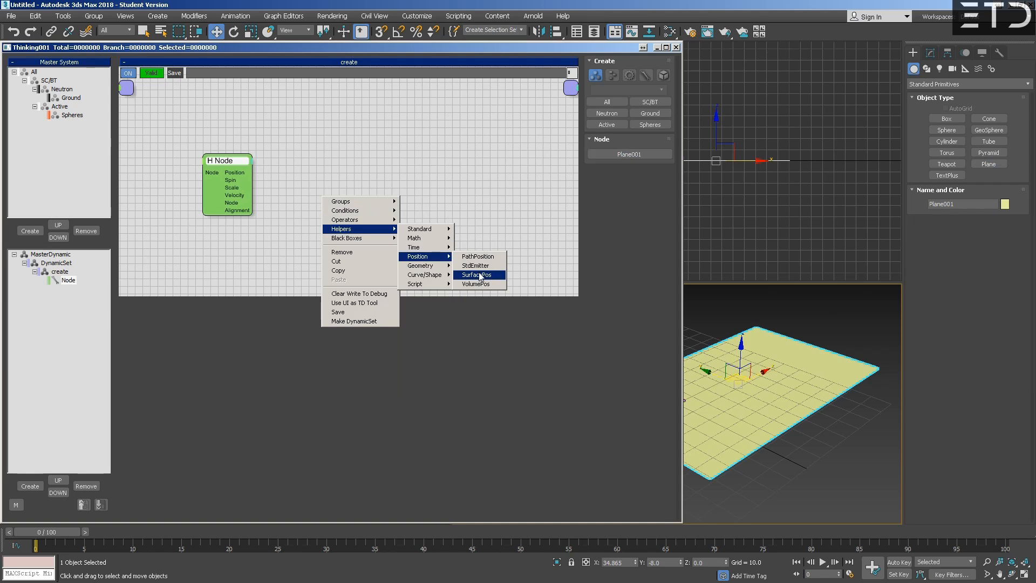
{"action": "left_click", "coordinate": [474, 274]}
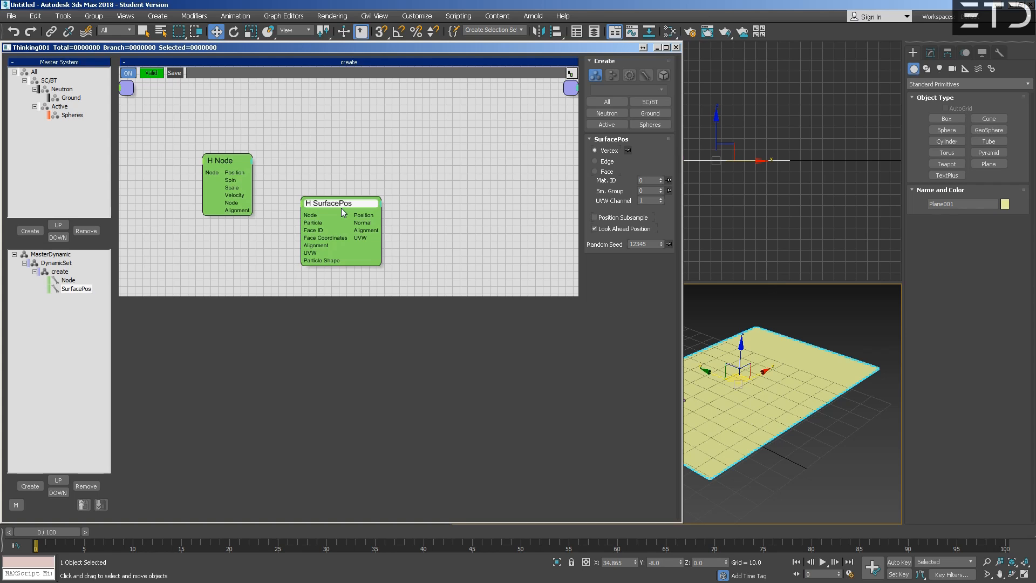
{"action": "mouse_move", "coordinate": [327, 196]}
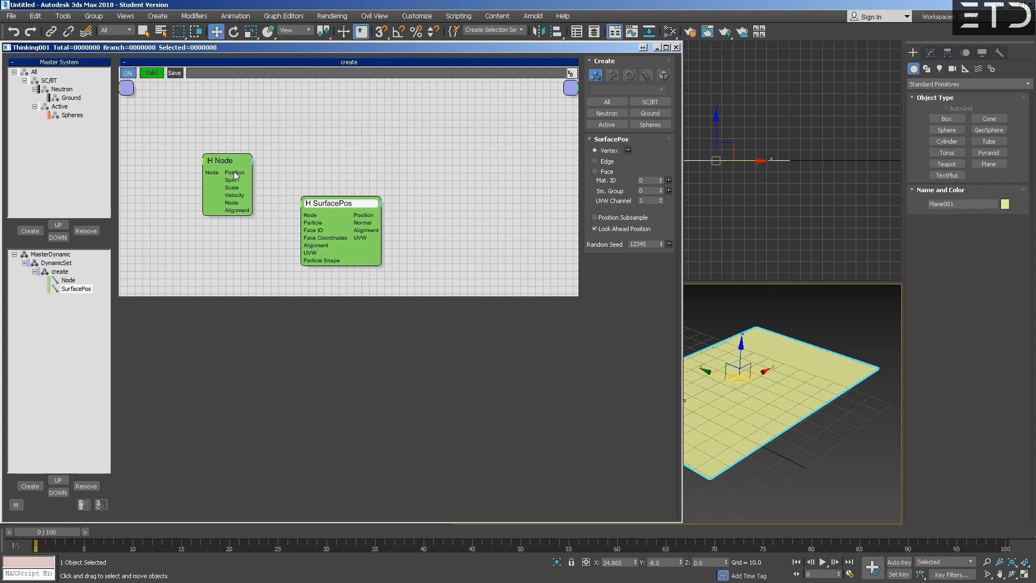
{"action": "mouse_move", "coordinate": [569, 192]}
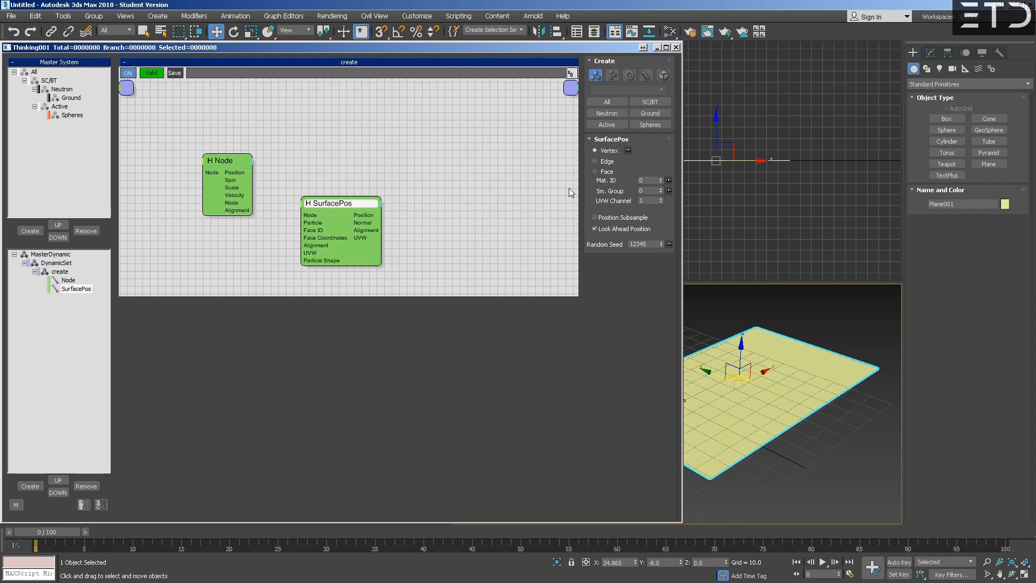
Feed the Node helper's output into SurfacePos and switch SurfacePos to Face sampling
{"action": "left_click", "coordinate": [610, 74]}
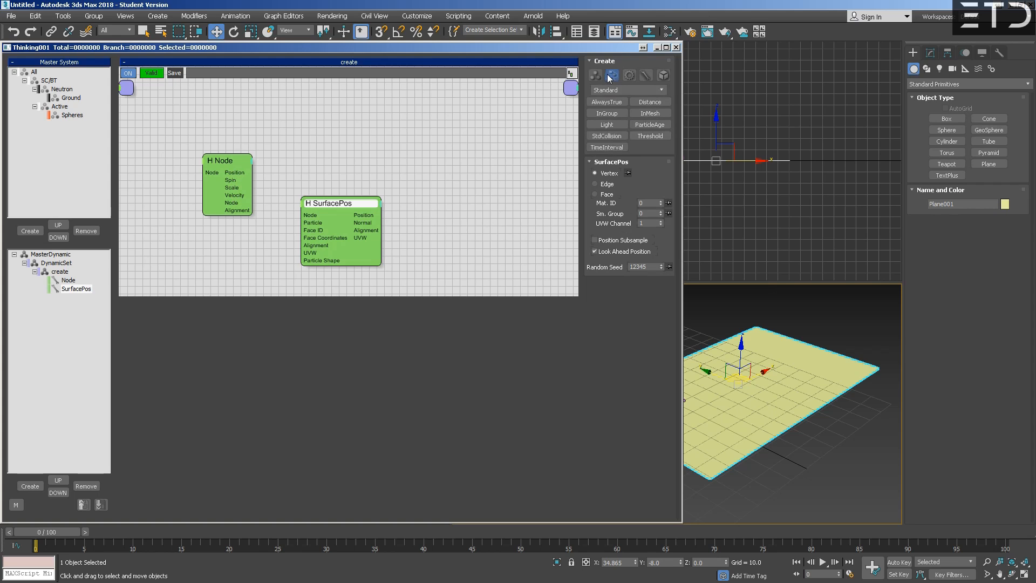
{"action": "left_click", "coordinate": [610, 74]}
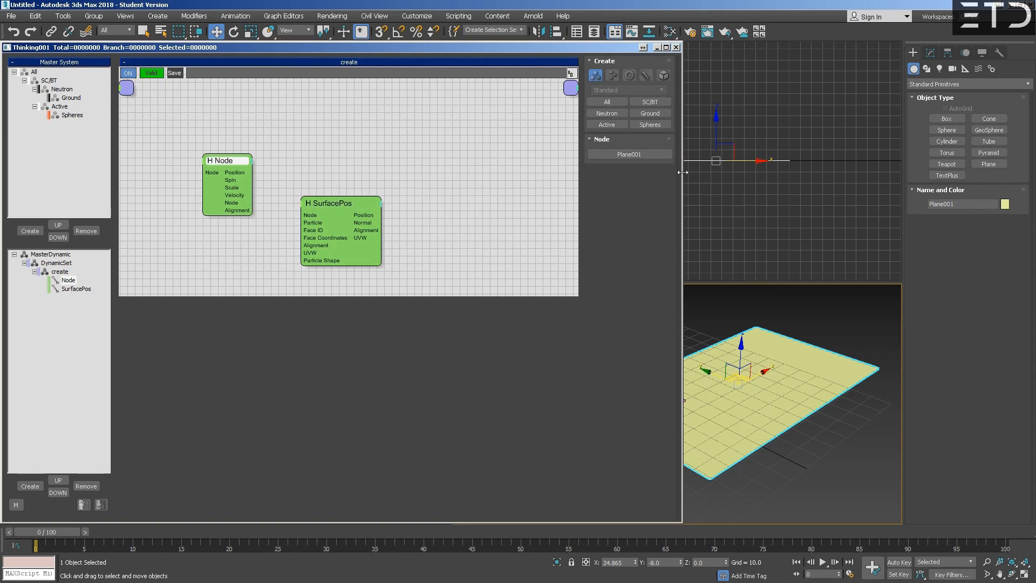
{"action": "mouse_move", "coordinate": [623, 265]}
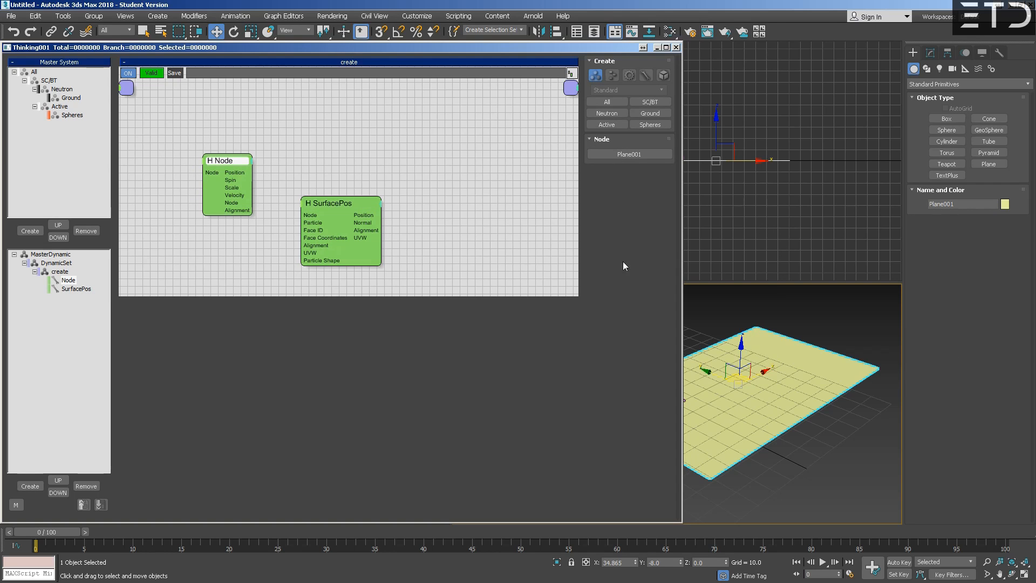
{"action": "mouse_move", "coordinate": [257, 202]}
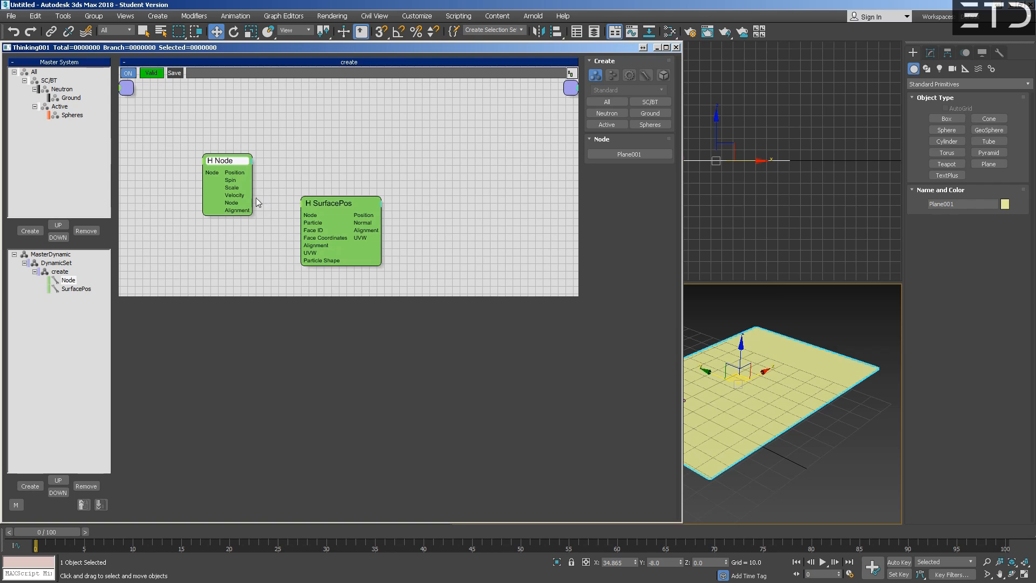
{"action": "left_click_drag", "start_coordinate": [226, 160], "coordinate": [238, 172]}
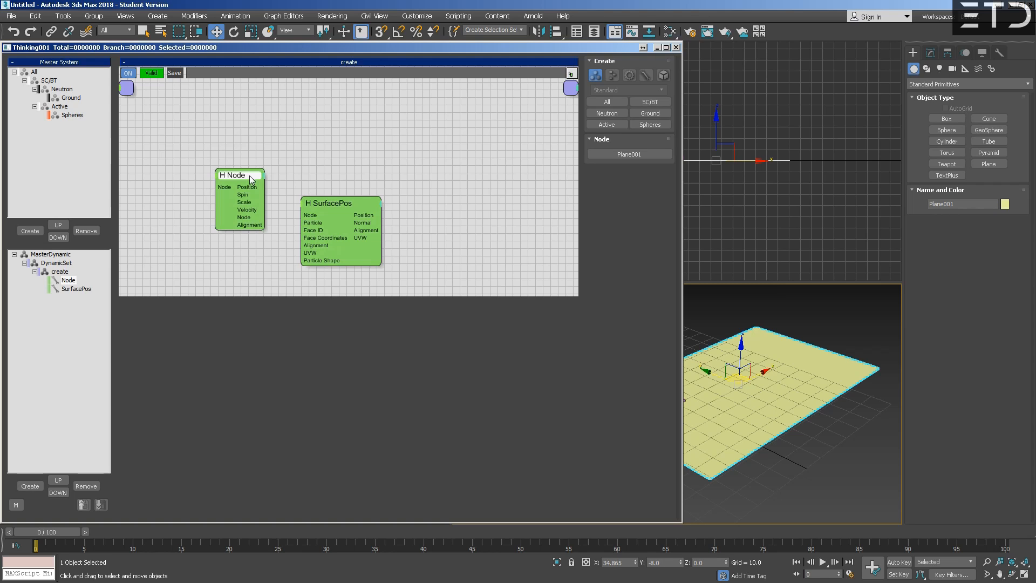
{"action": "left_click", "coordinate": [340, 203]}
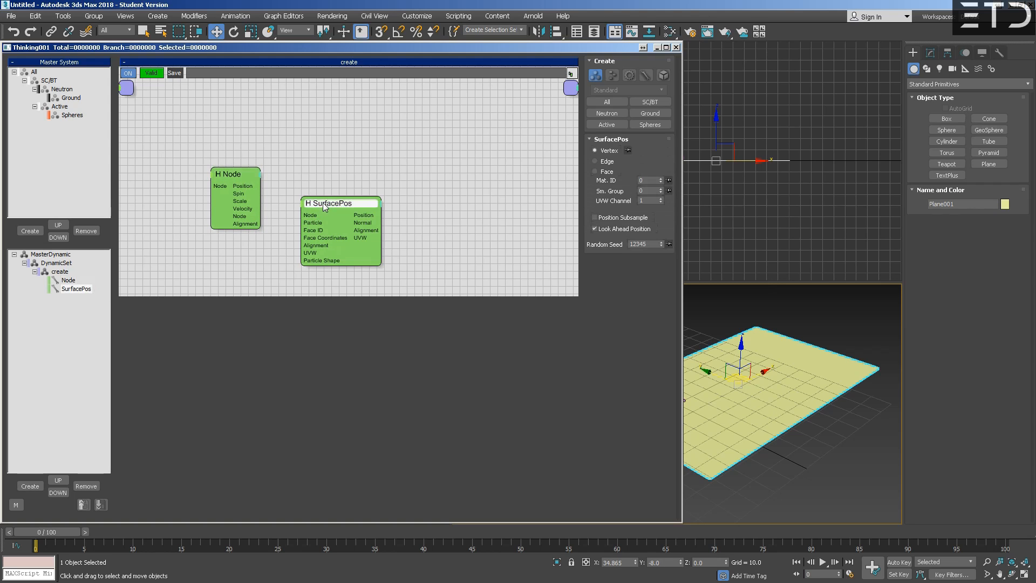
{"action": "left_click_drag", "start_coordinate": [342, 203], "coordinate": [330, 196]}
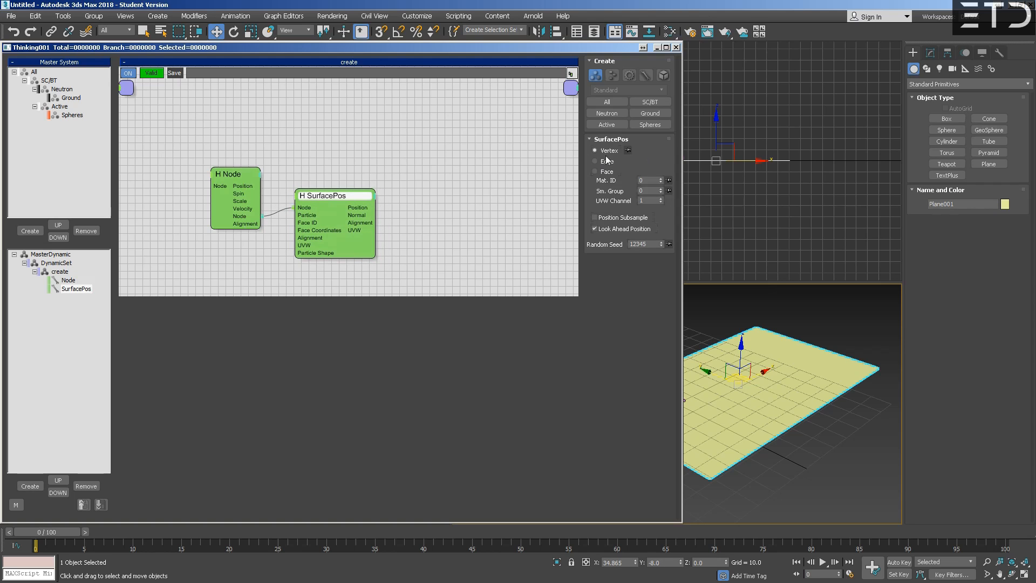
{"action": "left_click", "coordinate": [594, 172]}
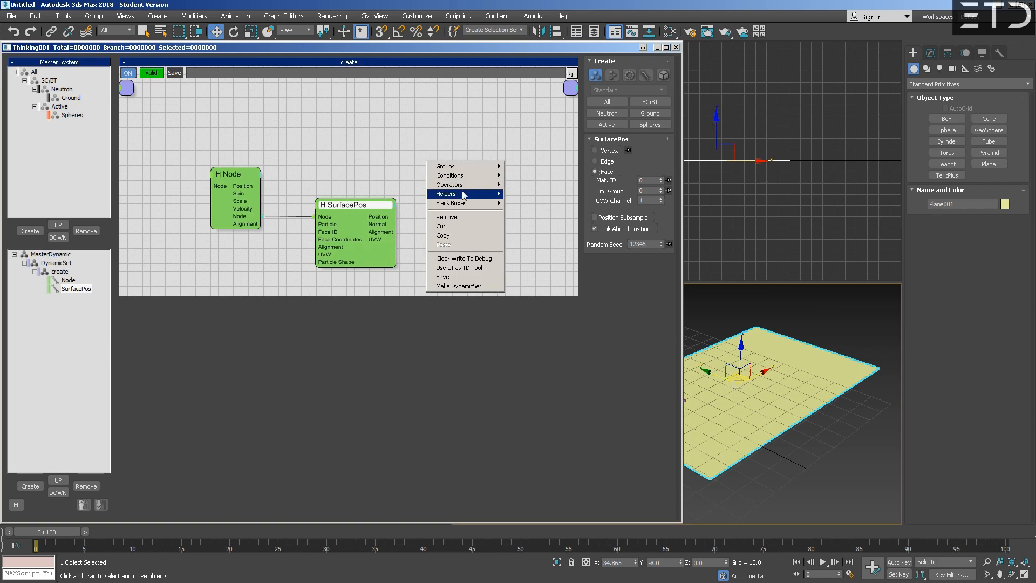
{"action": "mouse_move", "coordinate": [449, 185]}
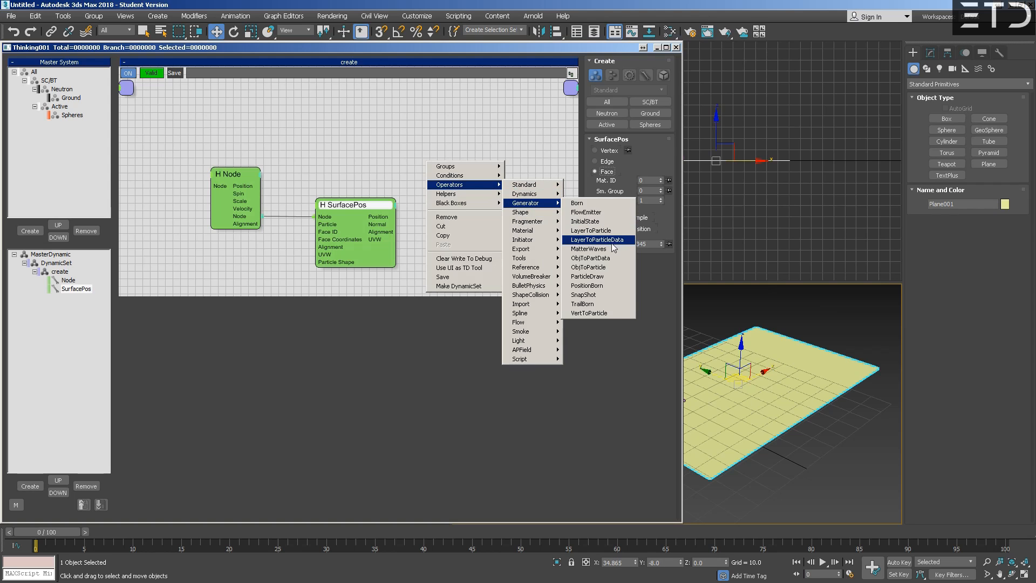
{"action": "mouse_move", "coordinate": [598, 285]}
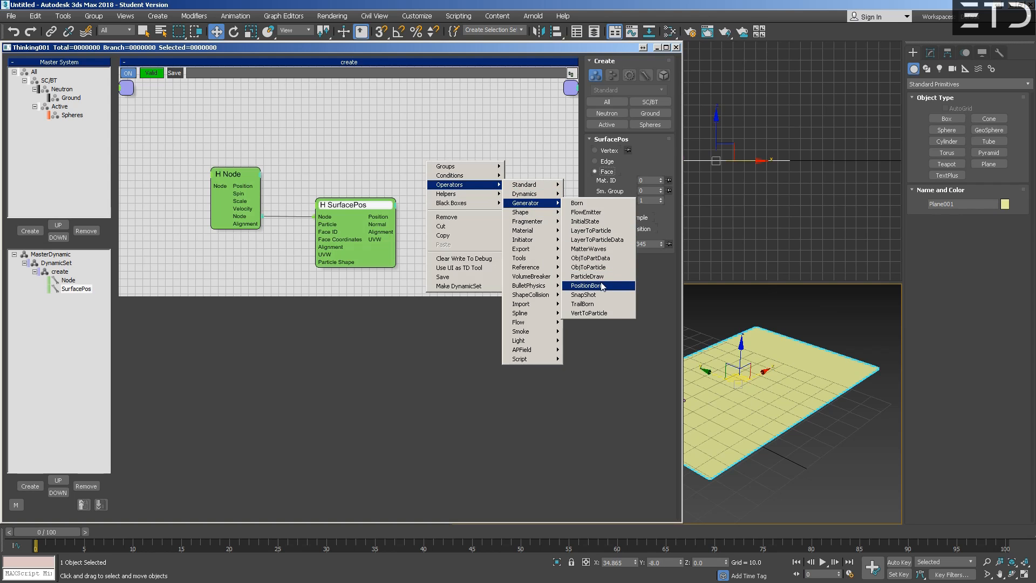
Add a PositionBorn operator and assign its born particles to the Spheres group
{"action": "left_click", "coordinate": [586, 285]}
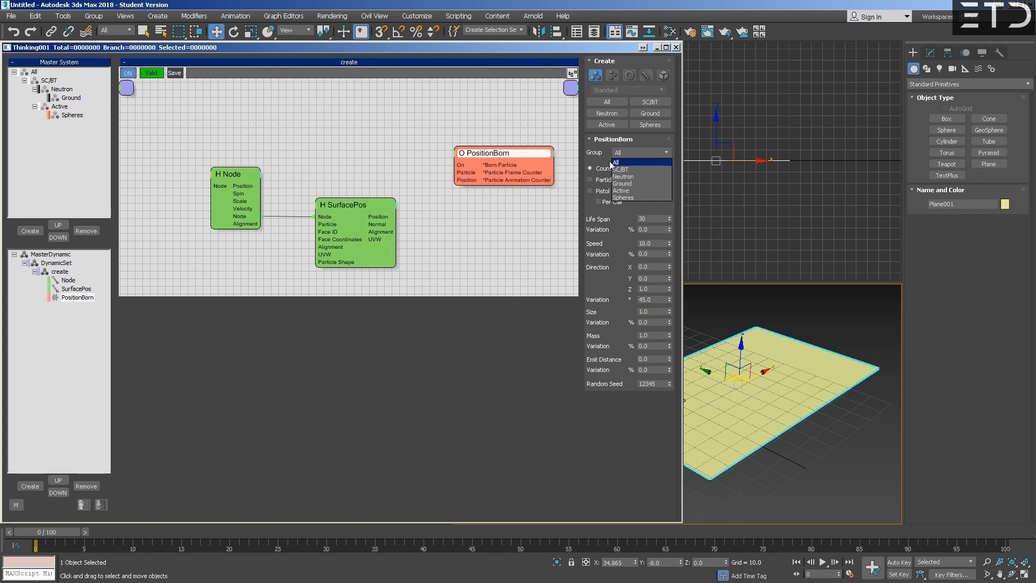
{"action": "left_click", "coordinate": [617, 162]}
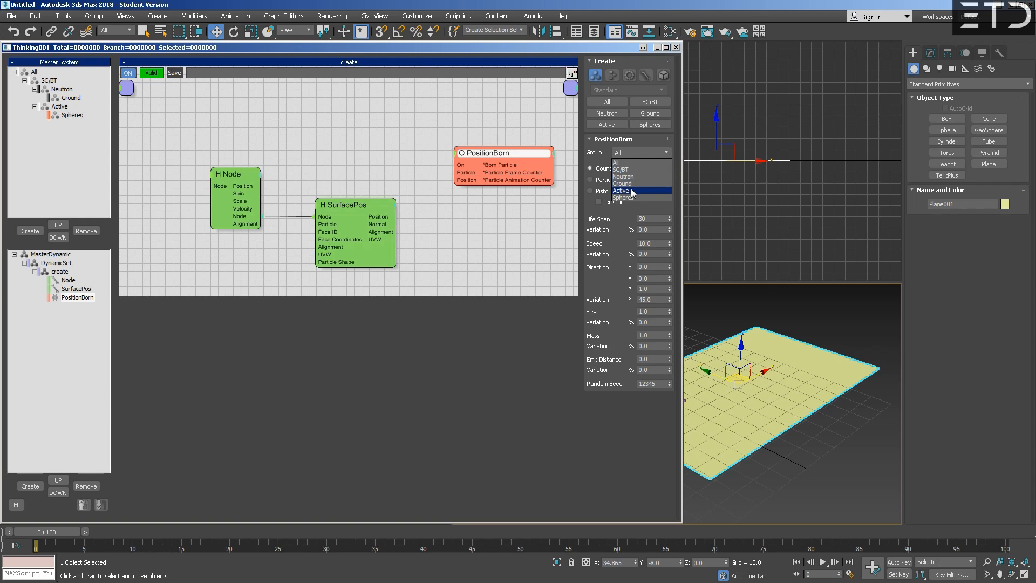
{"action": "left_click", "coordinate": [621, 196]}
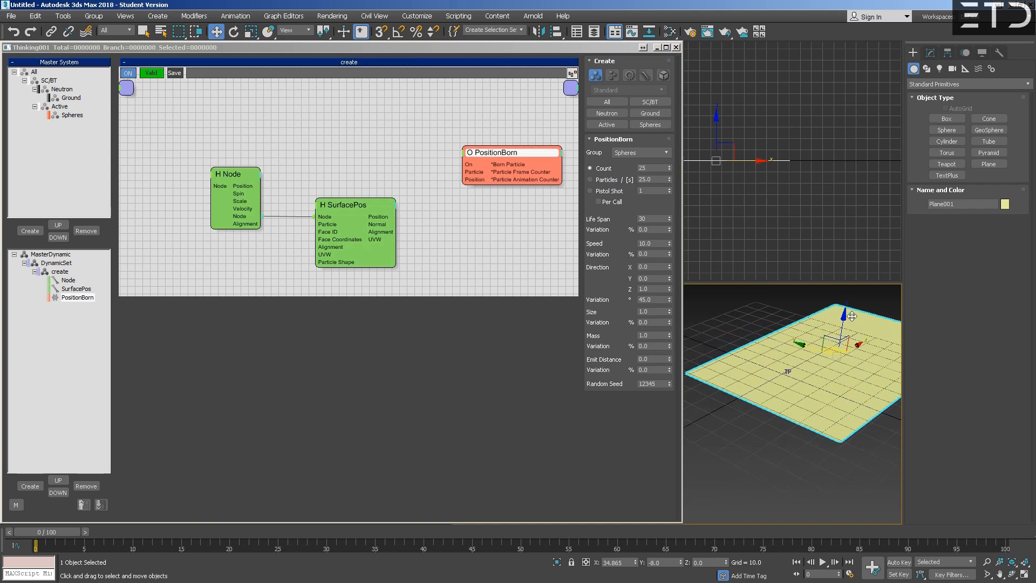
Feed the SurfacePos Position output into the PositionBorn operator
{"action": "left_click_drag", "start_coordinate": [18, 546], "coordinate": [159, 546]}
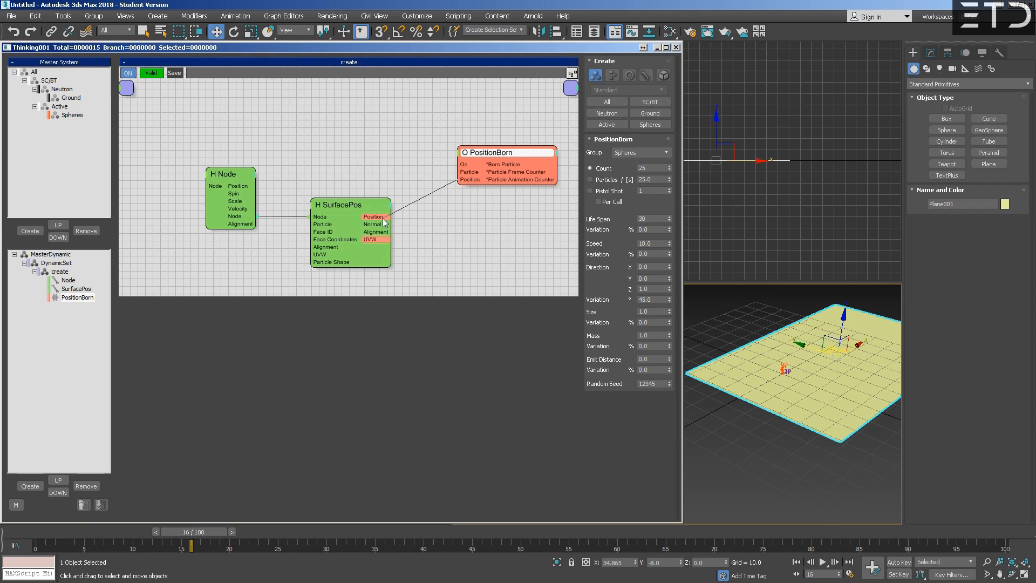
{"action": "left_click", "coordinate": [339, 205]}
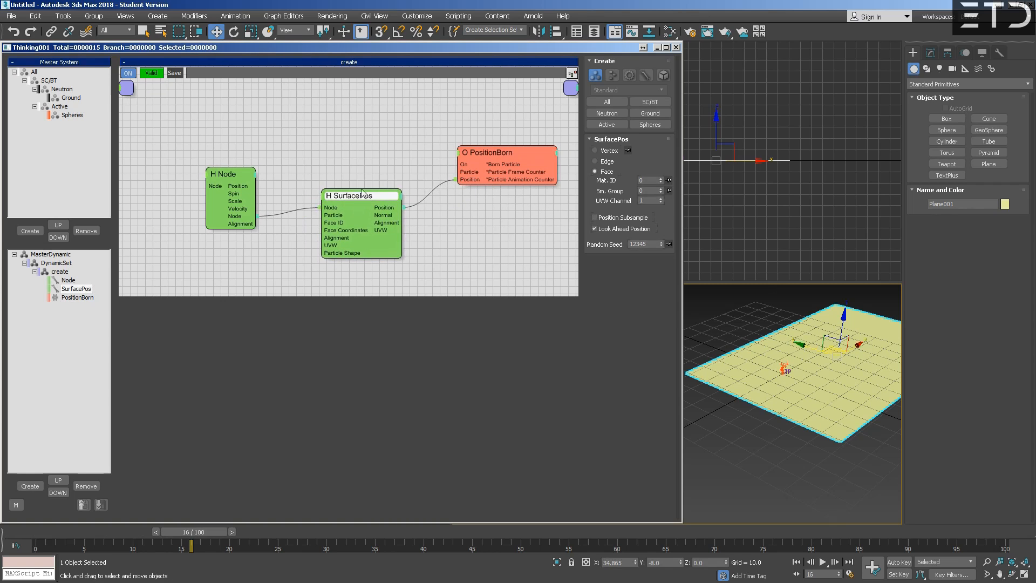
{"action": "left_click", "coordinate": [505, 152]}
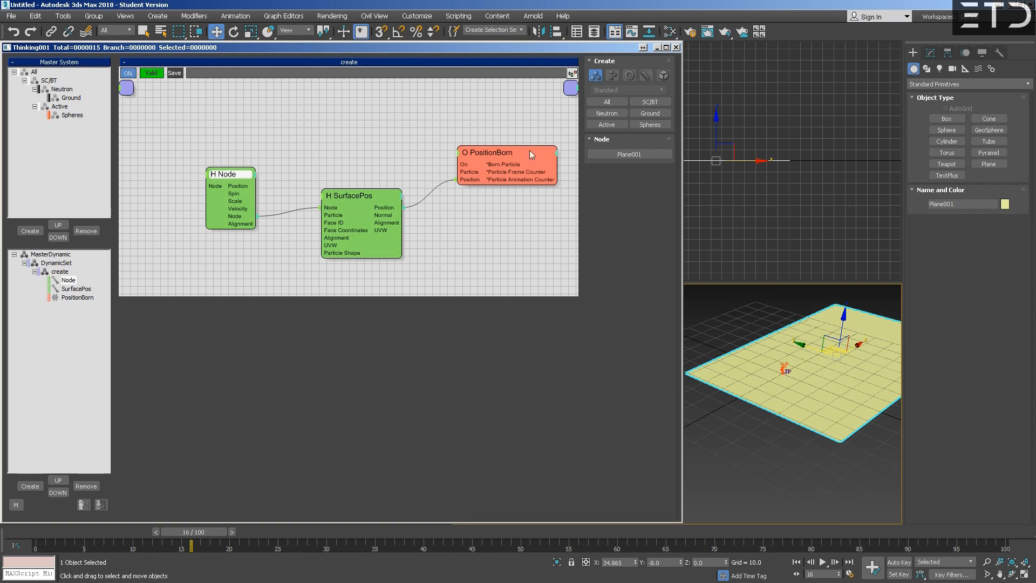
{"action": "left_click", "coordinate": [487, 152]}
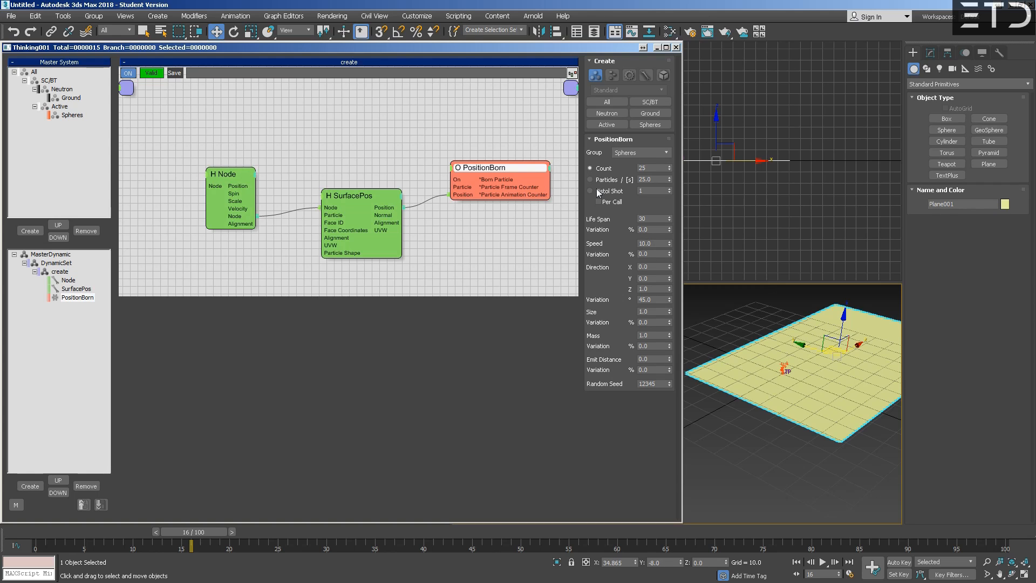
Set PositionBorn to Pistol Shot birth with 500 particles
{"action": "left_click", "coordinate": [590, 191]}
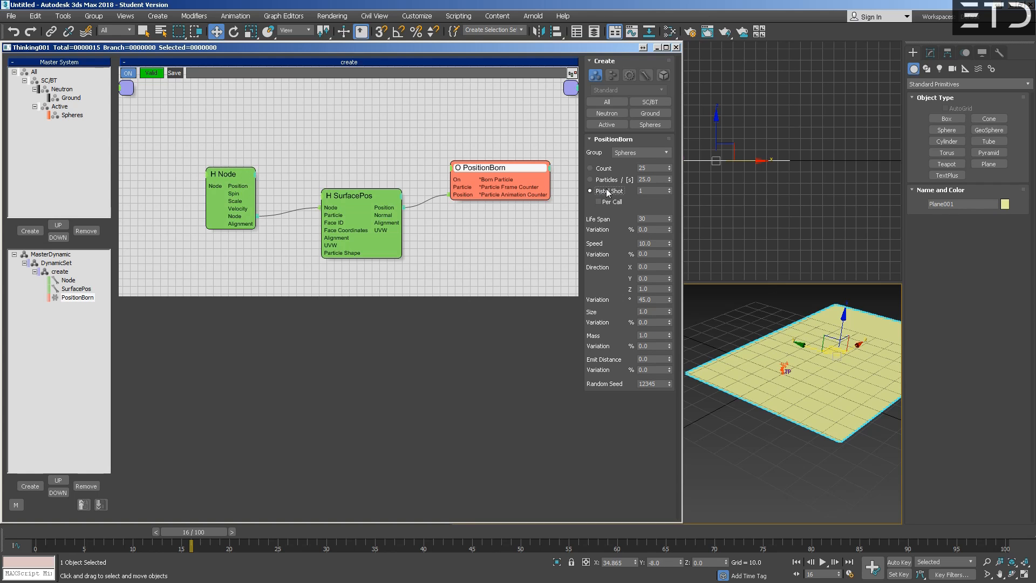
{"action": "left_click", "coordinate": [589, 191]}
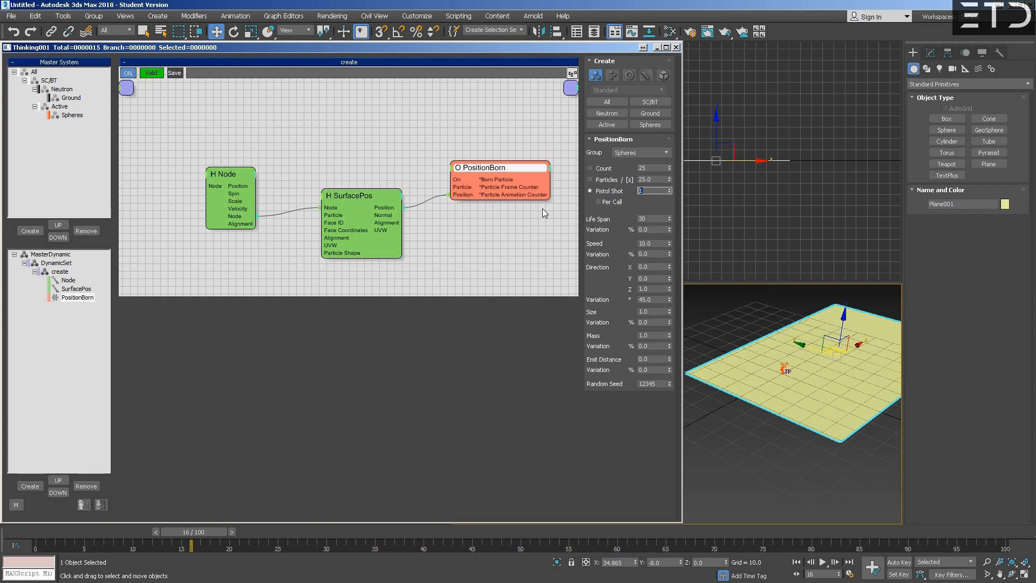
{"action": "type", "text": "500"}
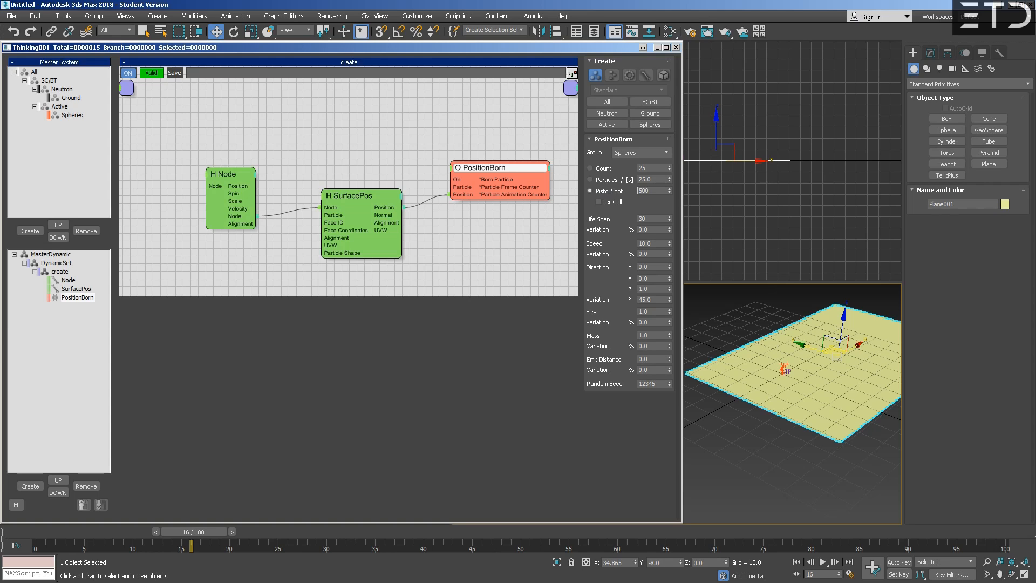
{"action": "triple_click", "coordinate": [650, 190]}
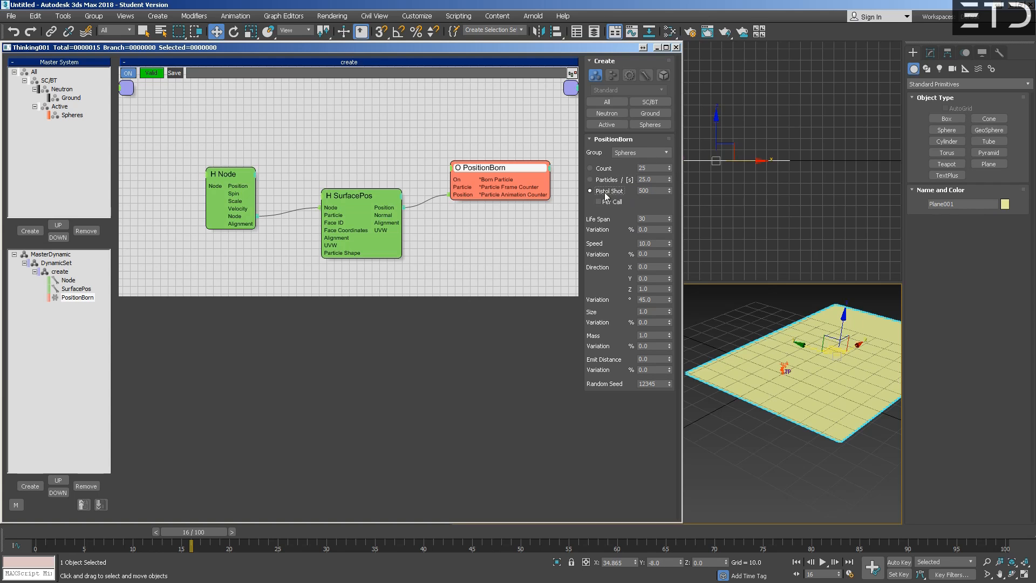
{"action": "mouse_move", "coordinate": [641, 225]}
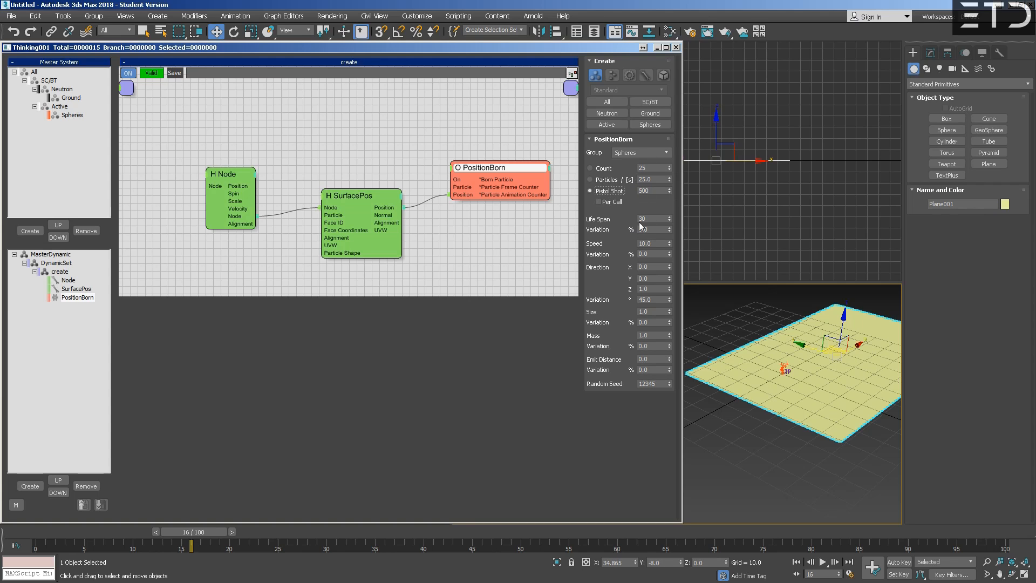
Set the PositionBorn life span to 9999 so particles persist on the plane
{"action": "left_click", "coordinate": [651, 219]}
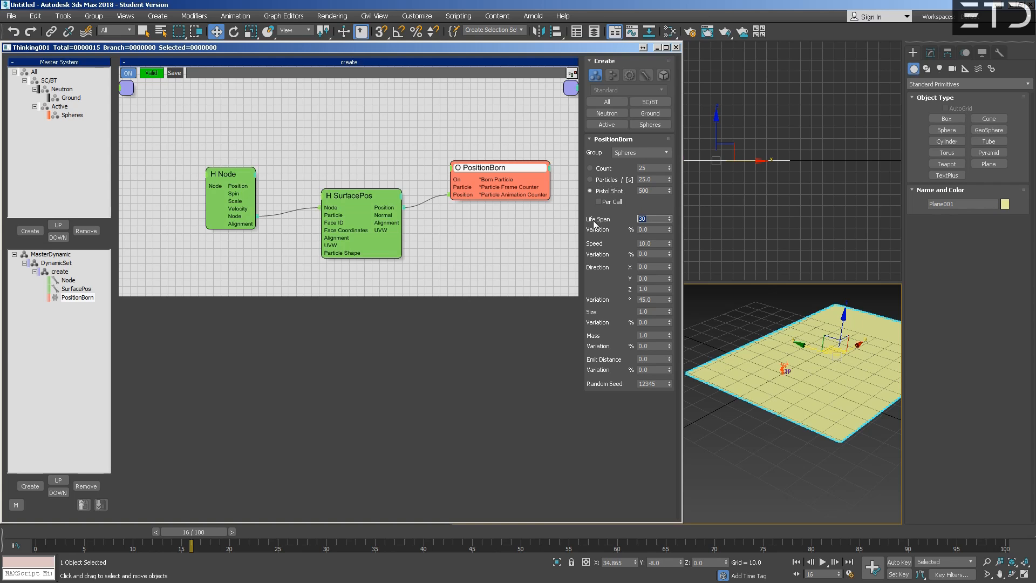
{"action": "type", "text": "9999"}
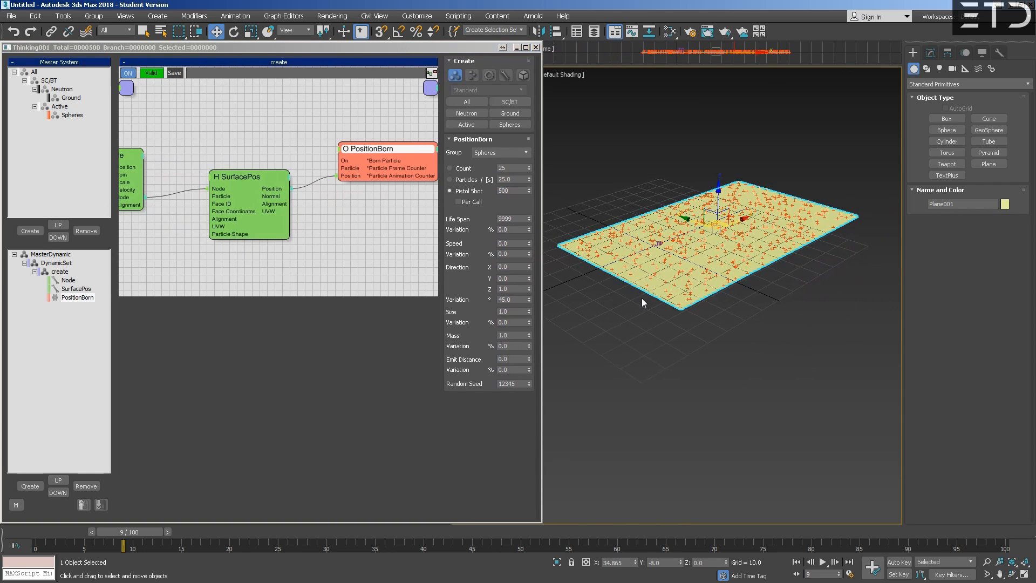
{"action": "mouse_move", "coordinate": [532, 256]}
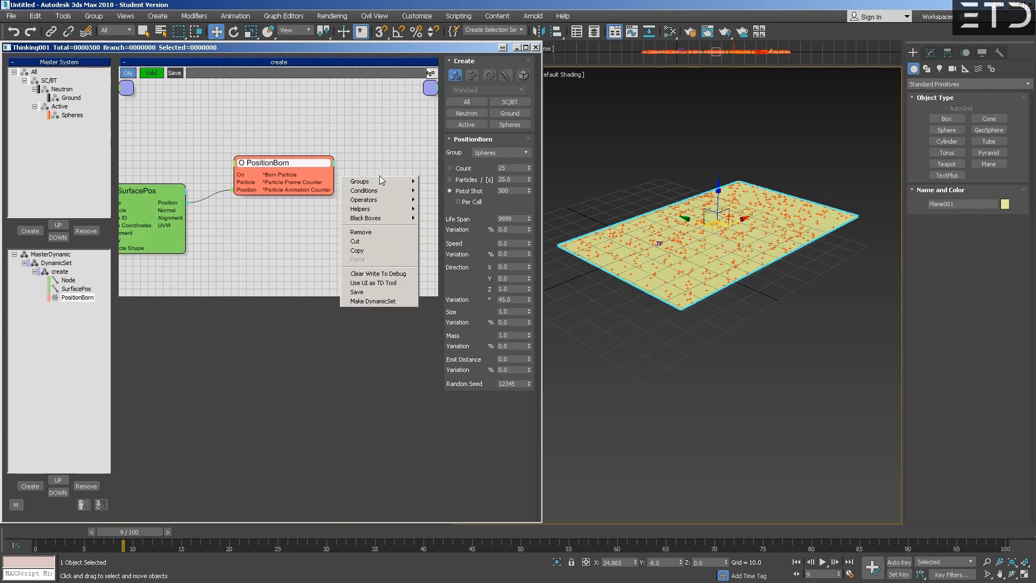
{"action": "mouse_move", "coordinate": [364, 190]}
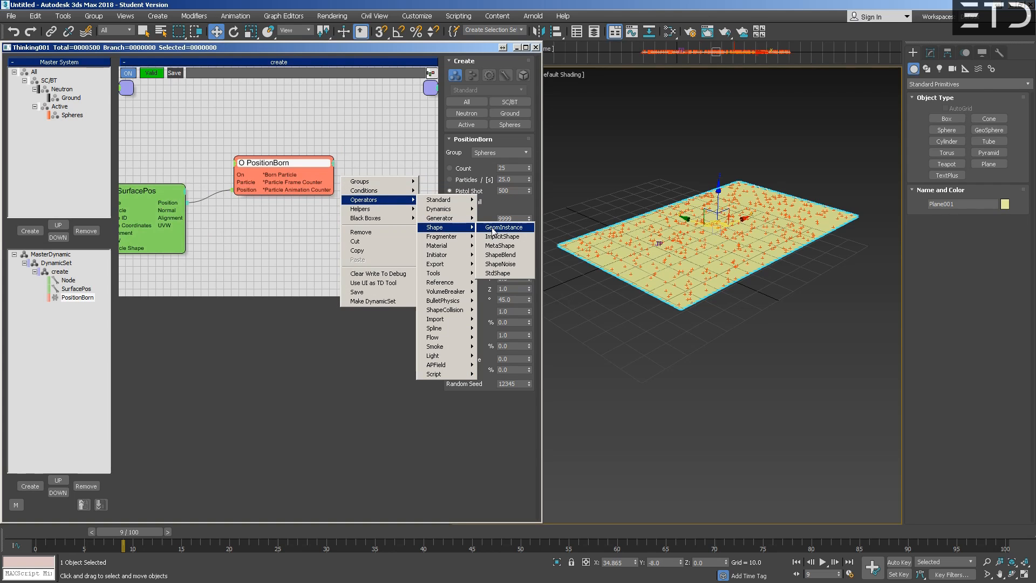
{"action": "mouse_move", "coordinate": [498, 273]}
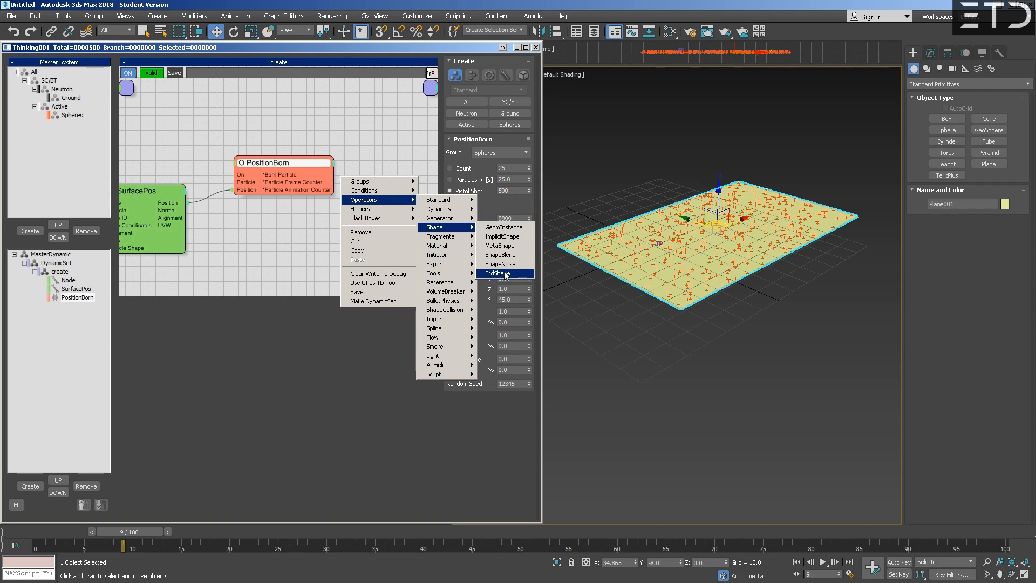
{"action": "mouse_move", "coordinate": [503, 227]}
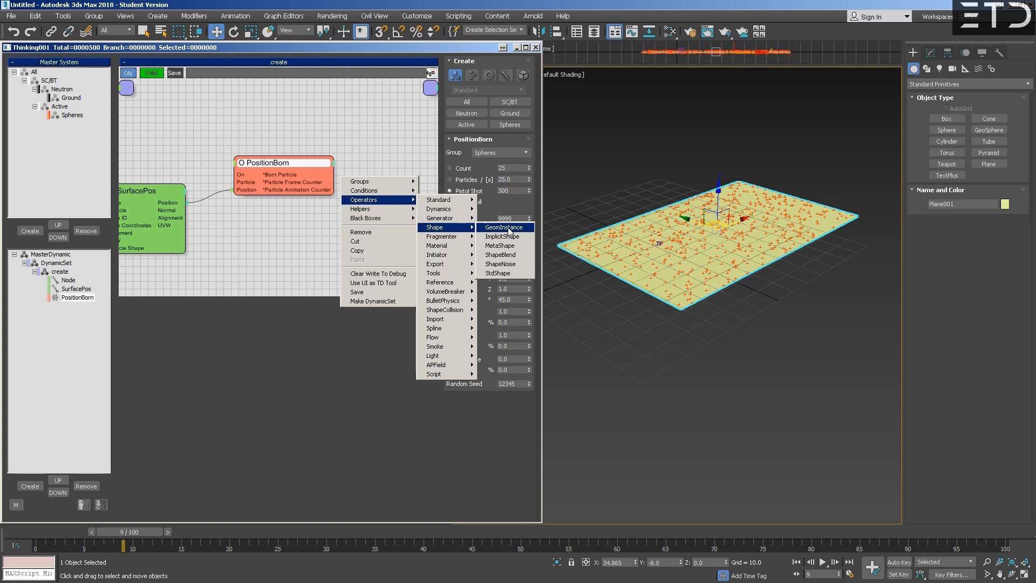
{"action": "mouse_move", "coordinate": [511, 237]}
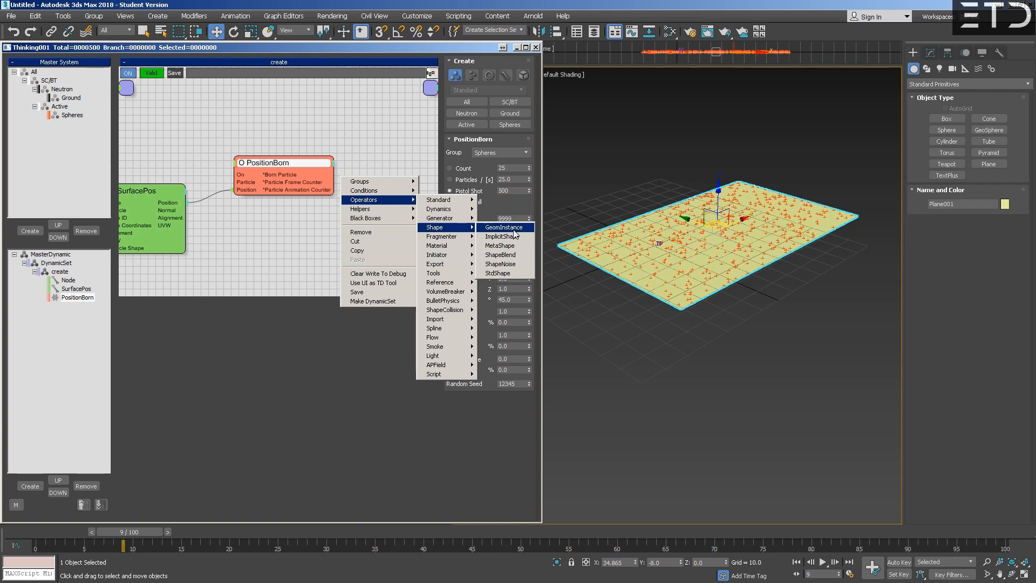
{"action": "mouse_move", "coordinate": [496, 273]}
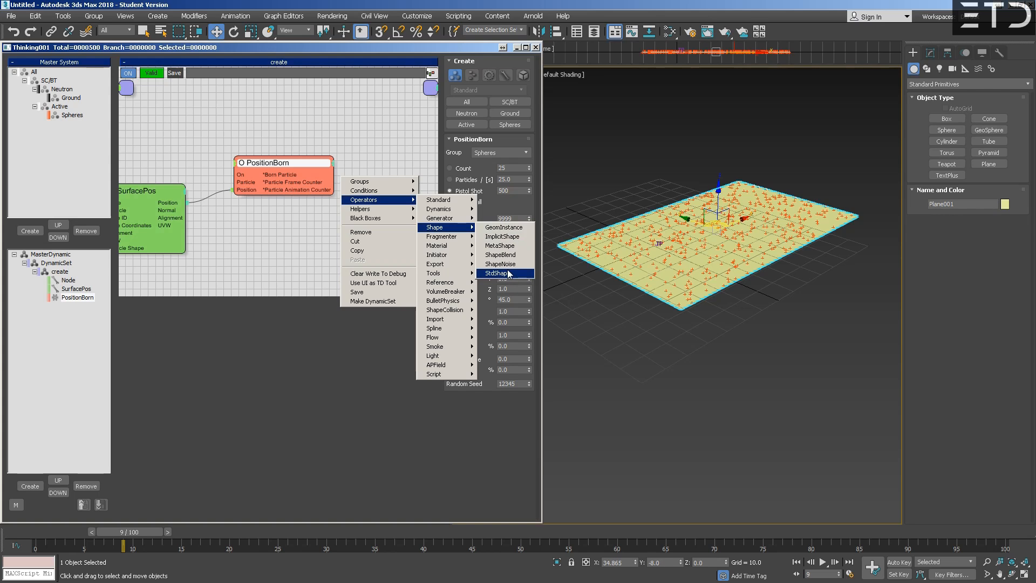
Add a StdShape operator fed by PositionBorn and set its shape to Sphere
{"action": "left_click", "coordinate": [495, 273]}
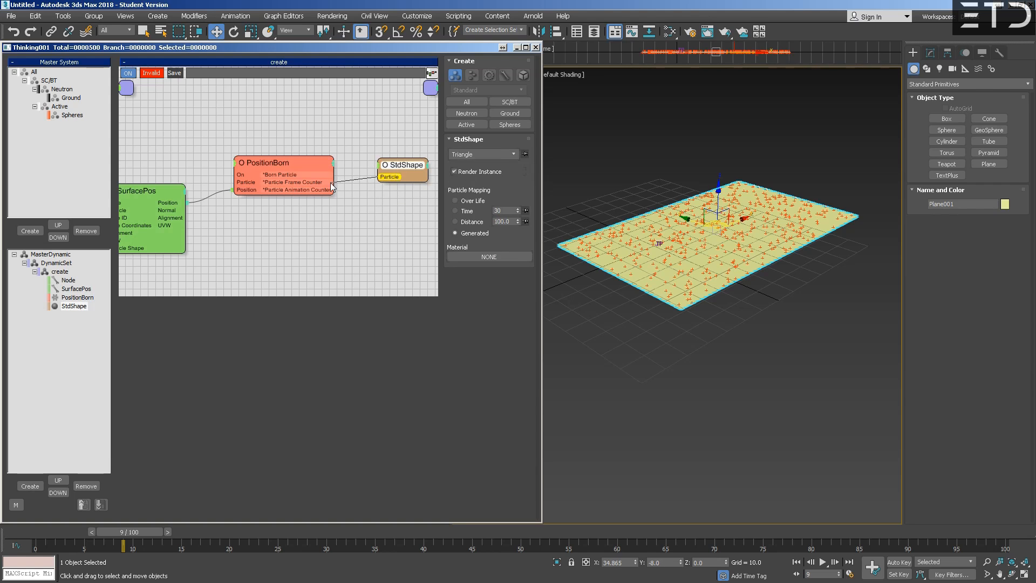
{"action": "left_click", "coordinate": [482, 155]}
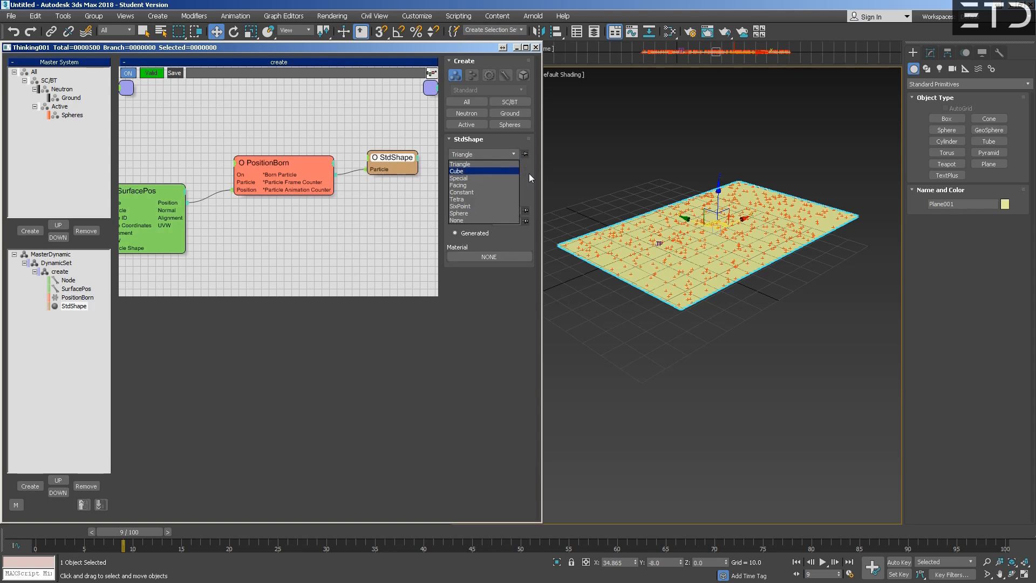
{"action": "left_click", "coordinate": [459, 213]}
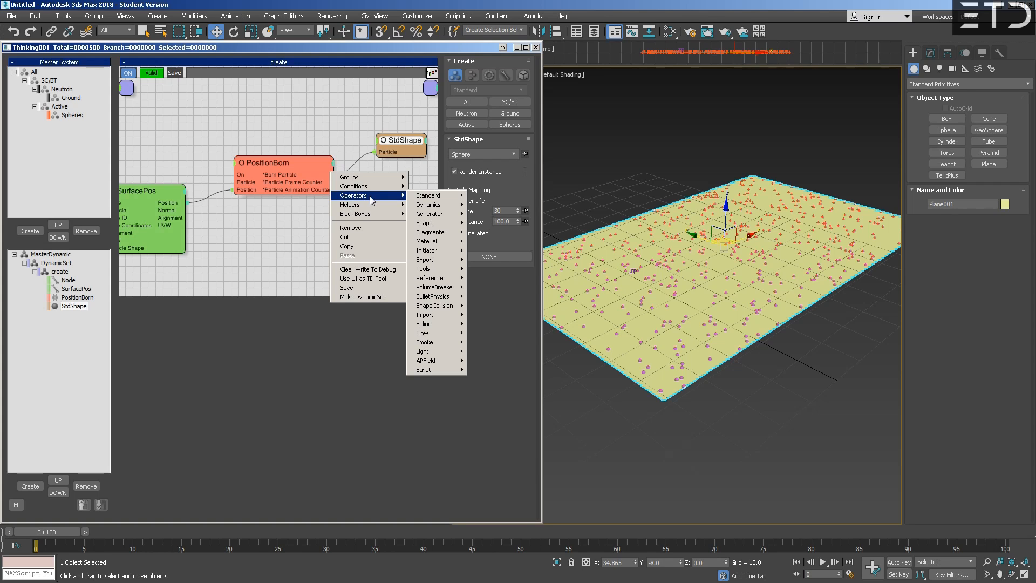
{"action": "mouse_move", "coordinate": [354, 204]}
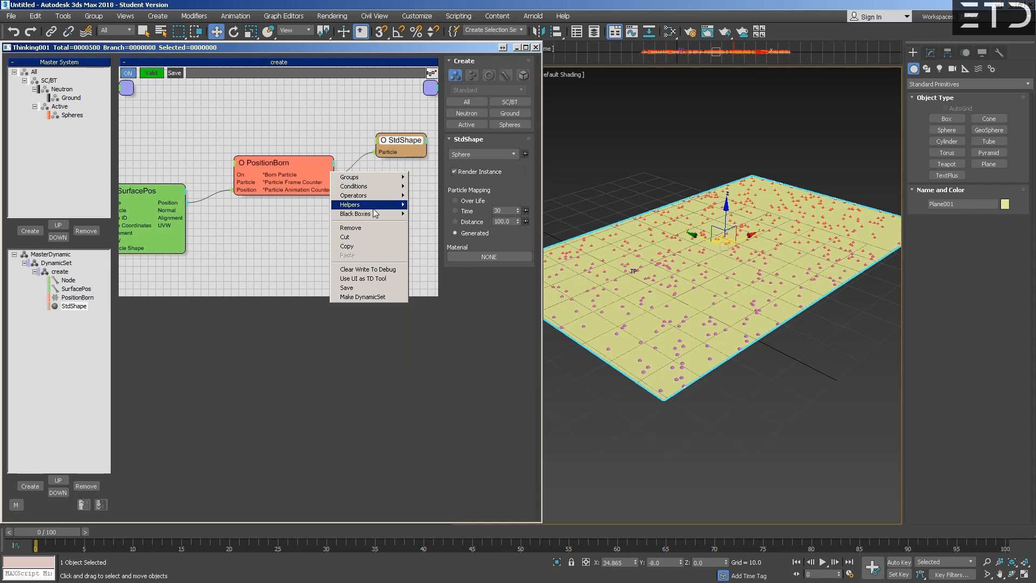
{"action": "mouse_move", "coordinate": [355, 213]}
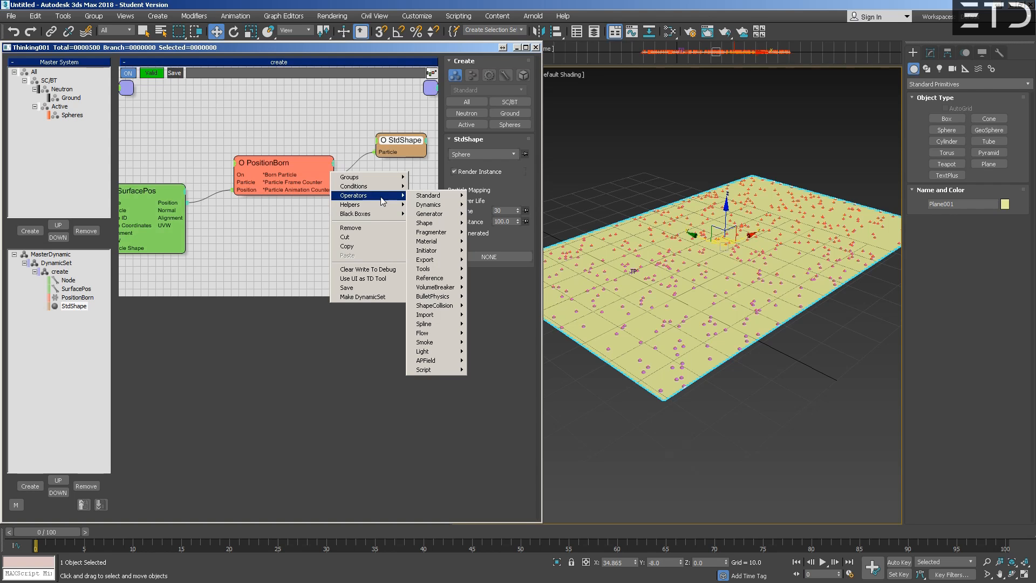
{"action": "mouse_move", "coordinate": [428, 195]}
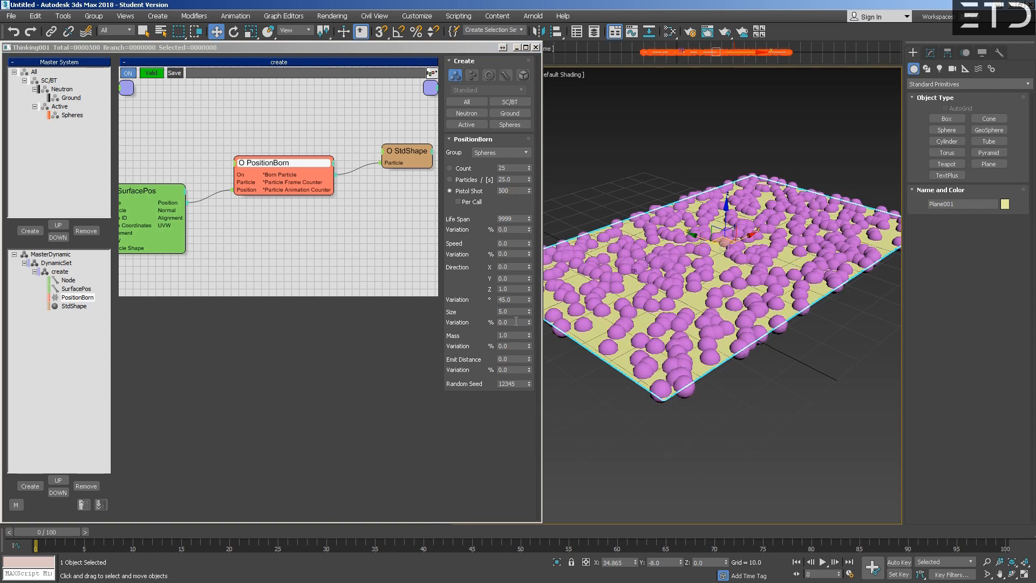
Increase the particle size value so large spheres crowd the plane
{"action": "type", "text": "50"}
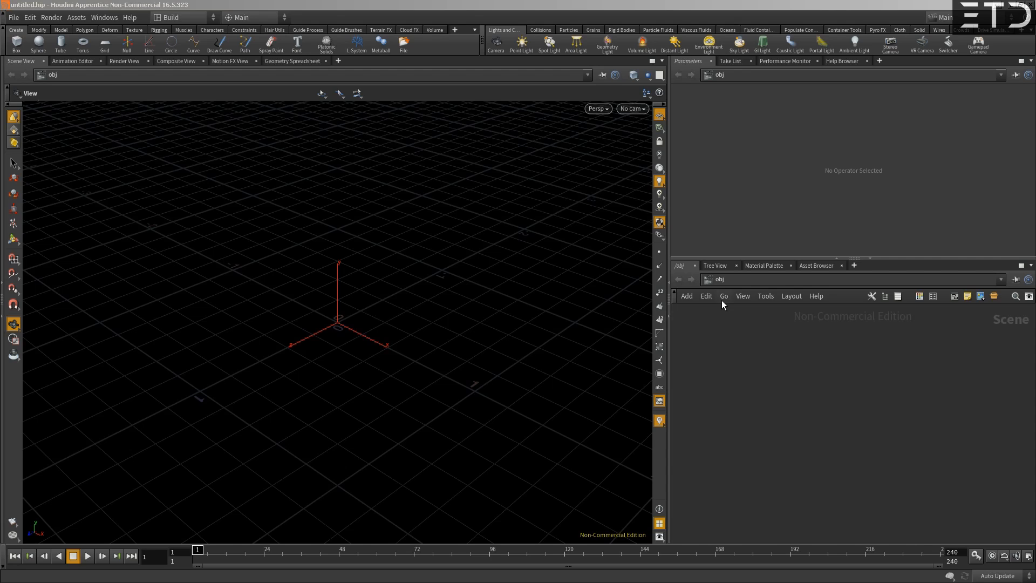
{"action": "mouse_move", "coordinate": [782, 357]}
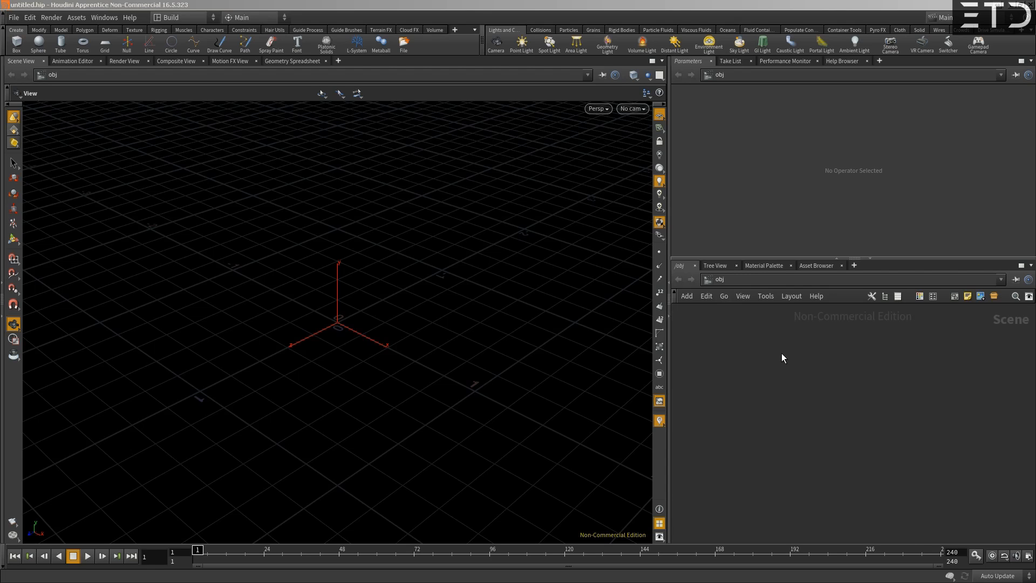
{"action": "mouse_move", "coordinate": [764, 358]}
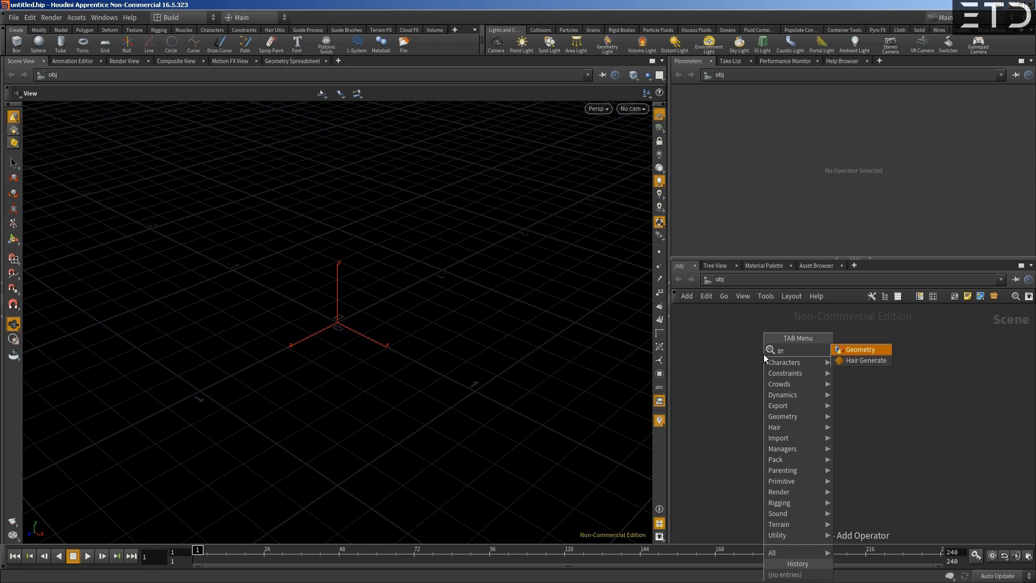
Create a geo1 Geometry object in /obj and dive inside it
{"action": "left_click", "coordinate": [860, 349]}
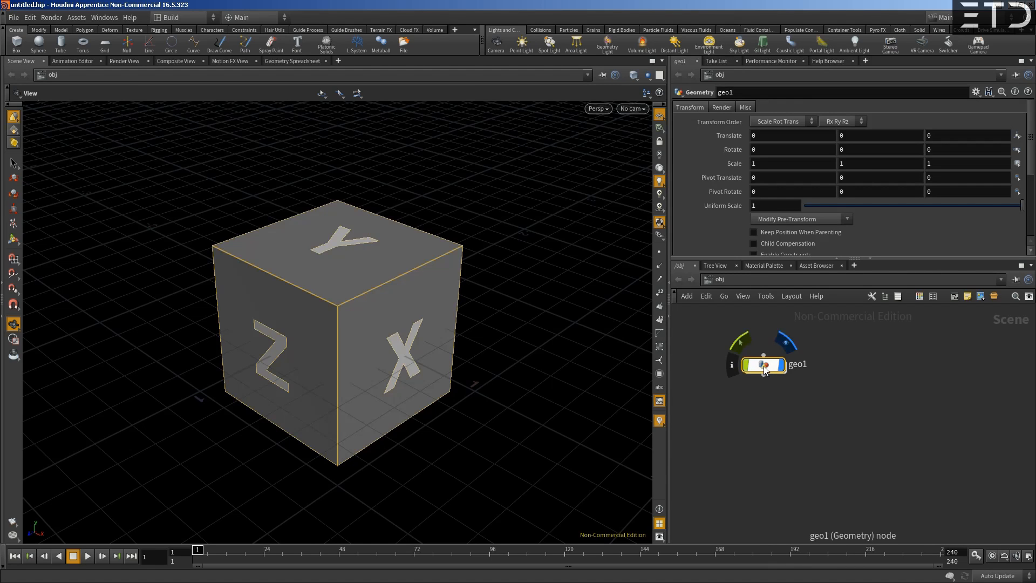
{"action": "double_click", "coordinate": [763, 363]}
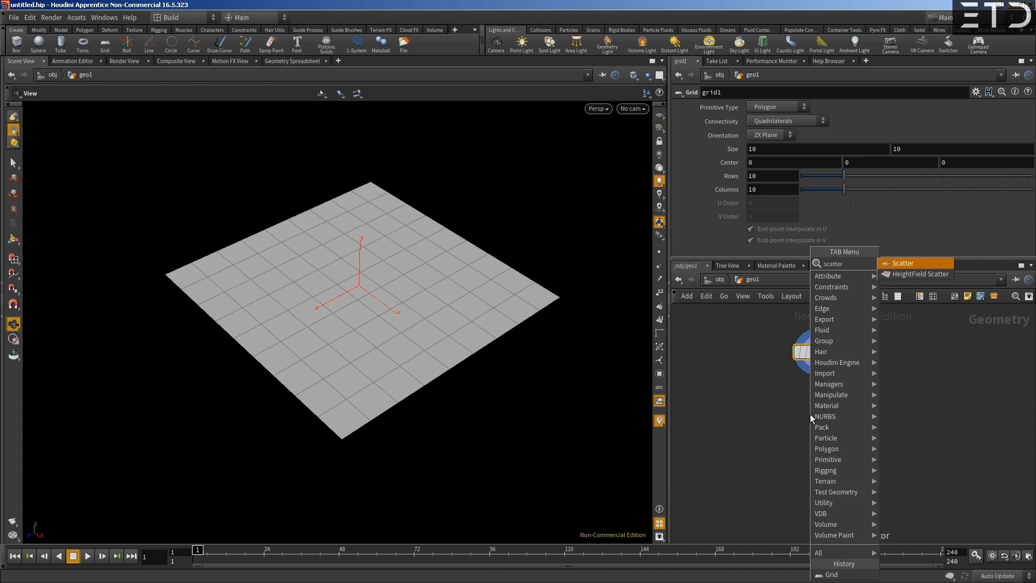
Add scatter1 after grid1 and lower Force Total Count to 212 points
{"action": "left_click", "coordinate": [901, 263]}
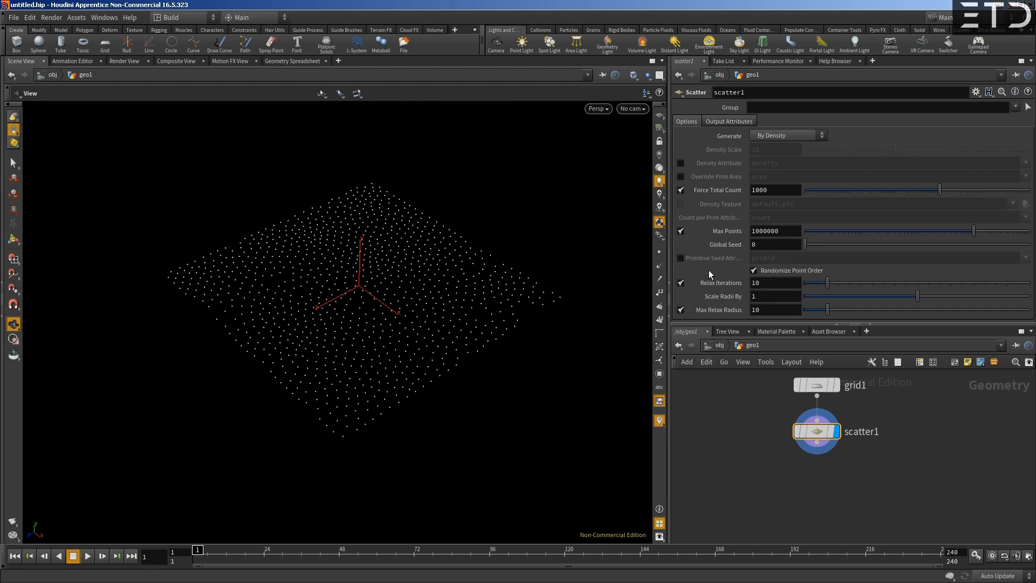
{"action": "mouse_move", "coordinate": [717, 271]}
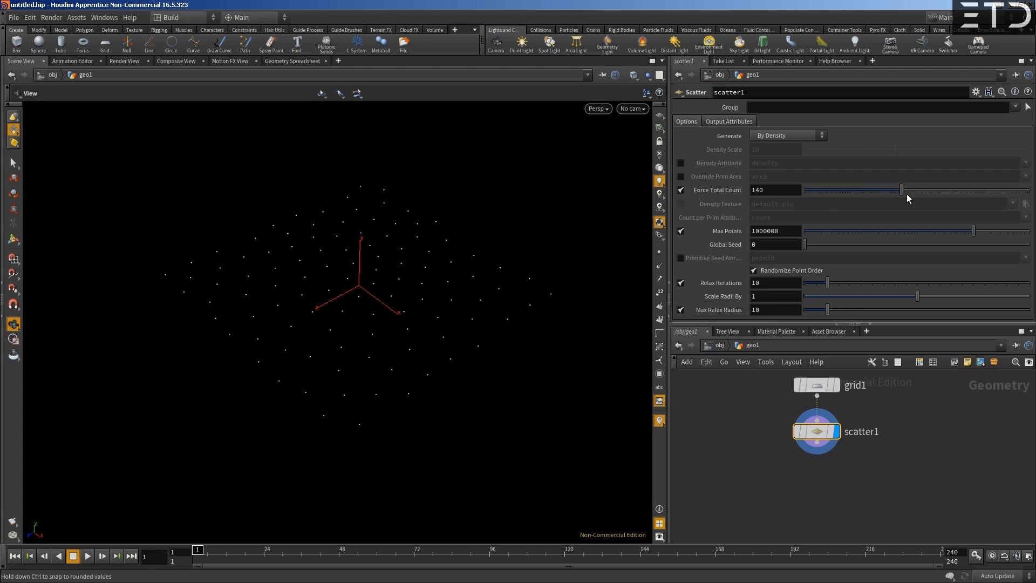
{"action": "left_click_drag", "start_coordinate": [902, 190], "coordinate": [872, 190]}
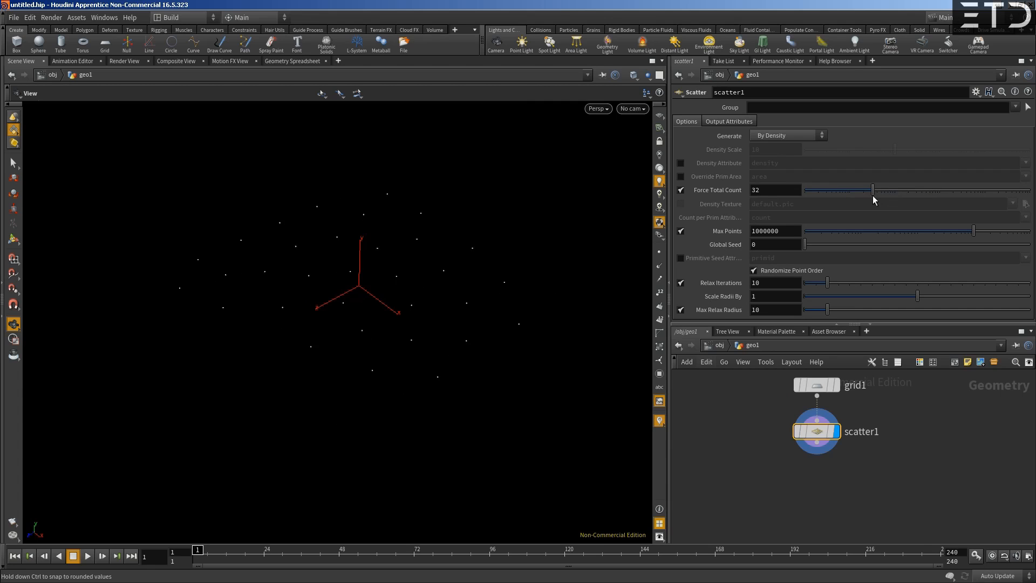
{"action": "left_click_drag", "start_coordinate": [872, 190], "coordinate": [908, 190]}
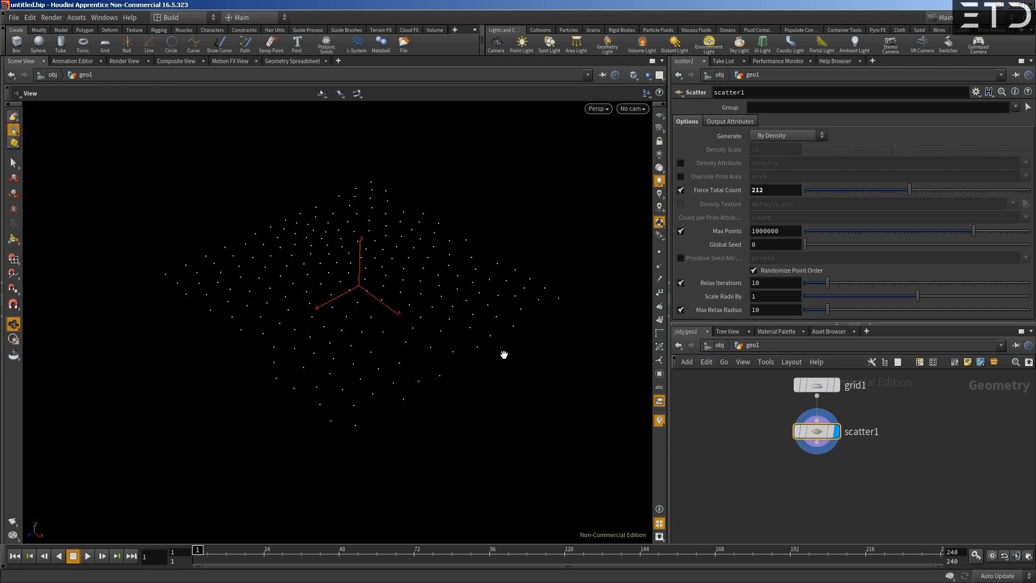
{"action": "mouse_move", "coordinate": [472, 335]}
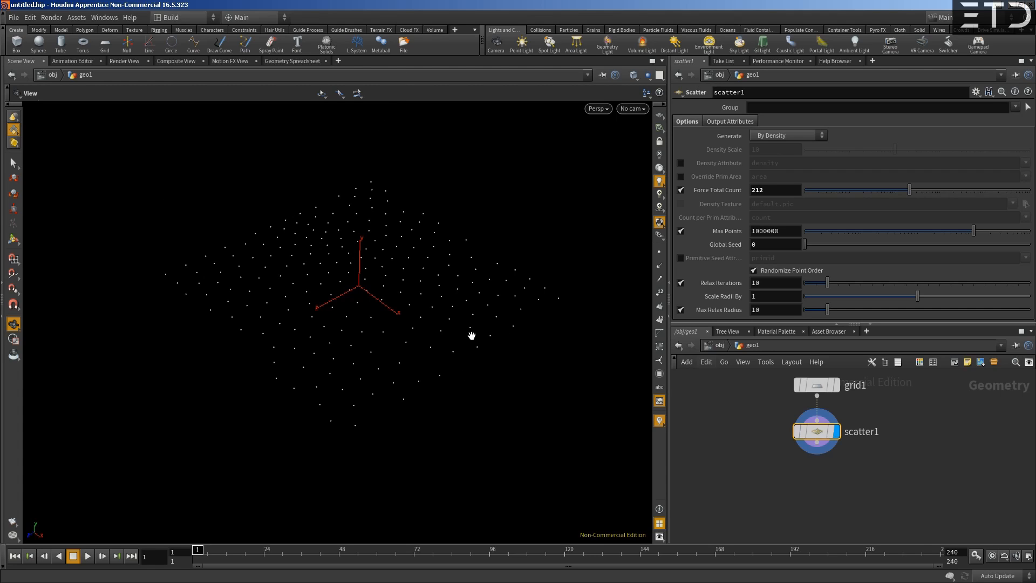
{"action": "mouse_move", "coordinate": [435, 236]}
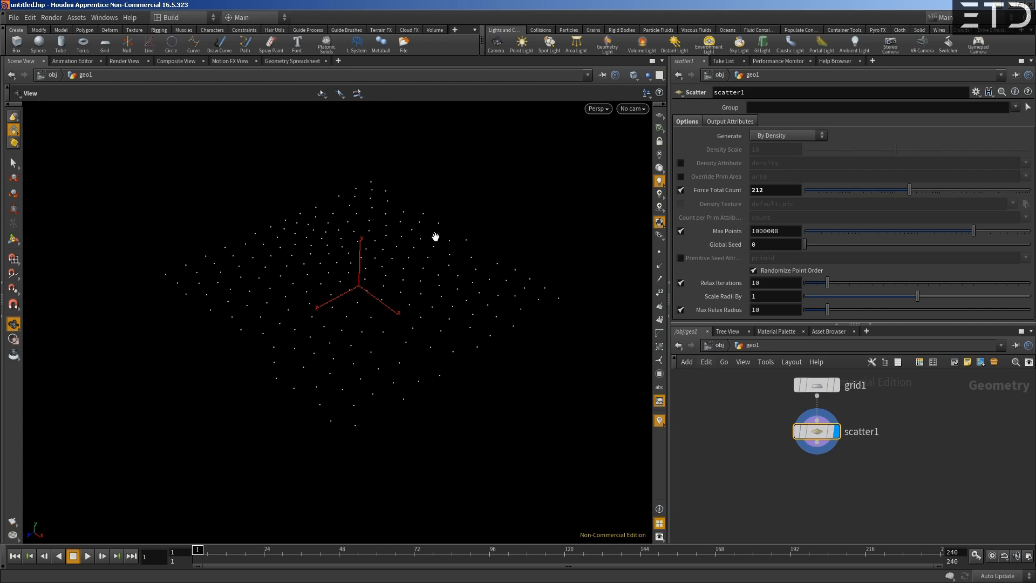
{"action": "mouse_move", "coordinate": [421, 267]}
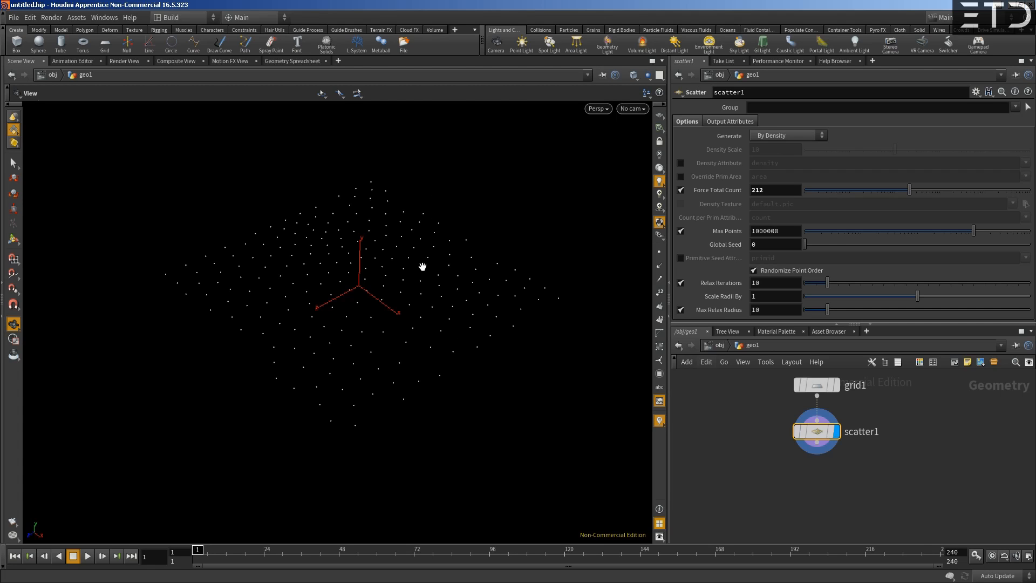
Dive into dopnet1 and search 'emit' to place a POP Source node
{"action": "key", "text": "Tab"}
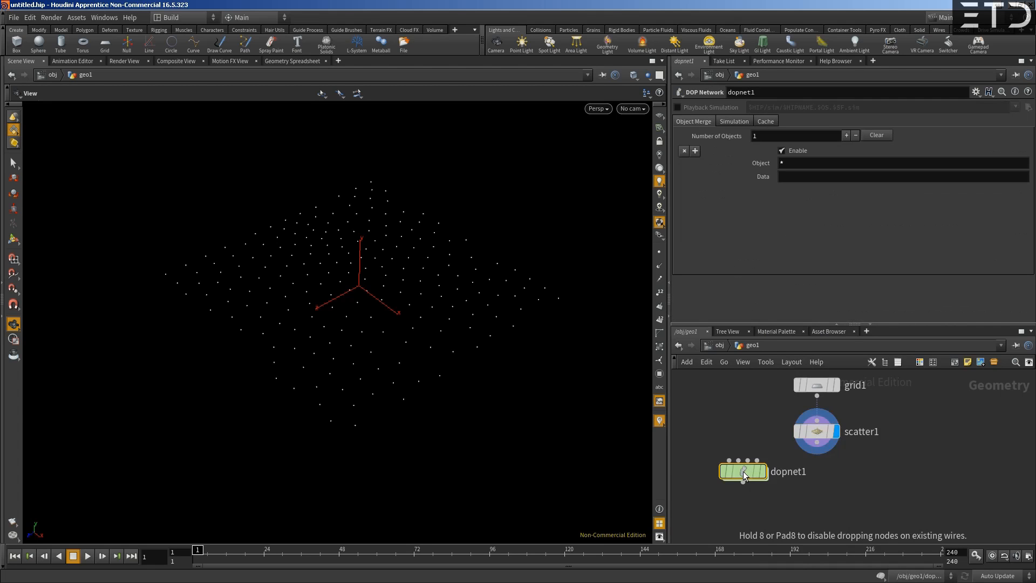
{"action": "double_click", "coordinate": [742, 472]}
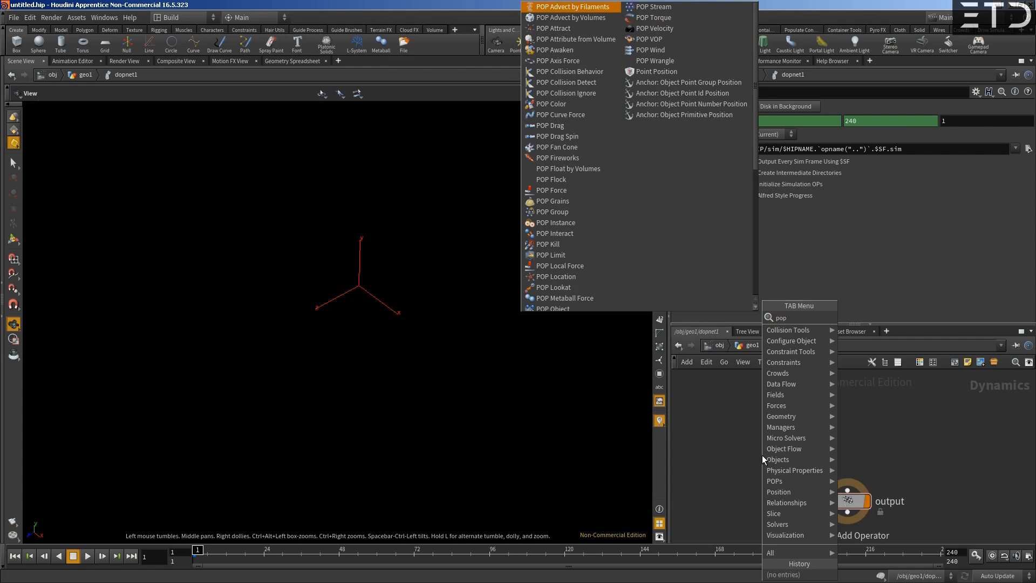
{"action": "mouse_move", "coordinate": [772, 481]}
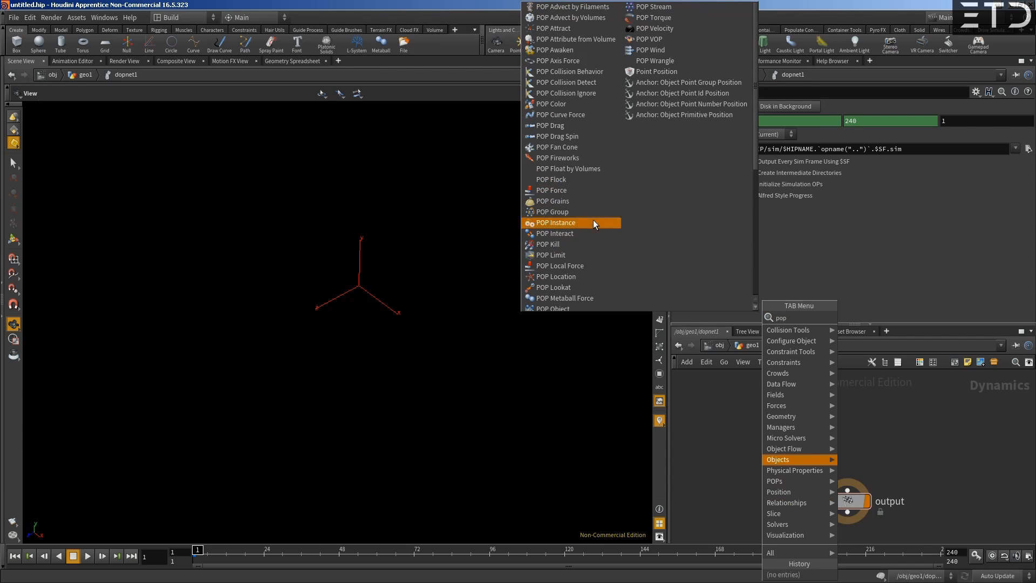
{"action": "mouse_move", "coordinate": [595, 147]}
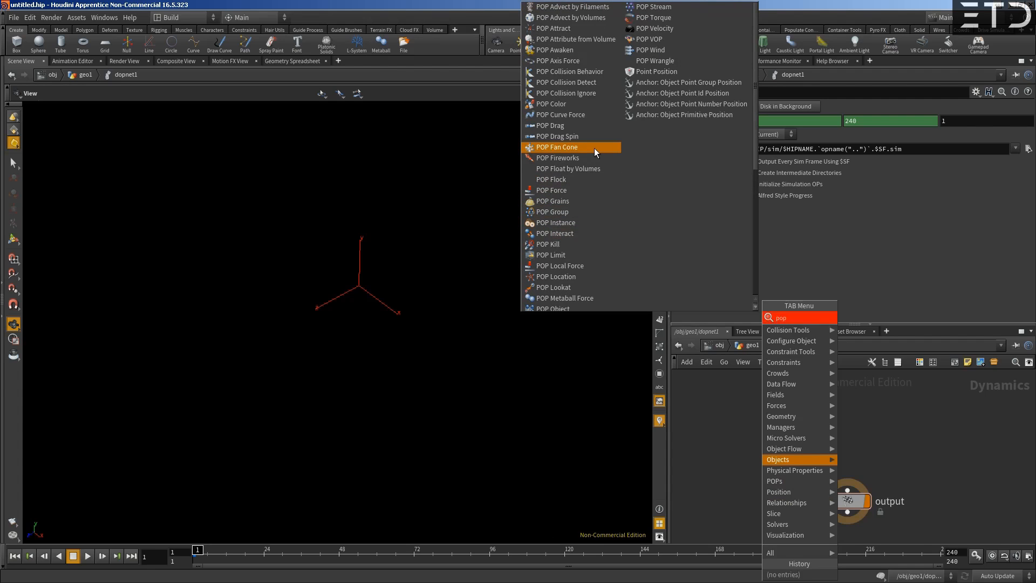
{"action": "type", "text": "emit"}
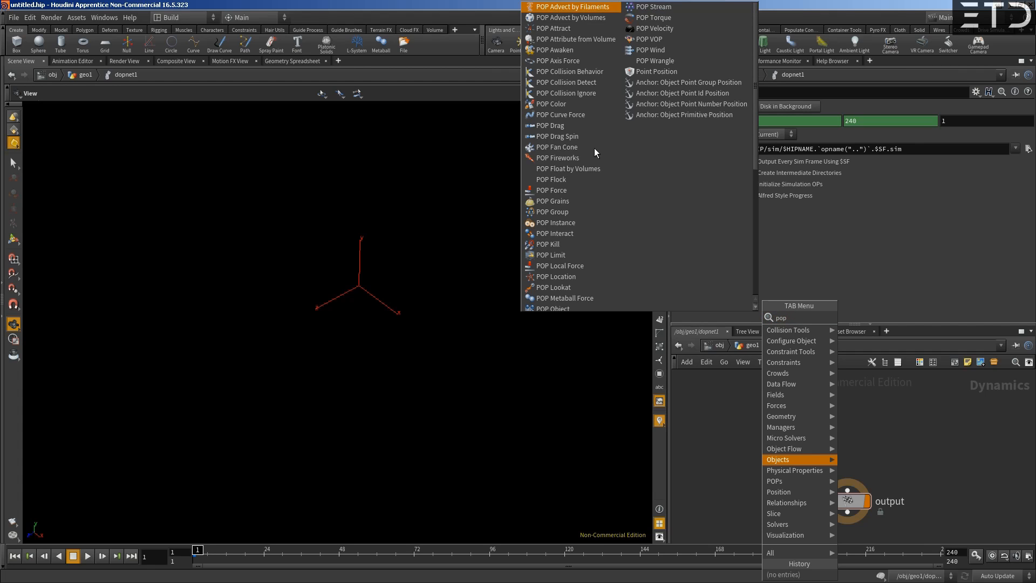
{"action": "mouse_move", "coordinate": [595, 147]}
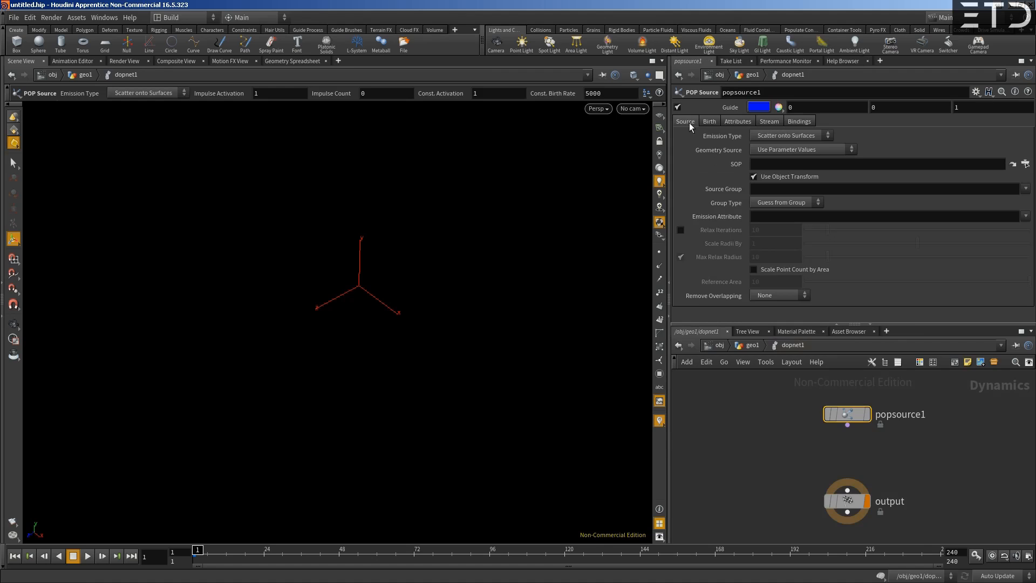
Review popsource1's Emission Type choices and set its SOP path to ../../grid1/
{"action": "left_click", "coordinate": [789, 136]}
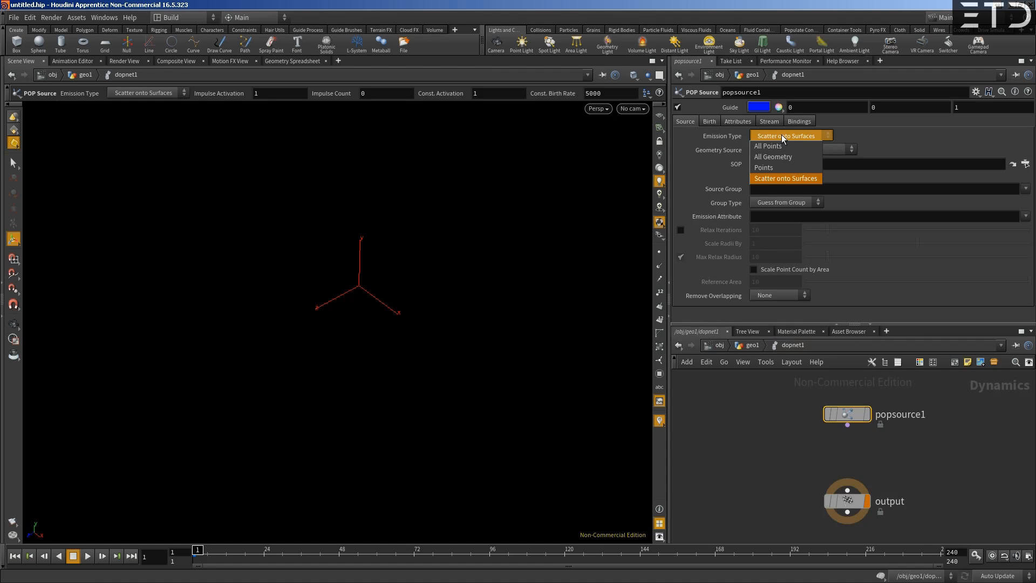
{"action": "mouse_move", "coordinate": [779, 145]}
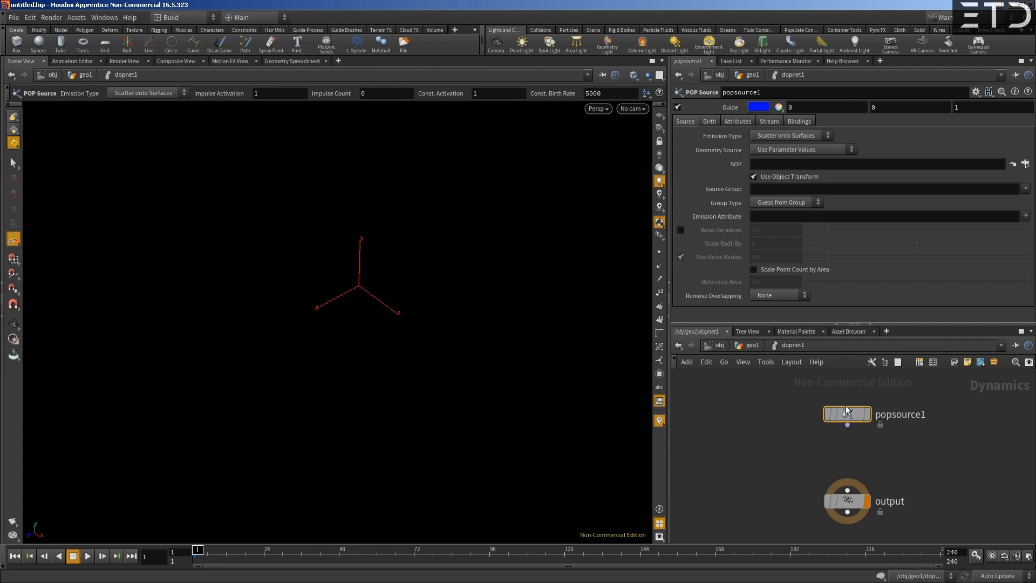
{"action": "left_click", "coordinate": [878, 163]}
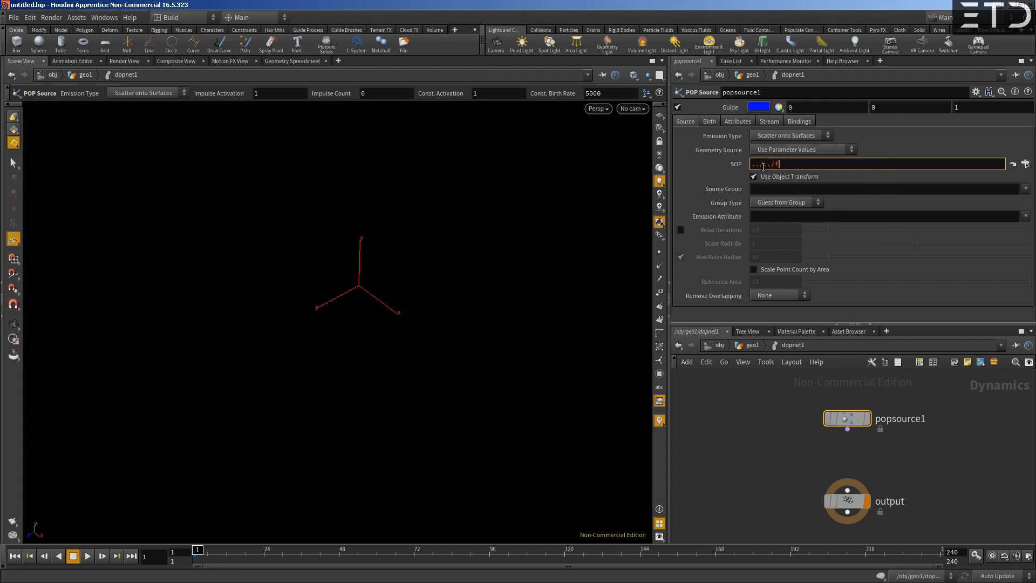
{"action": "type", "text": "g"}
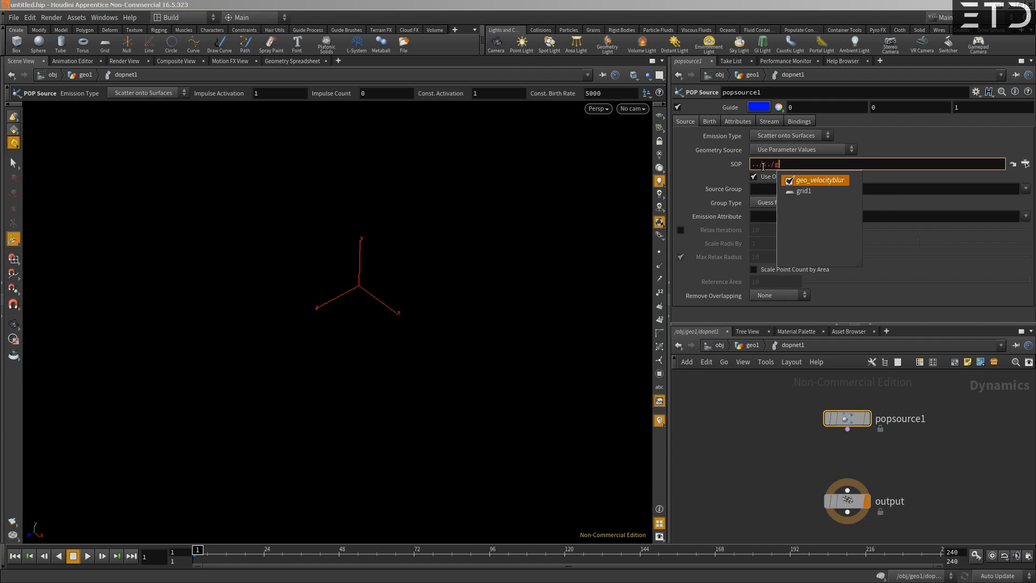
{"action": "left_click", "coordinate": [803, 191]}
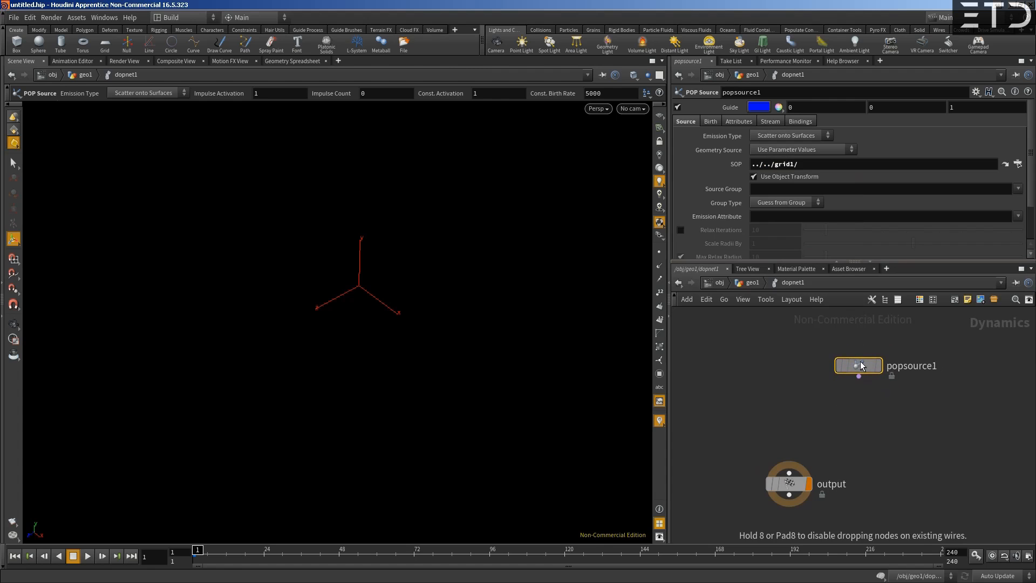
Inspect popsource1's internal solver network, then return up to geo1 via the path bar
{"action": "left_click_drag", "start_coordinate": [857, 365], "coordinate": [865, 369]}
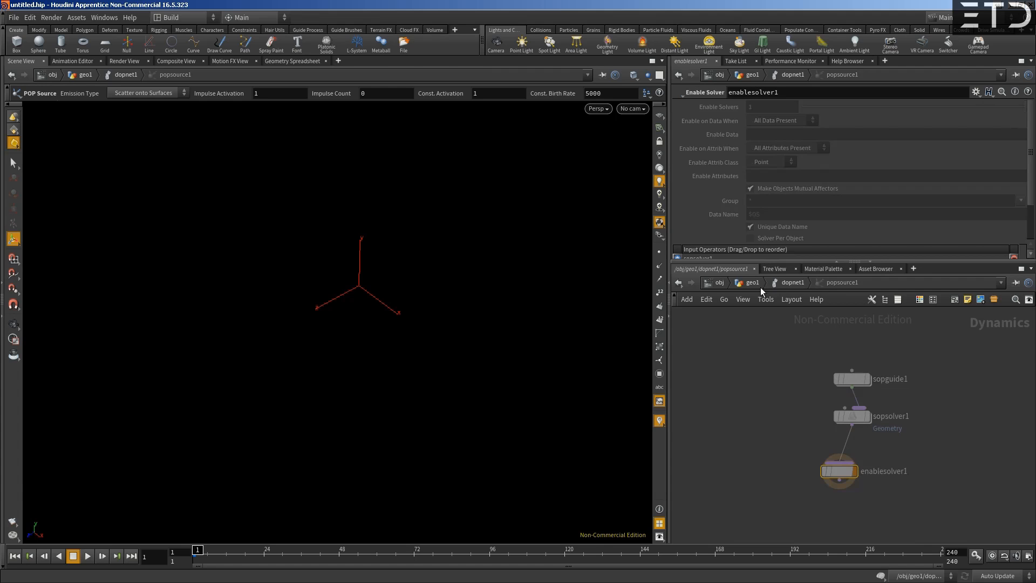
{"action": "mouse_move", "coordinate": [839, 290]}
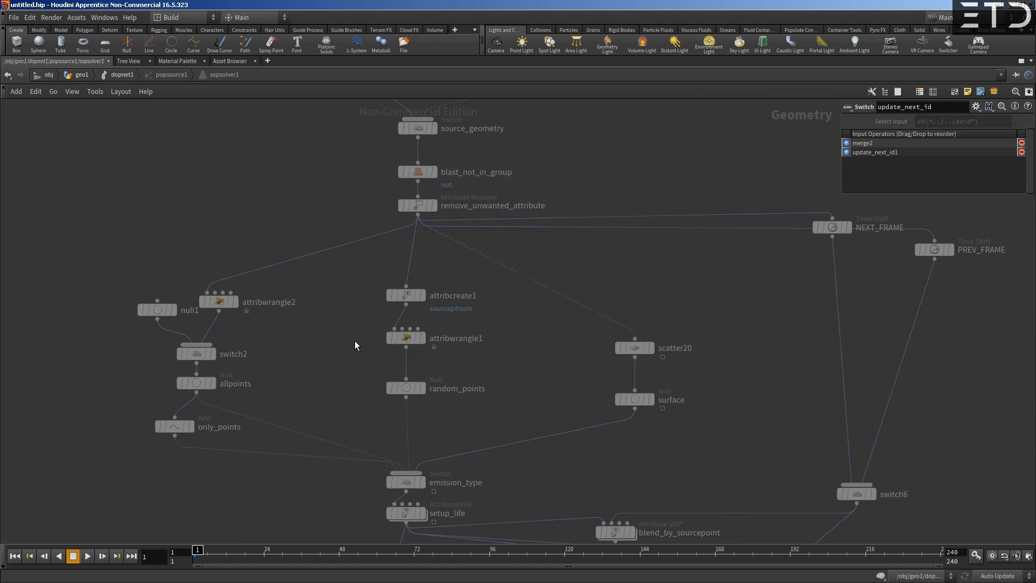
{"action": "left_click", "coordinate": [634, 347]}
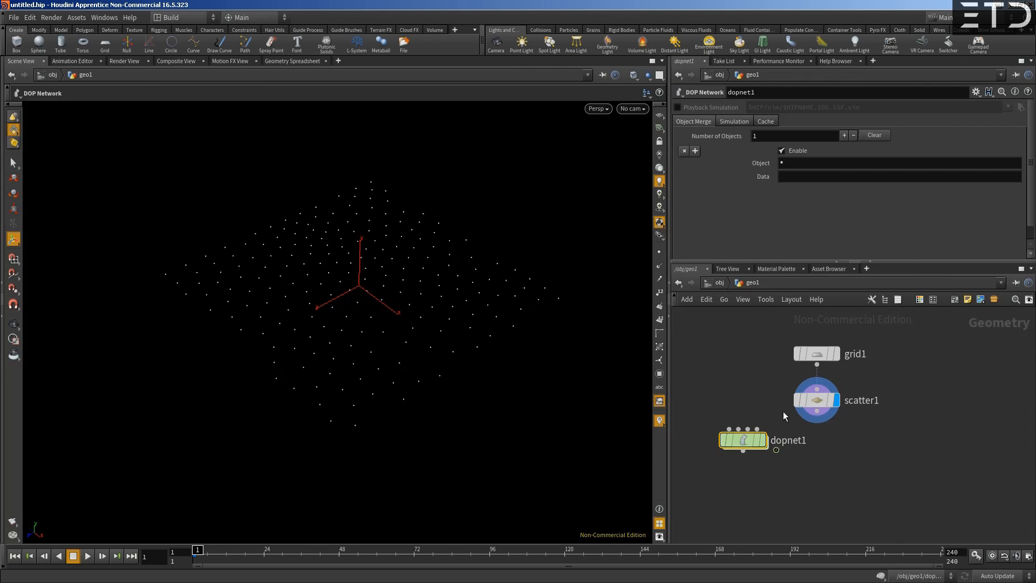
Add a POP Network ('pop ne'), inspect its popobject node, then return to geo1
{"action": "left_click", "coordinate": [816, 399]}
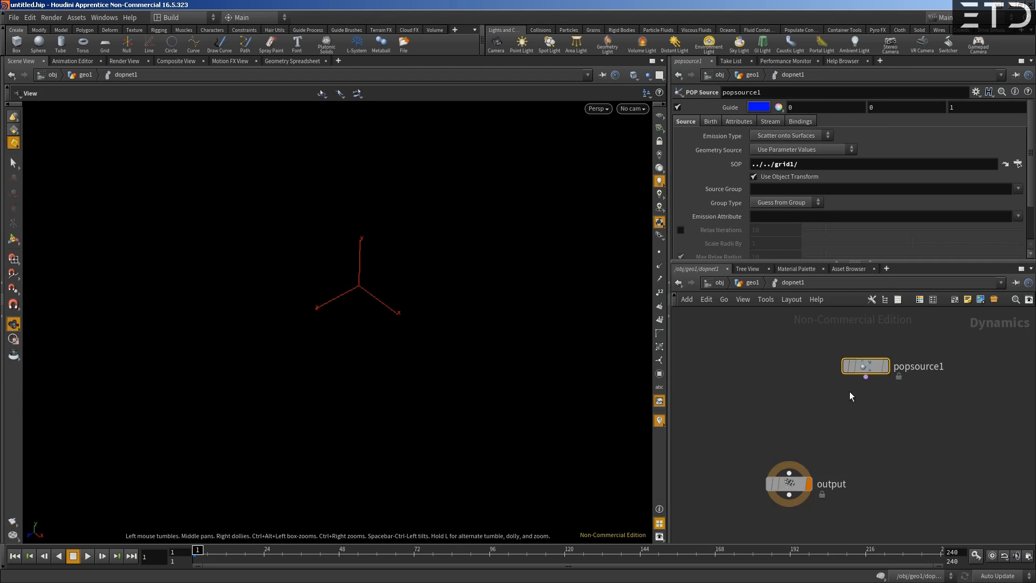
{"action": "key", "text": "tab"}
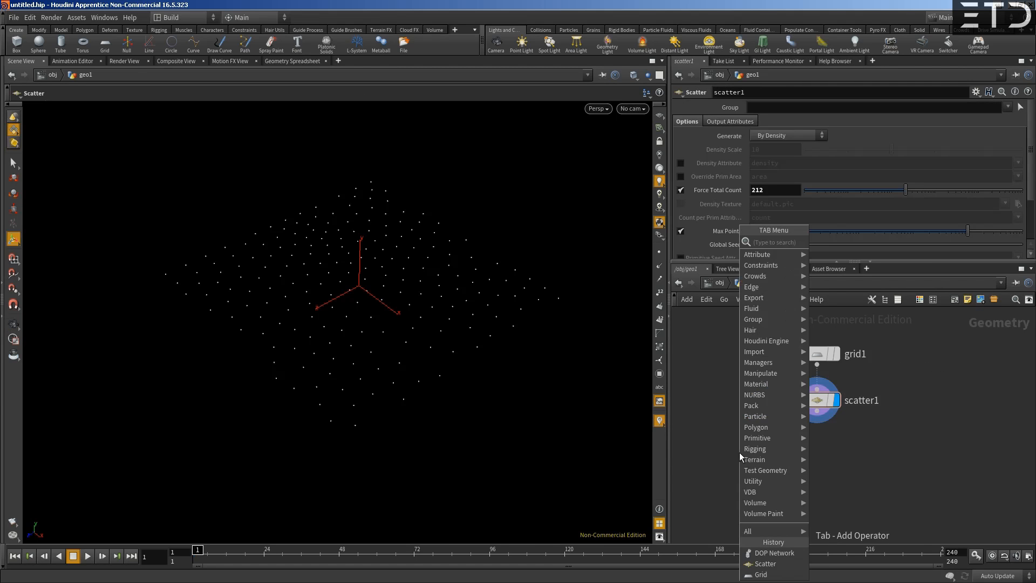
{"action": "type", "text": "pop ne"}
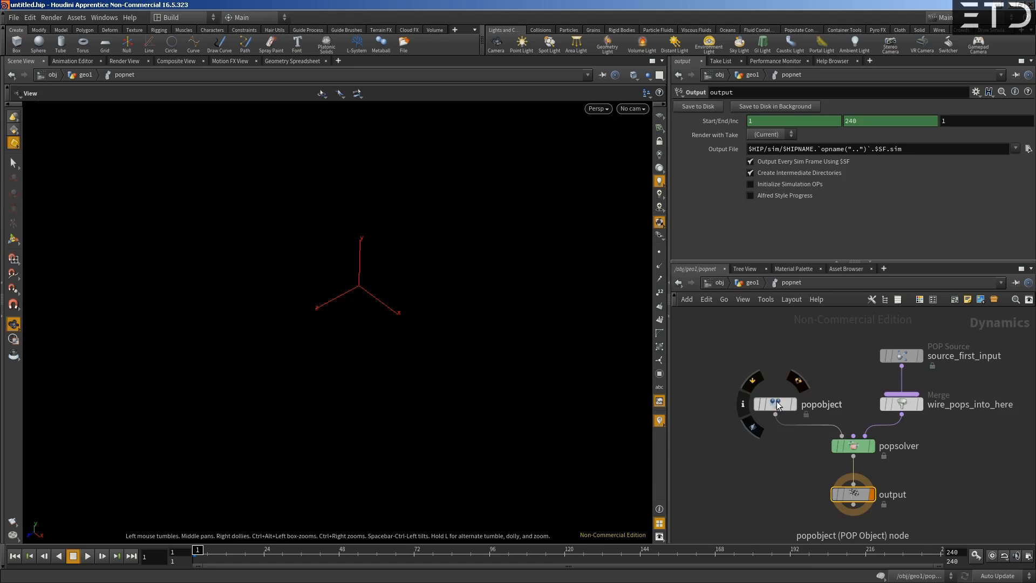
{"action": "left_click", "coordinate": [774, 404]}
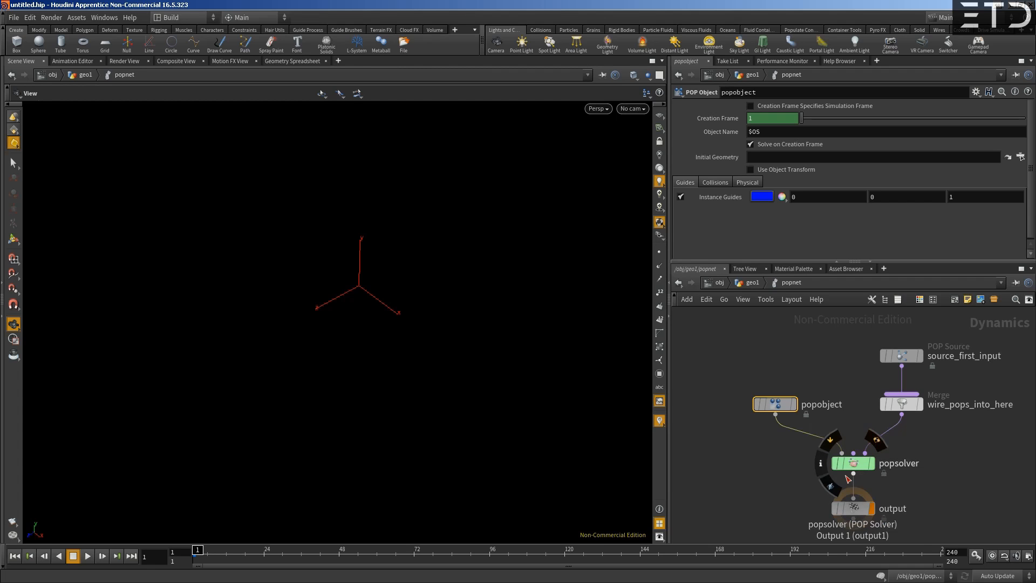
{"action": "mouse_move", "coordinate": [859, 482]}
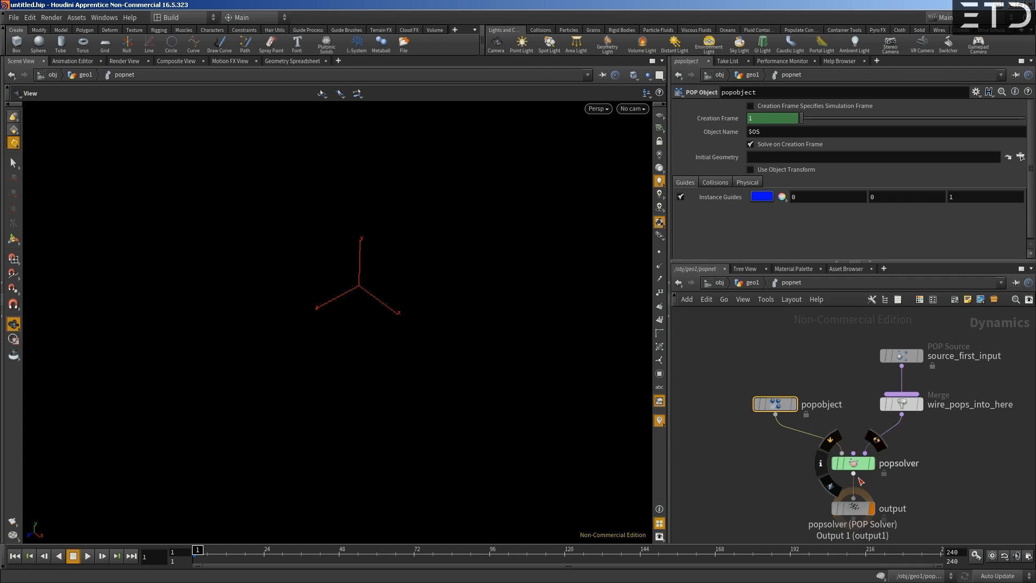
{"action": "mouse_move", "coordinate": [868, 482]}
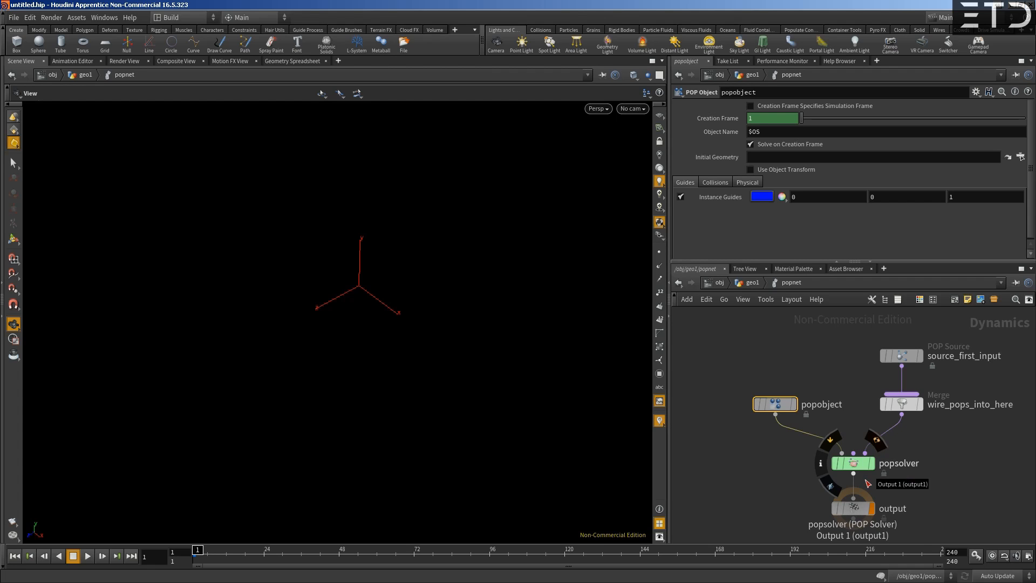
{"action": "mouse_move", "coordinate": [802, 464]}
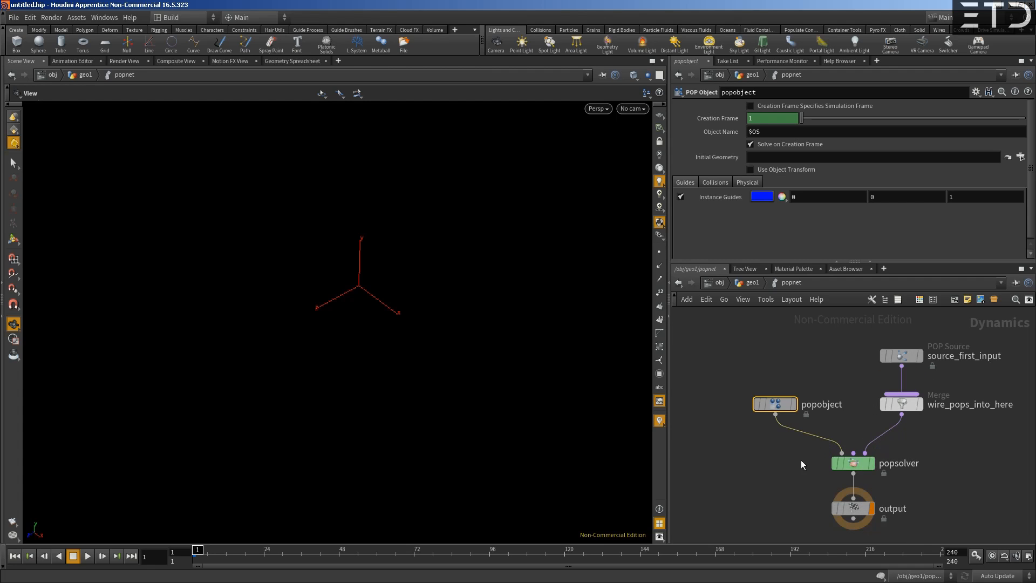
{"action": "mouse_move", "coordinate": [890, 436]}
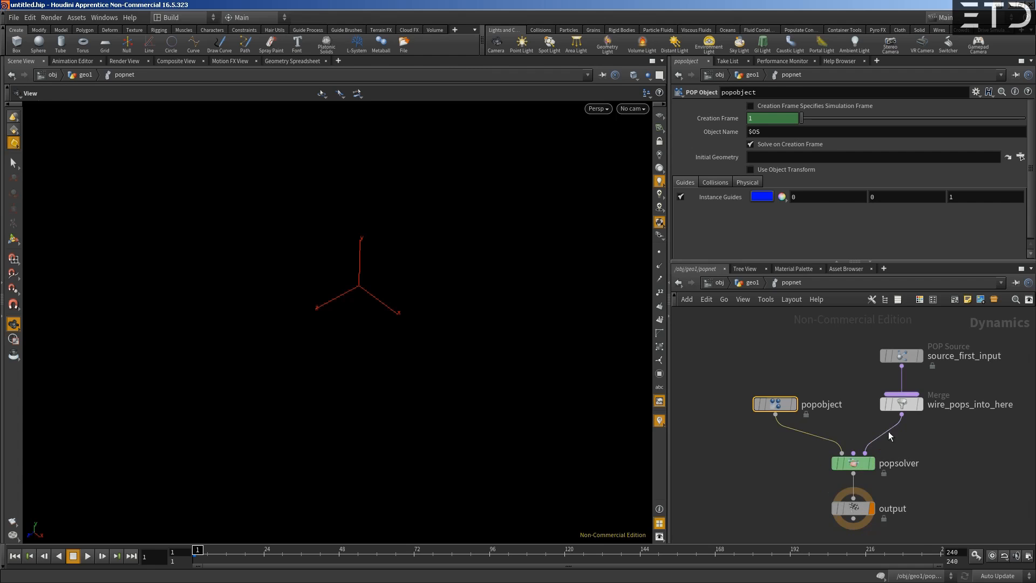
{"action": "left_click", "coordinate": [900, 355]}
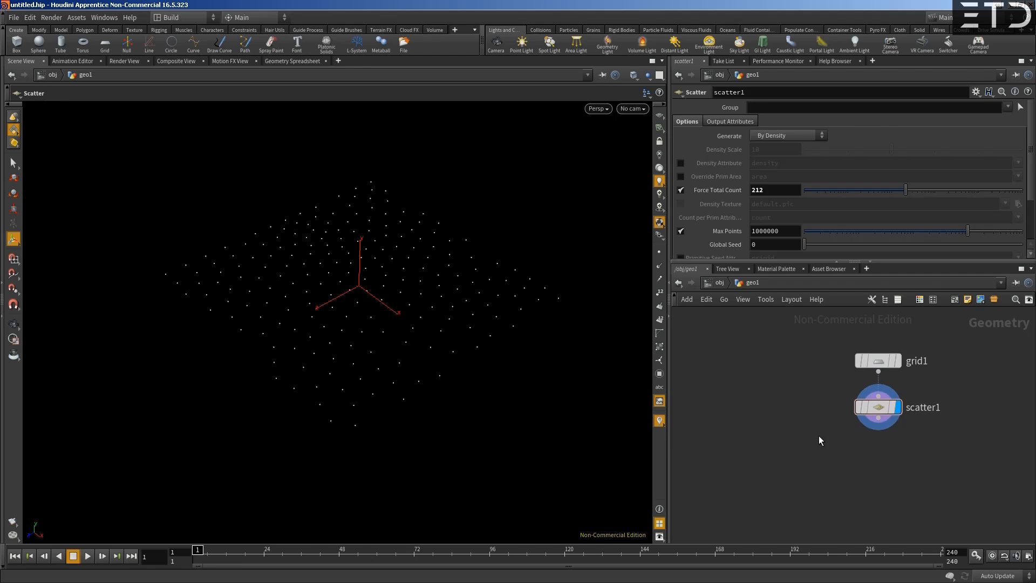
{"action": "mouse_move", "coordinate": [812, 441]}
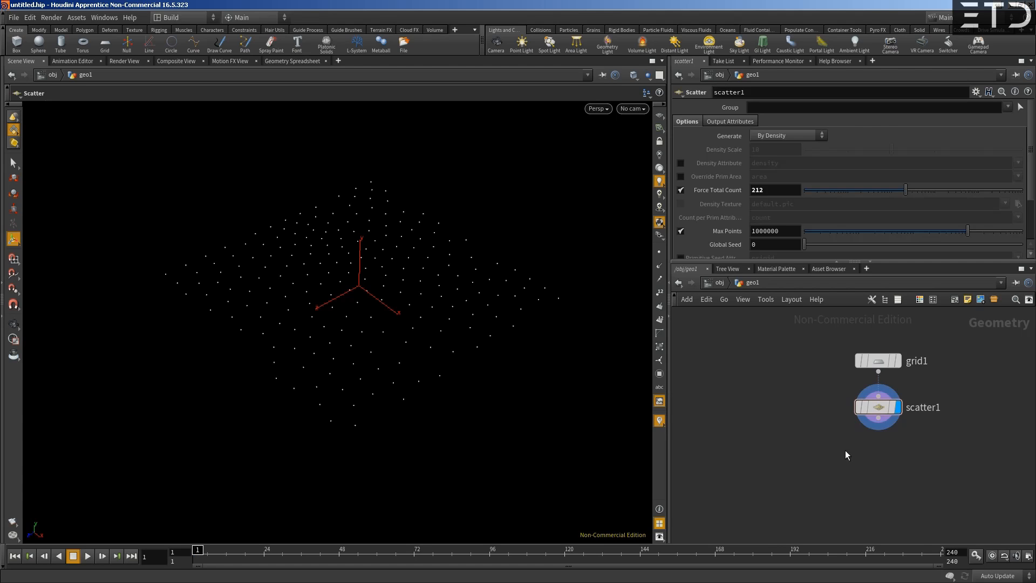
{"action": "mouse_move", "coordinate": [851, 455]}
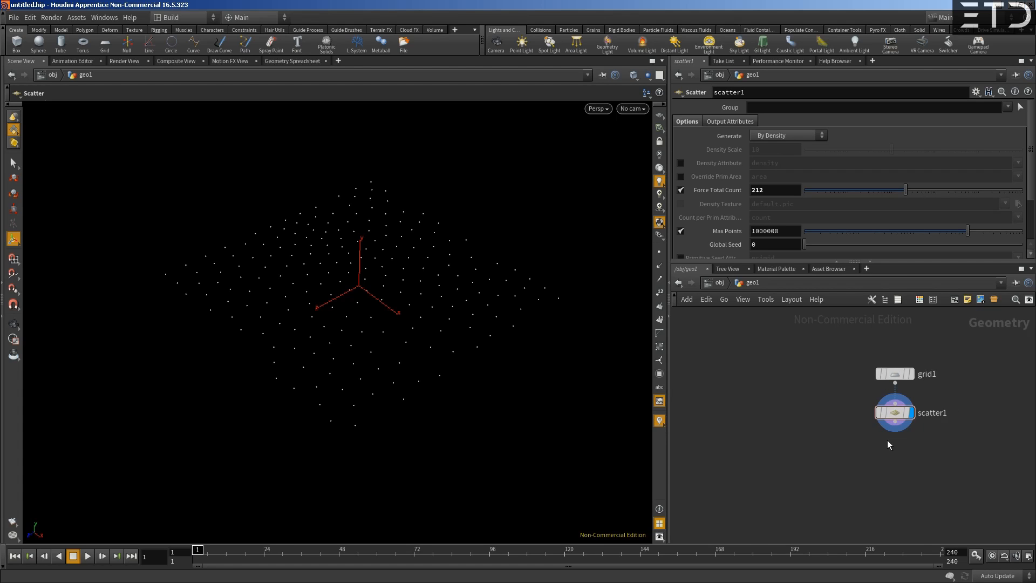
{"action": "mouse_move", "coordinate": [887, 444]}
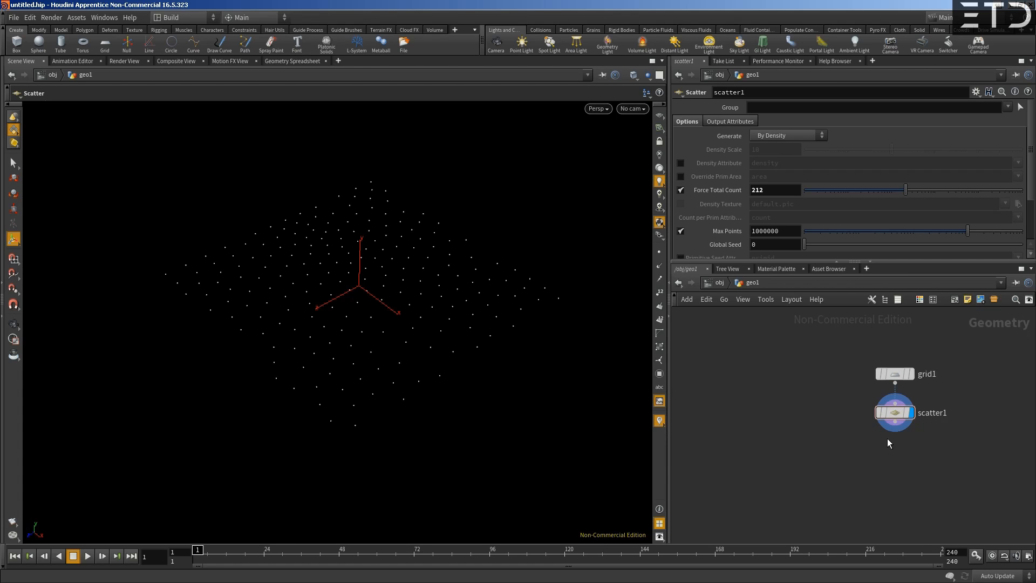
{"action": "mouse_move", "coordinate": [895, 455]}
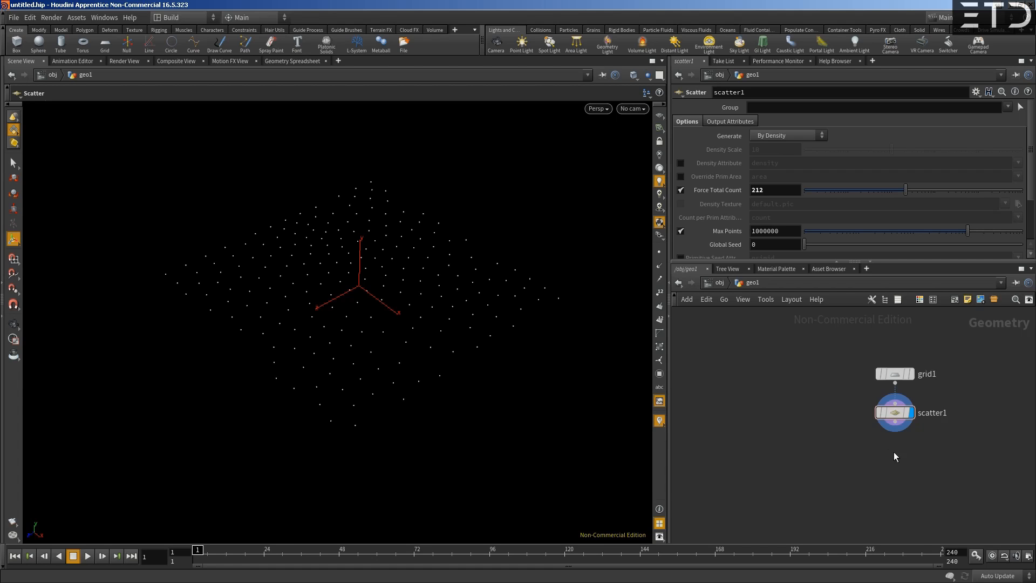
{"action": "mouse_move", "coordinate": [885, 444]}
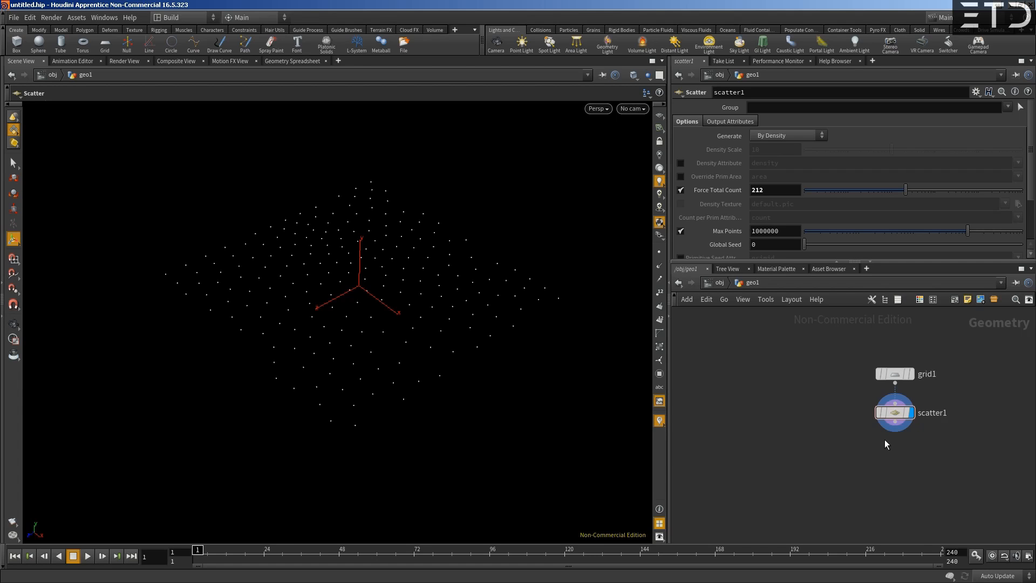
{"action": "mouse_move", "coordinate": [887, 445]}
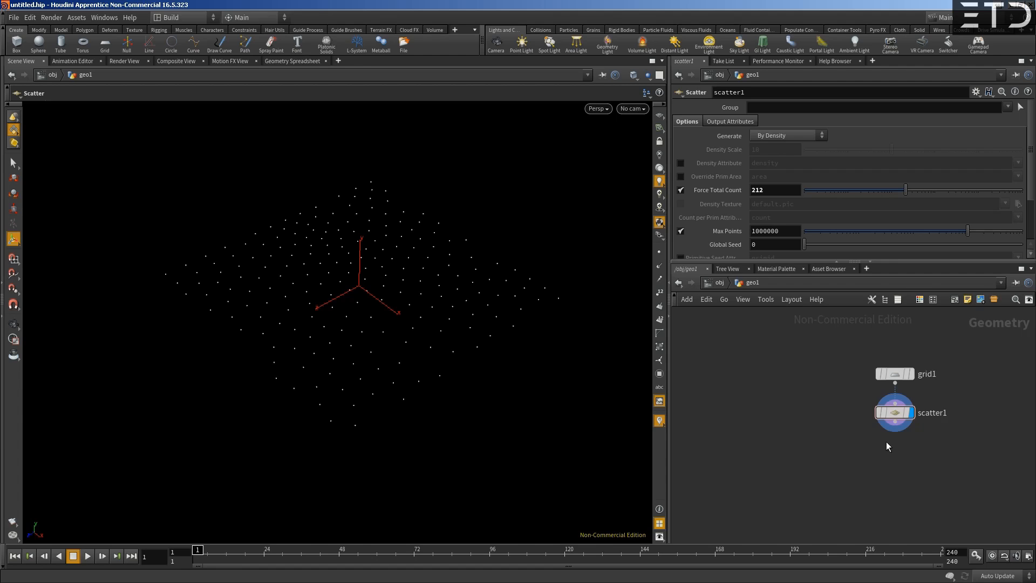
{"action": "mouse_move", "coordinate": [896, 471]}
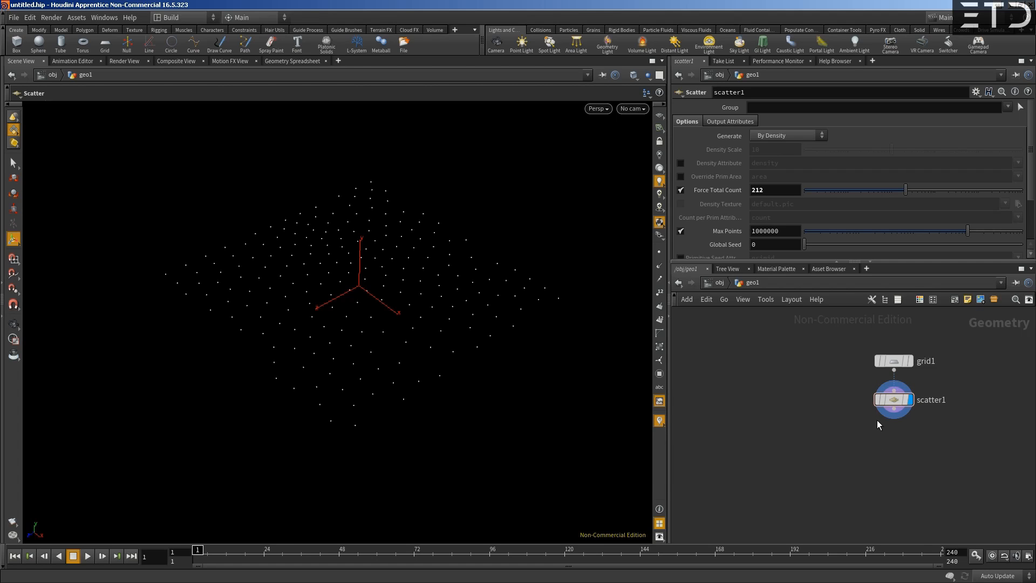
{"action": "mouse_move", "coordinate": [900, 432]}
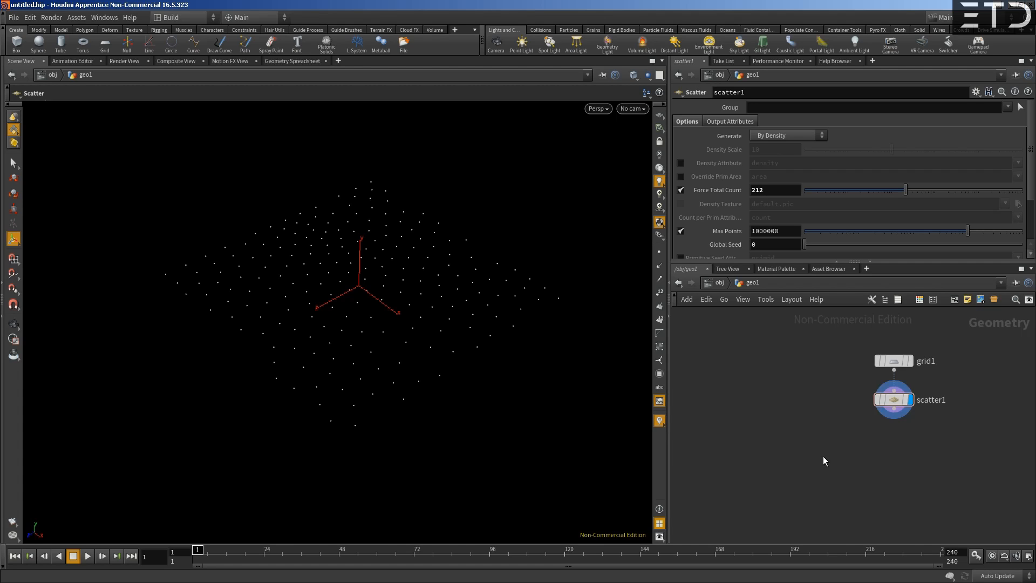
Bring up the TAB Menu over the geo1 network to add a node after scatter1
{"action": "key", "text": "tab"}
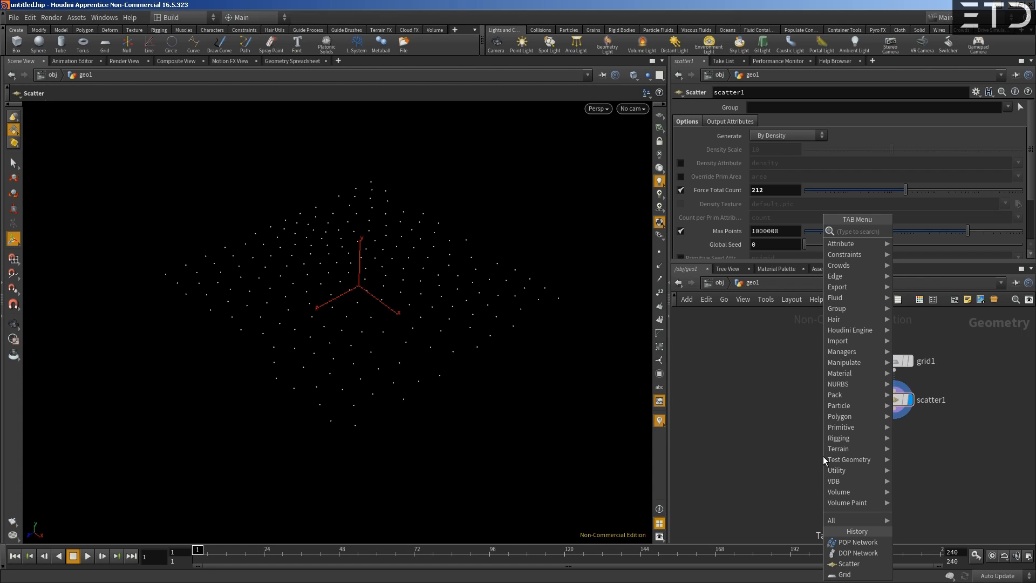
Search 'copy' and place a Copy Stamp node, copy1, in geo1
{"action": "type", "text": "copy"}
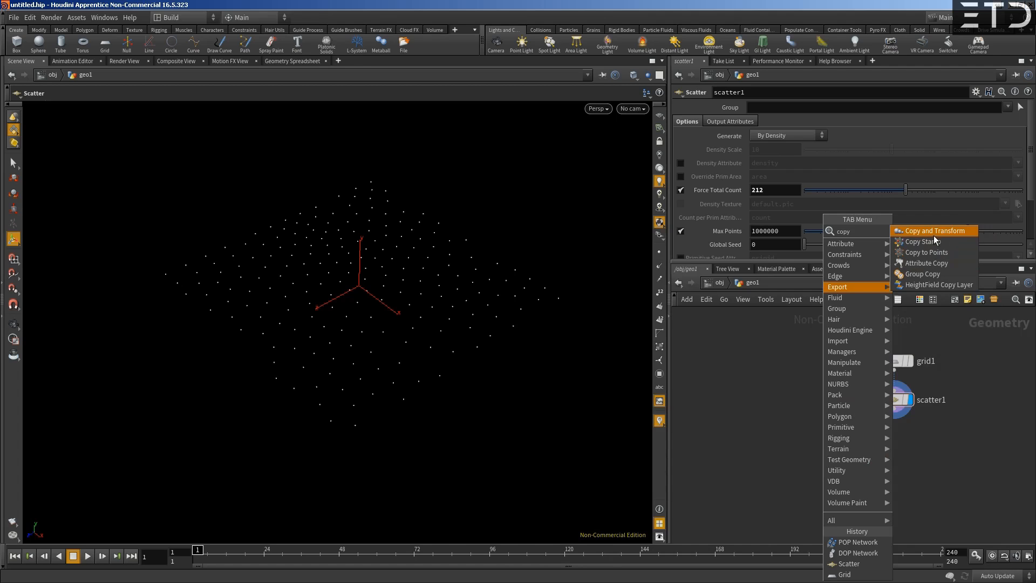
{"action": "mouse_move", "coordinate": [934, 252]}
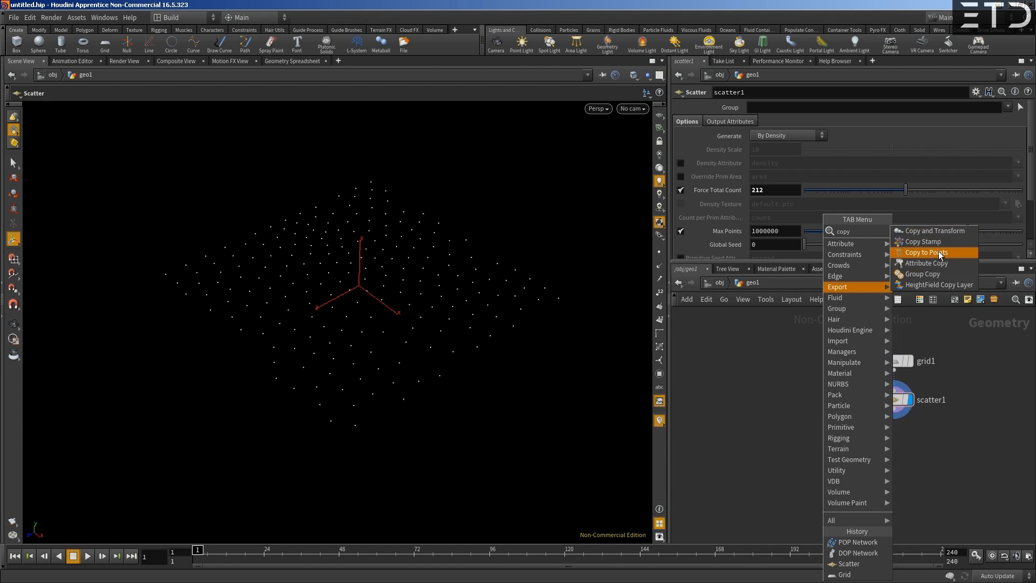
{"action": "mouse_move", "coordinate": [927, 245]}
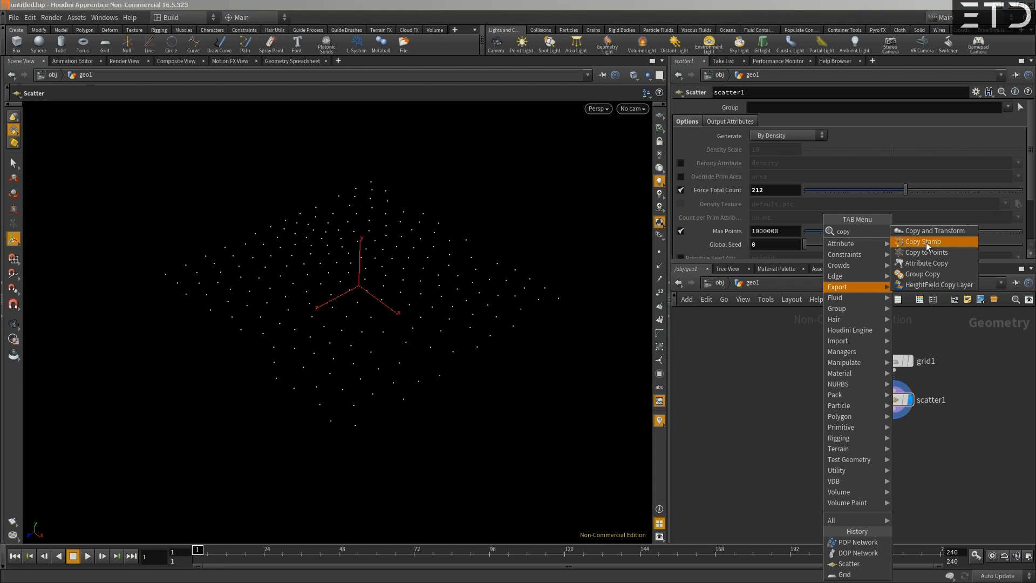
{"action": "left_click", "coordinate": [921, 240]}
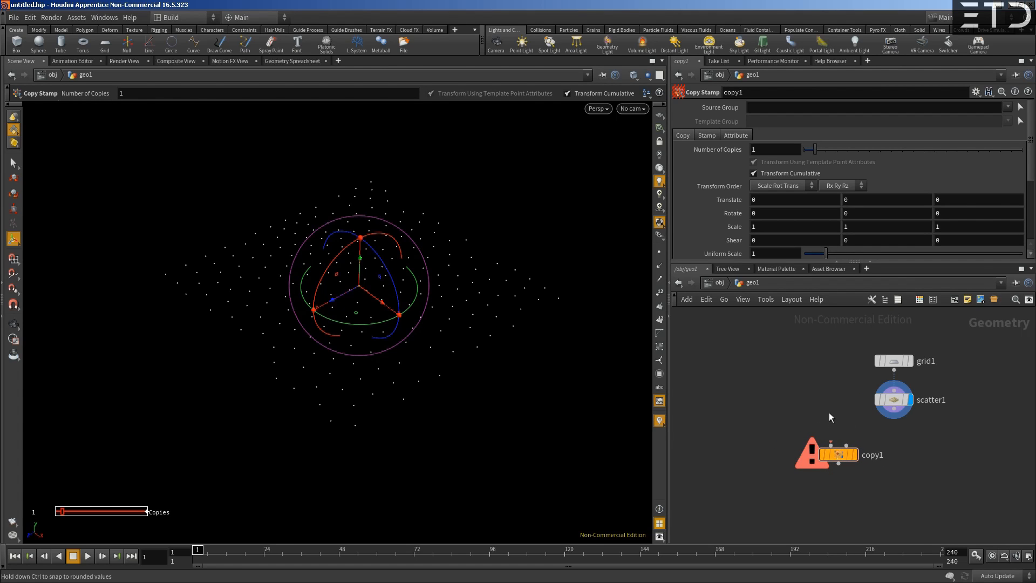
{"action": "key", "text": "tab"}
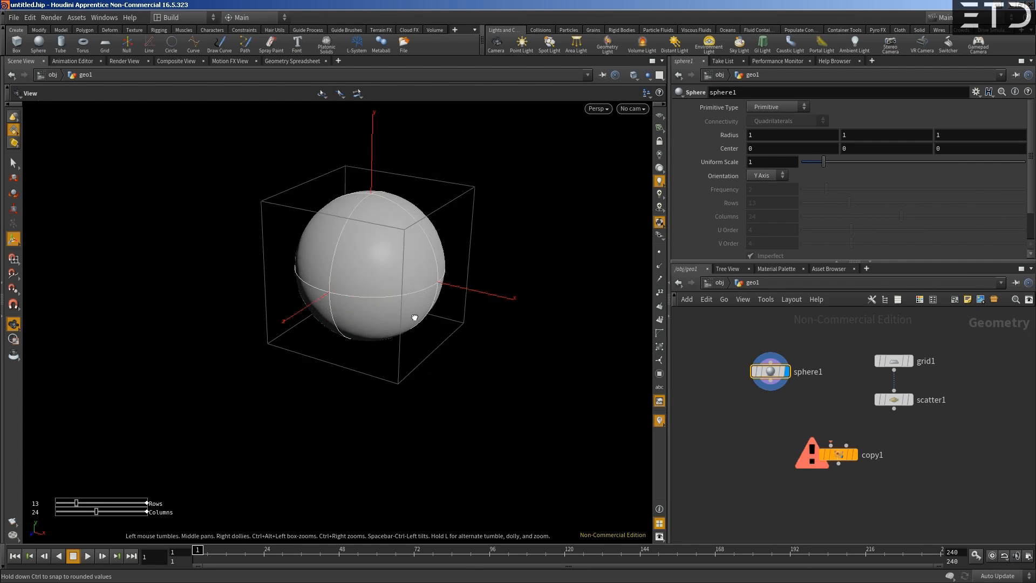
Try sphere1 as a Polygon sphere, nudging its Frequency toward 3 and back
{"action": "left_click_drag", "start_coordinate": [414, 317], "coordinate": [402, 330]}
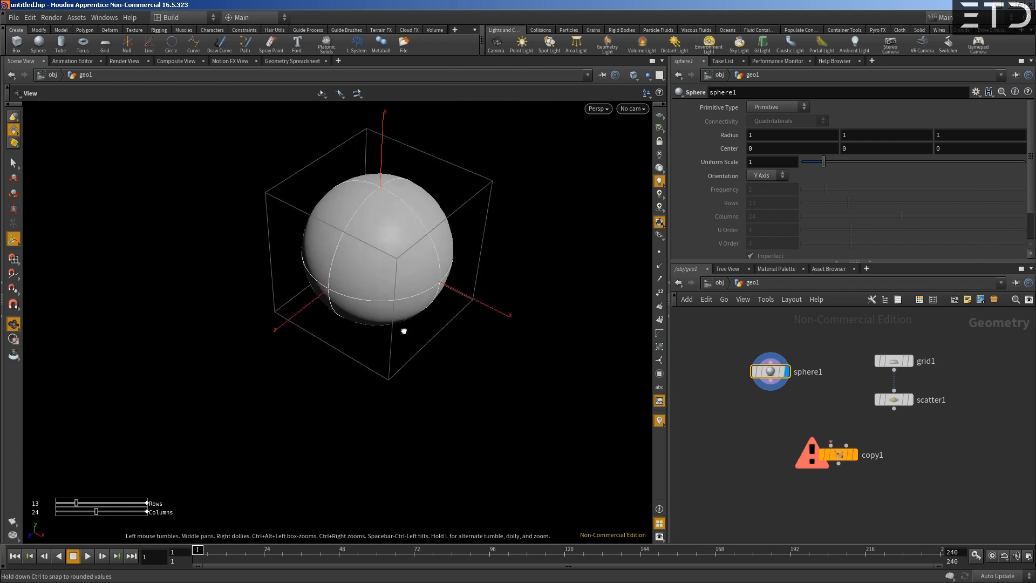
{"action": "left_click", "coordinate": [778, 107]}
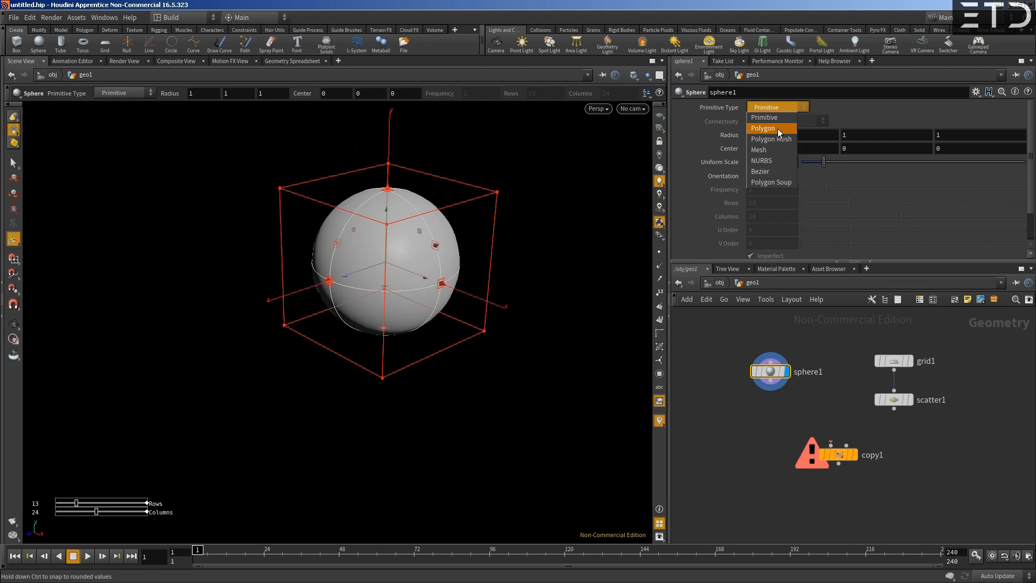
{"action": "left_click", "coordinate": [763, 129]}
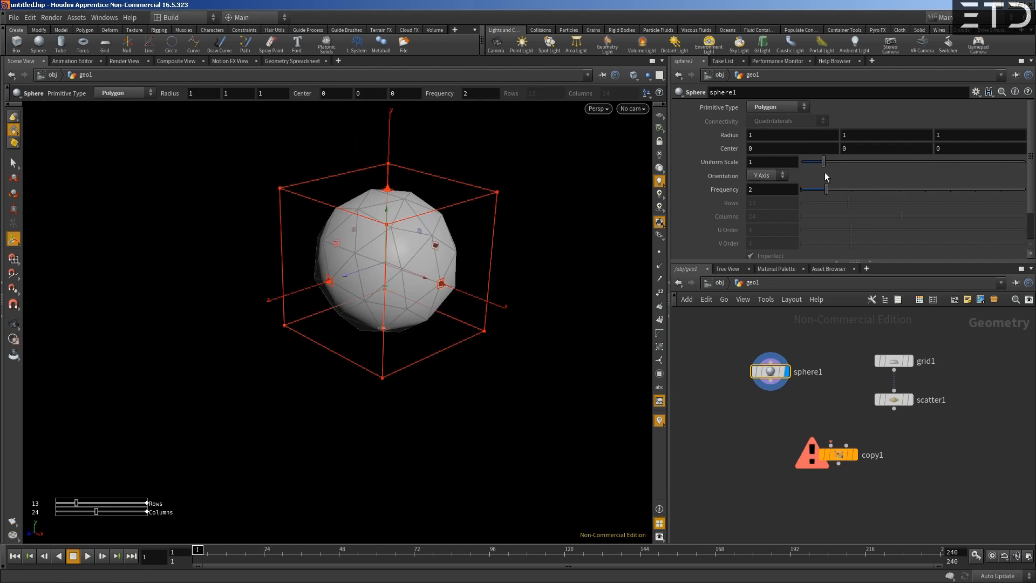
{"action": "left_click_drag", "start_coordinate": [828, 190], "coordinate": [849, 190]}
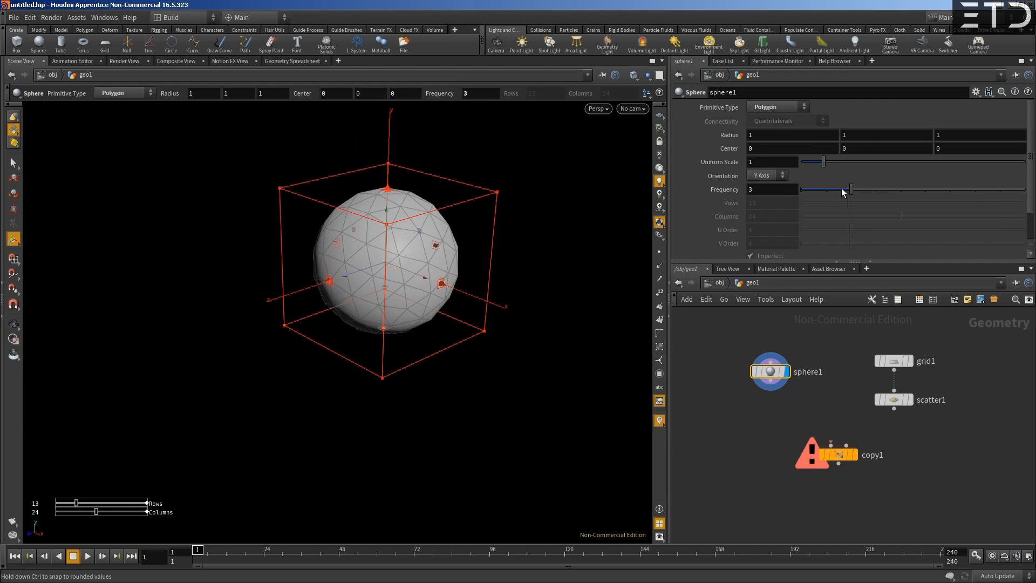
{"action": "left_click_drag", "start_coordinate": [850, 190], "coordinate": [823, 190]}
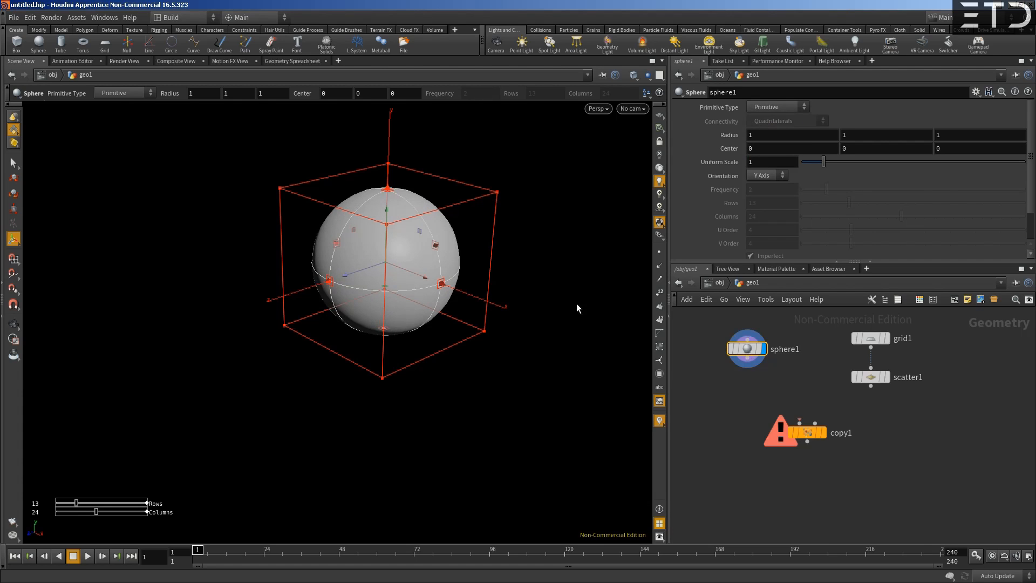
{"action": "mouse_move", "coordinate": [750, 349]}
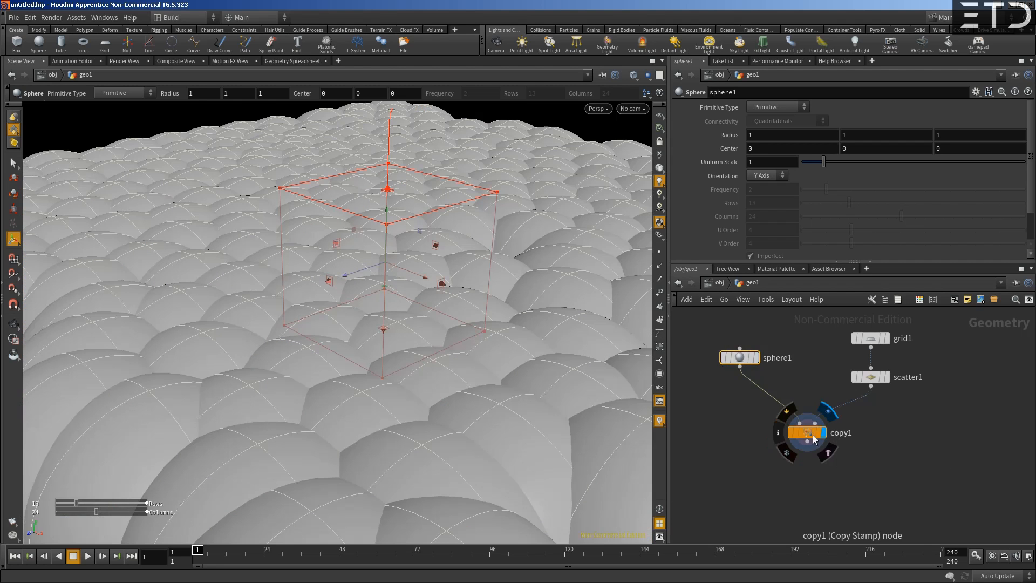
Display copy1 and set sphere1 to Uniform Scale 0.29 with Polygon primitive type
{"action": "left_click", "coordinate": [805, 432]}
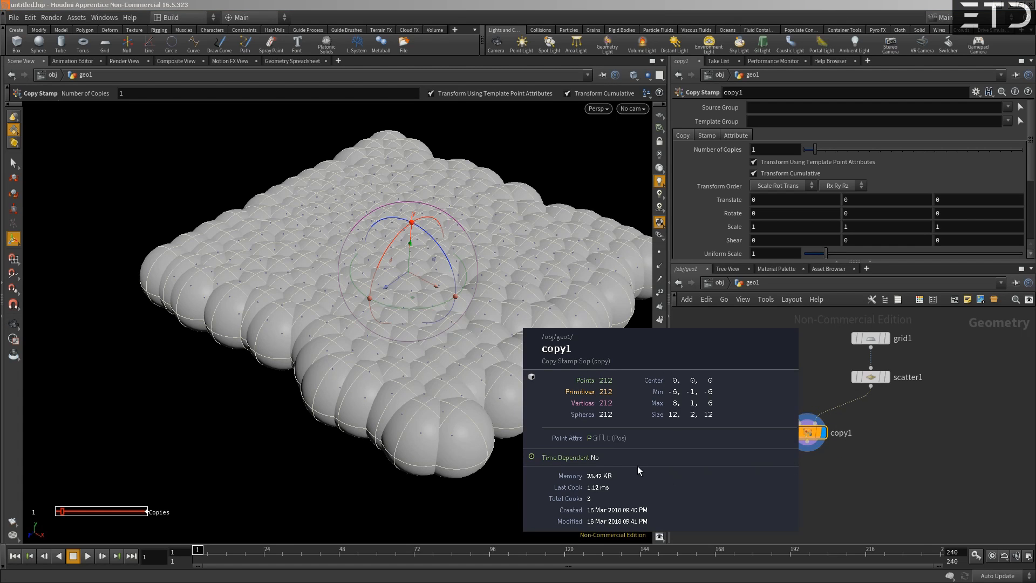
{"action": "mouse_move", "coordinate": [616, 475]}
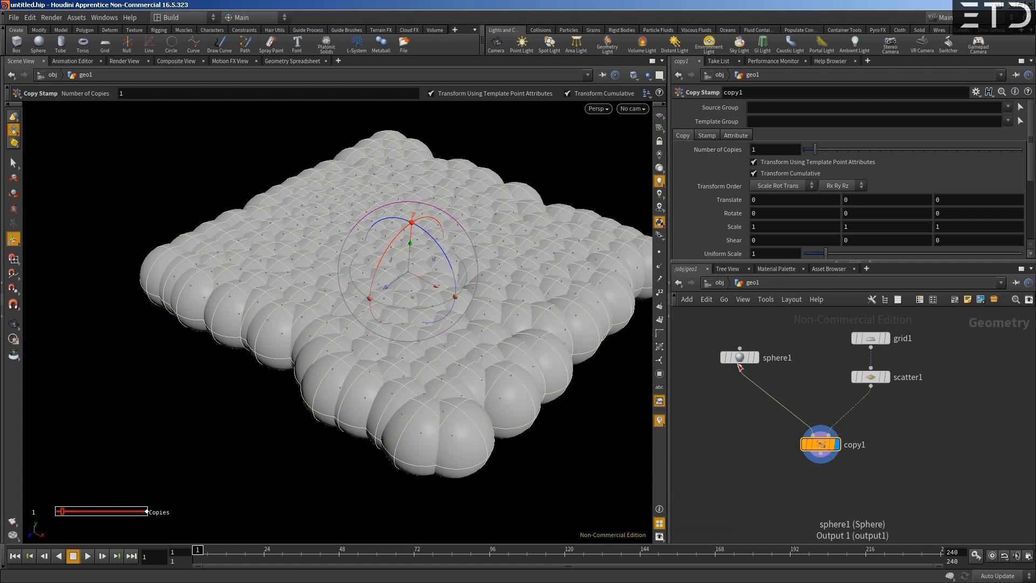
{"action": "left_click", "coordinate": [728, 376]}
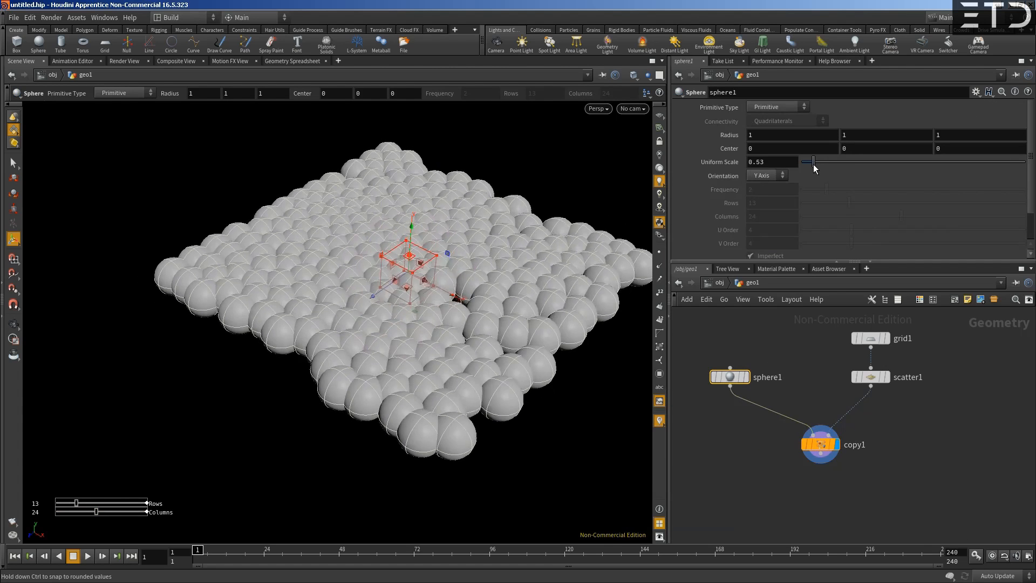
{"action": "left_click_drag", "start_coordinate": [812, 161], "coordinate": [807, 162]}
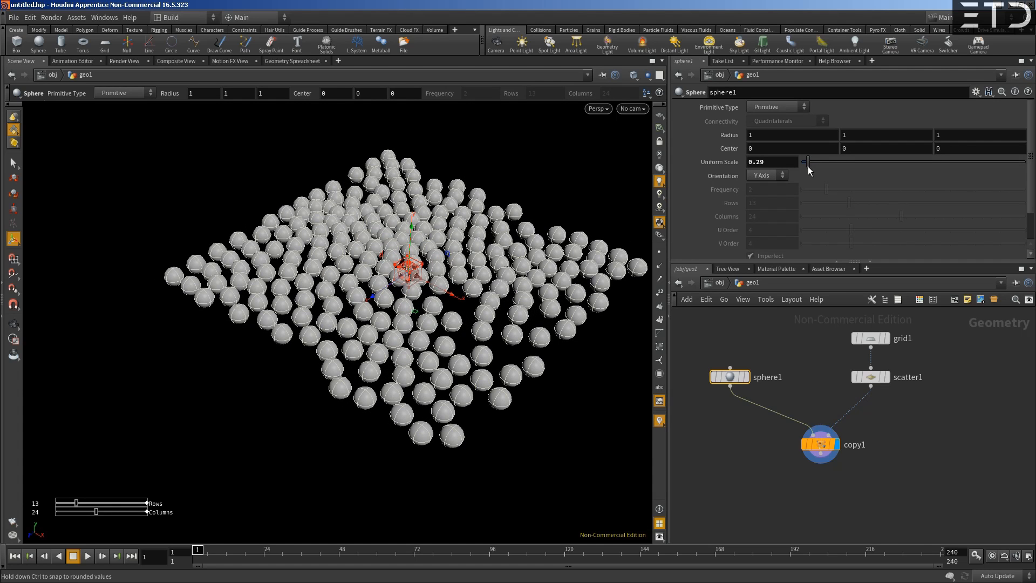
{"action": "left_click", "coordinate": [776, 107]}
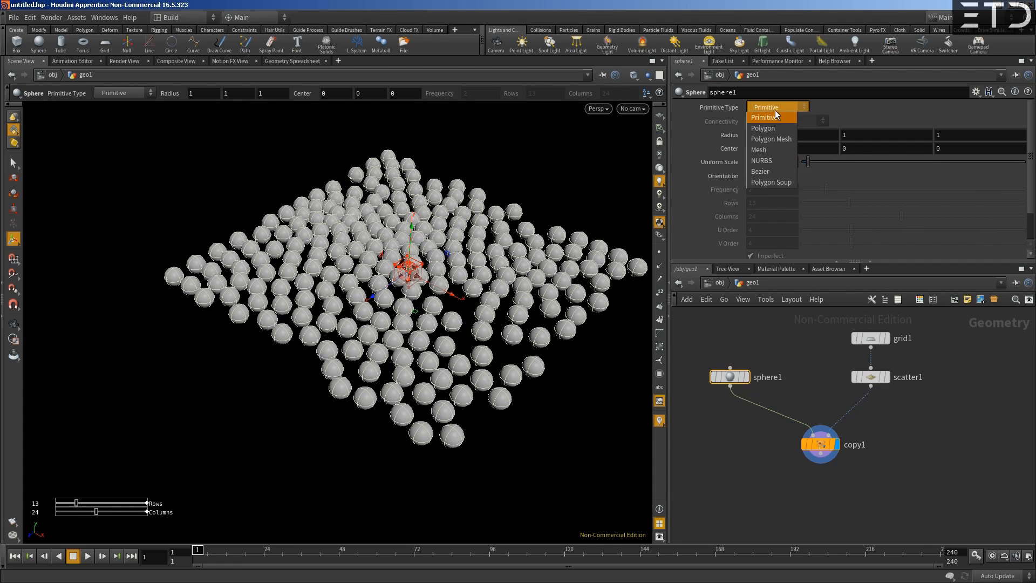
{"action": "left_click", "coordinate": [763, 128]}
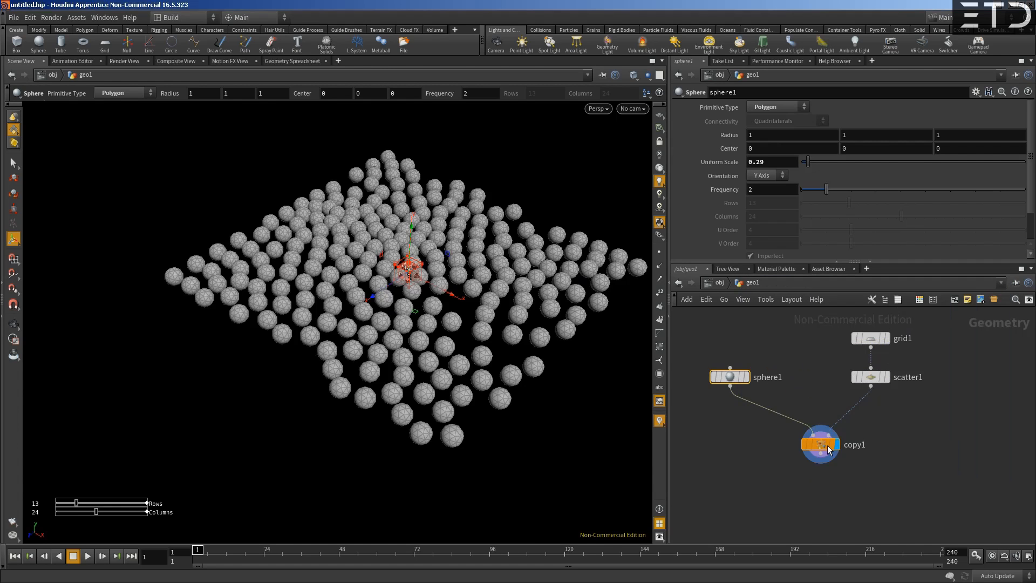
{"action": "mouse_move", "coordinate": [821, 443]}
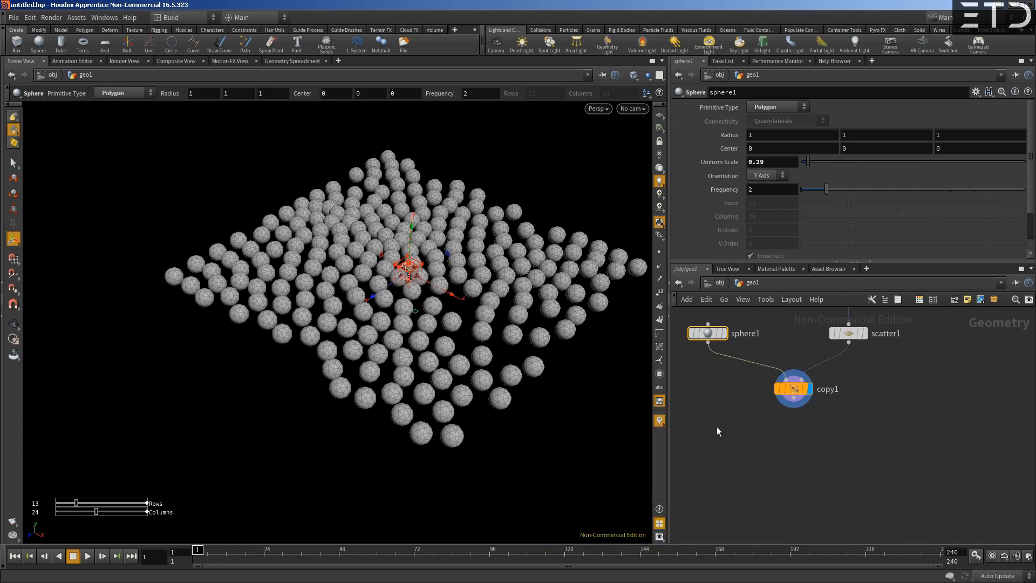
{"action": "left_click_drag", "start_coordinate": [793, 388], "coordinate": [790, 405]}
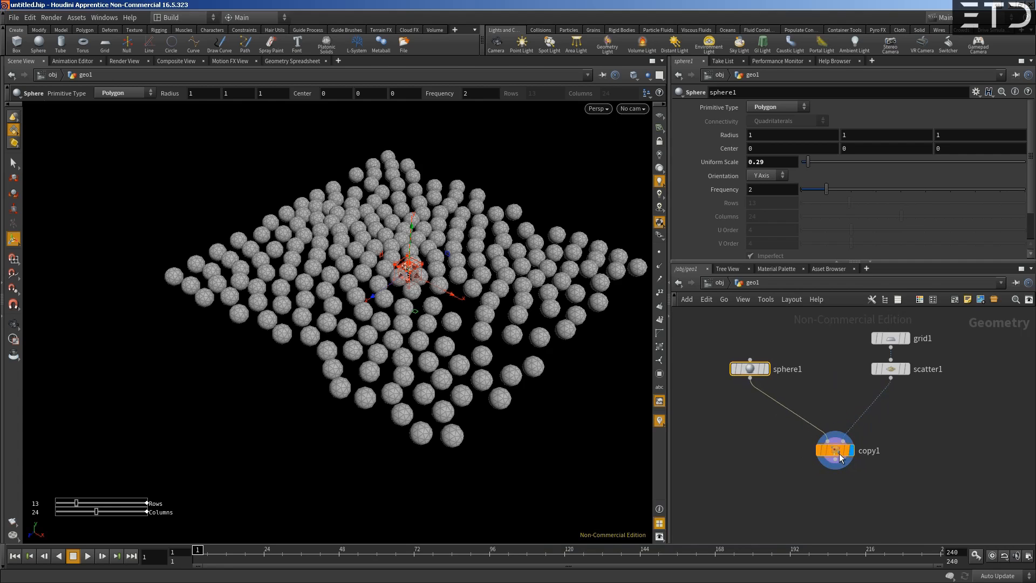
{"action": "left_click", "coordinate": [888, 369]}
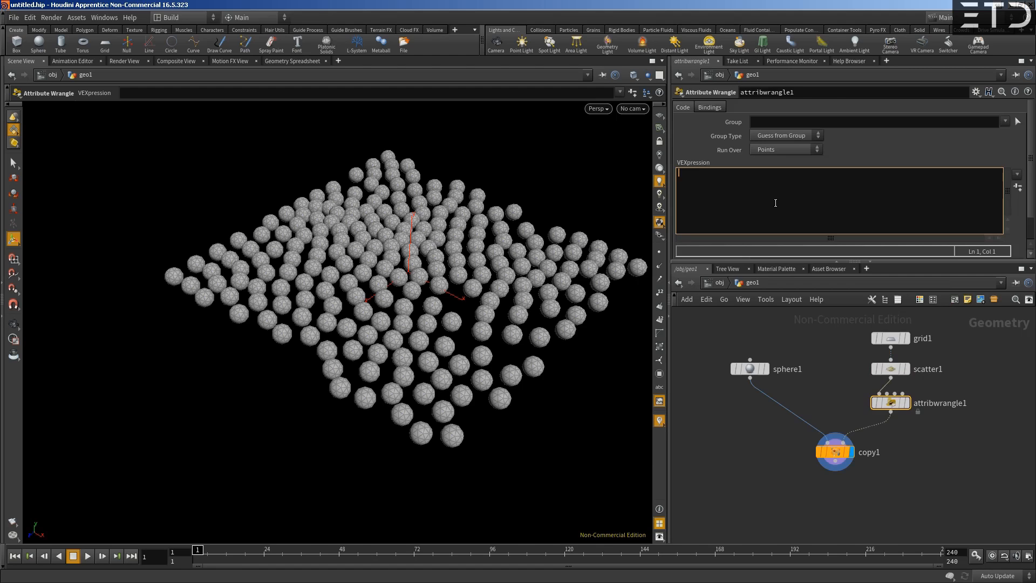
{"action": "type", "text": "f"}
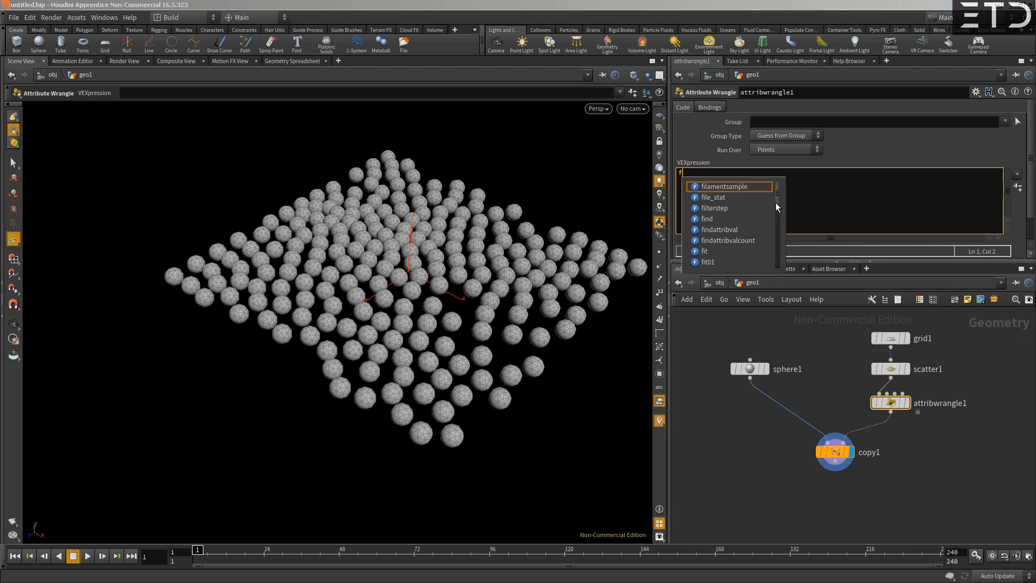
{"action": "type", "text": "@pscale"}
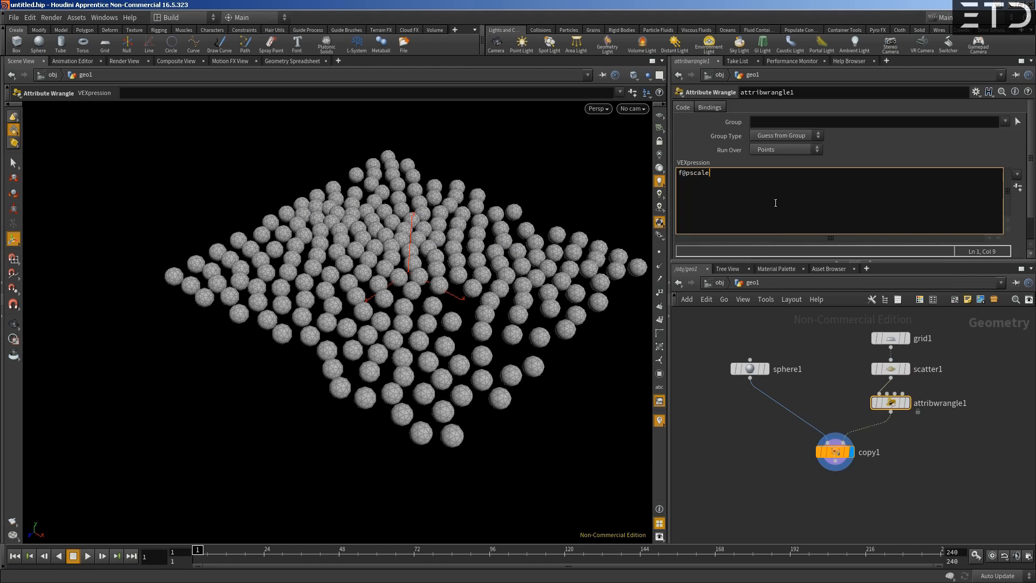
{"action": "type", "text": "= rand"}
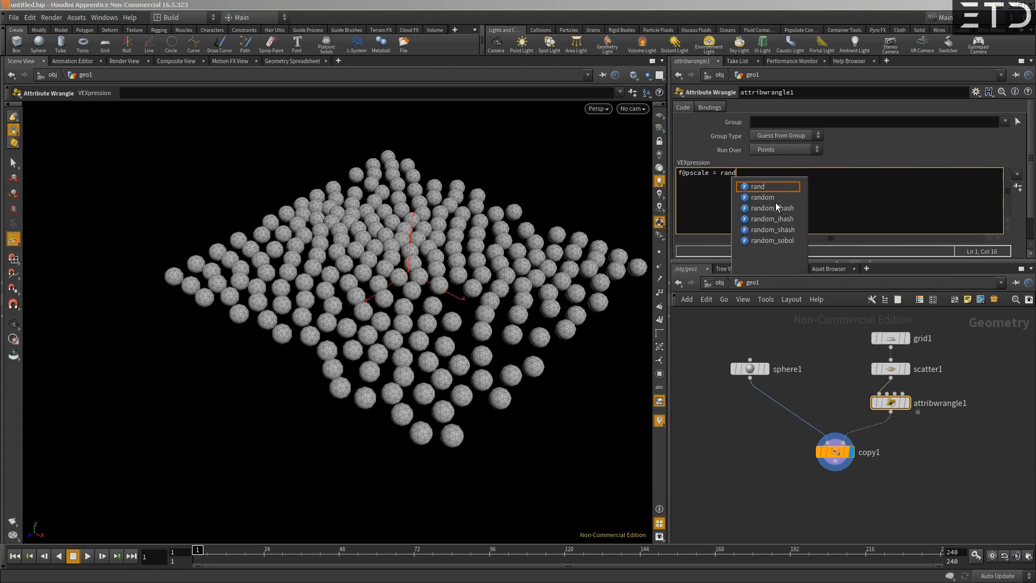
{"action": "type", "text": "("}
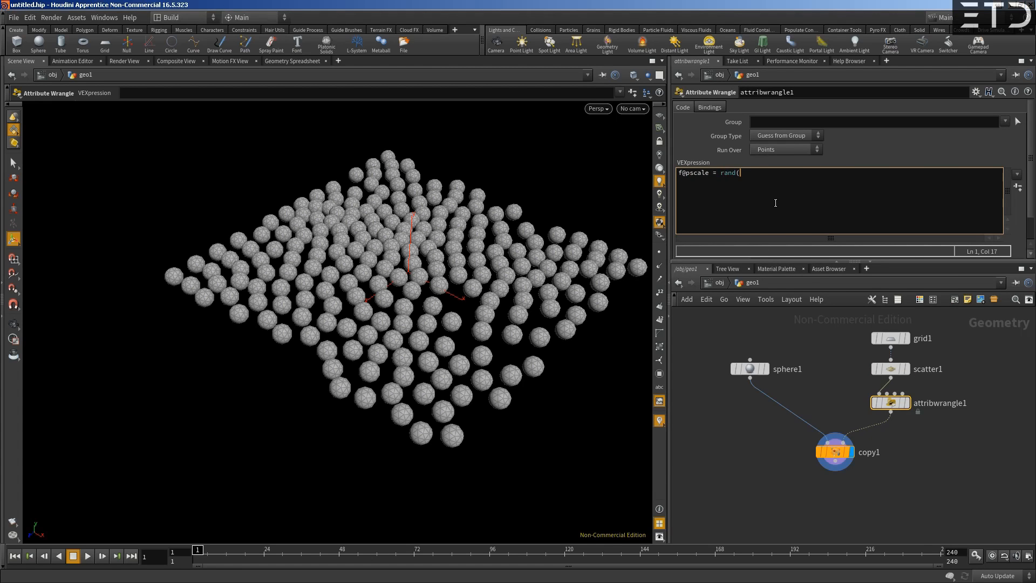
{"action": "type", "text": "@"}
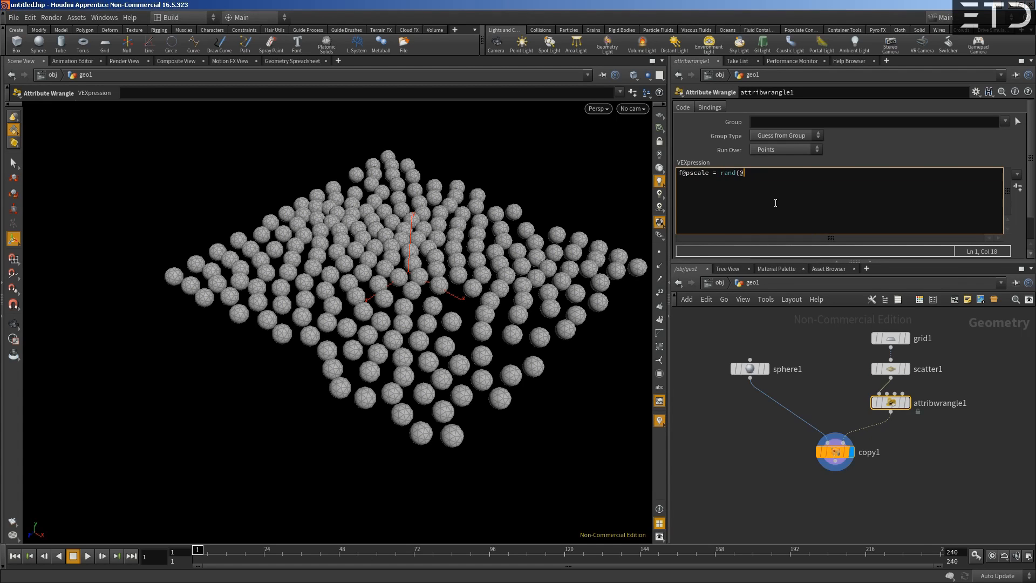
{"action": "type", "text": "ptnum"}
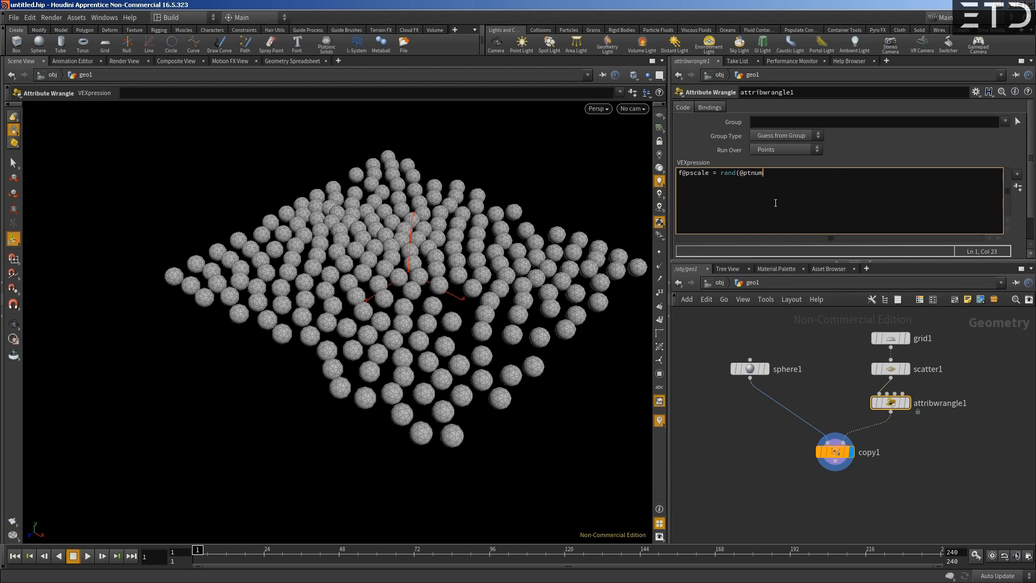
{"action": "type", "text": ");"}
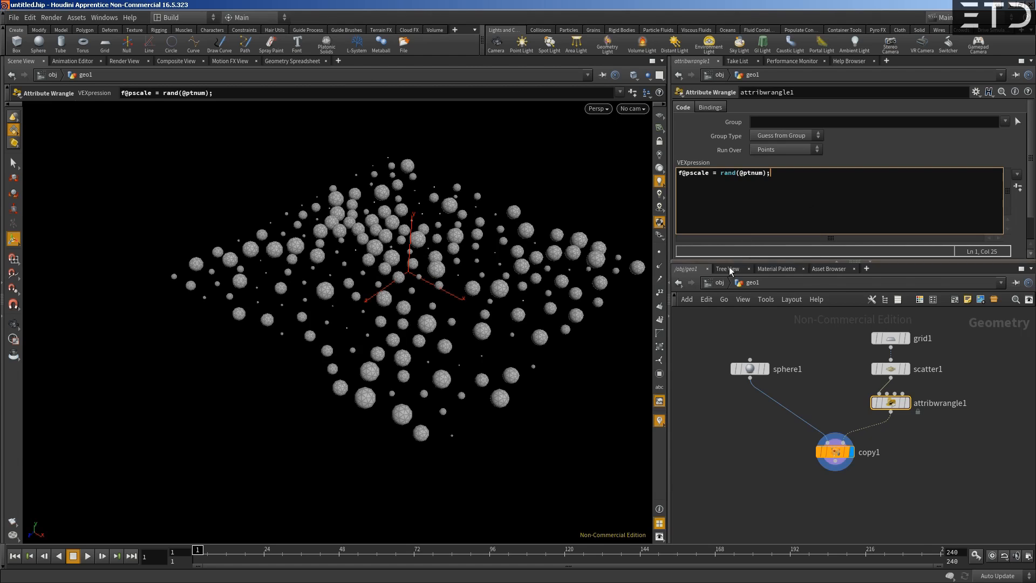
{"action": "mouse_move", "coordinate": [596, 393]}
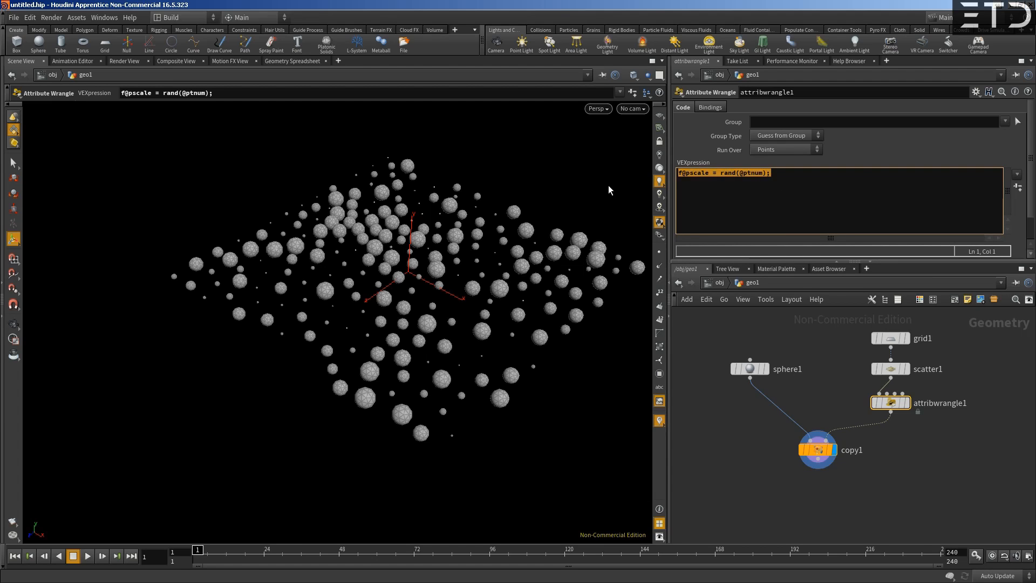
{"action": "mouse_move", "coordinate": [883, 309]}
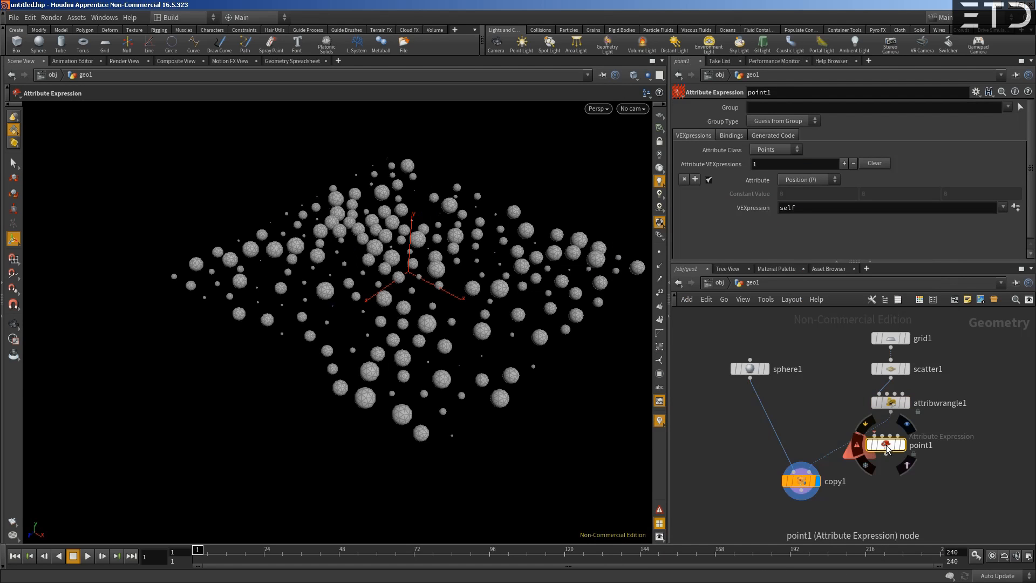
Add a Primitive SOP with Particle render-as-spheres enabled and wire it after copy1
{"action": "left_click", "coordinate": [731, 135]}
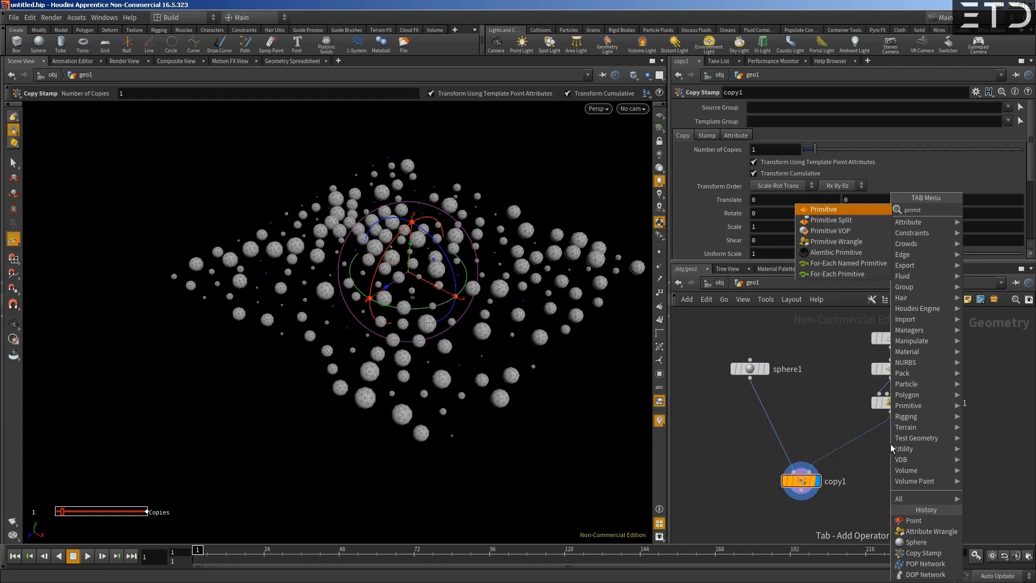
{"action": "left_click", "coordinate": [822, 209]}
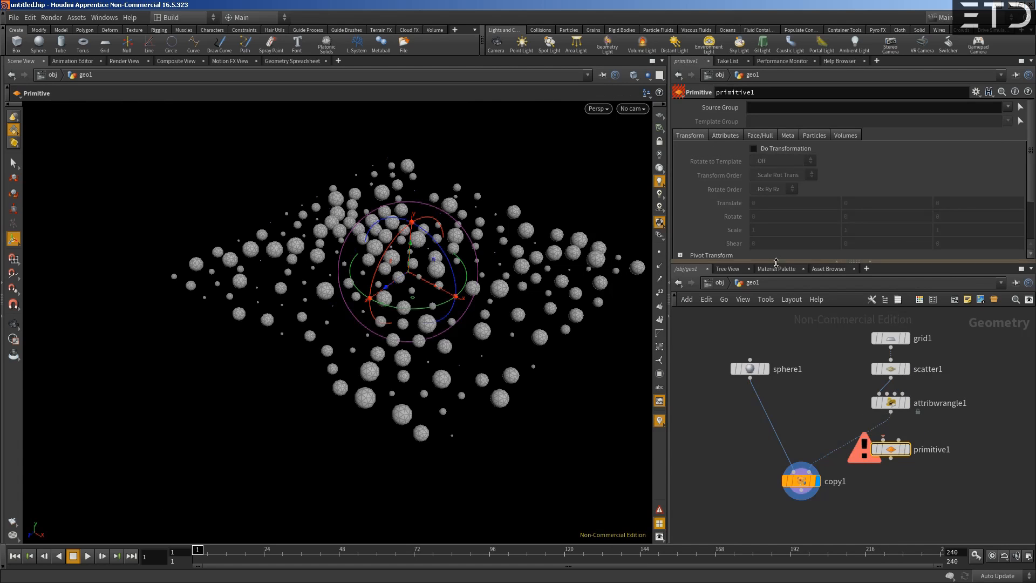
{"action": "left_click", "coordinate": [725, 134]}
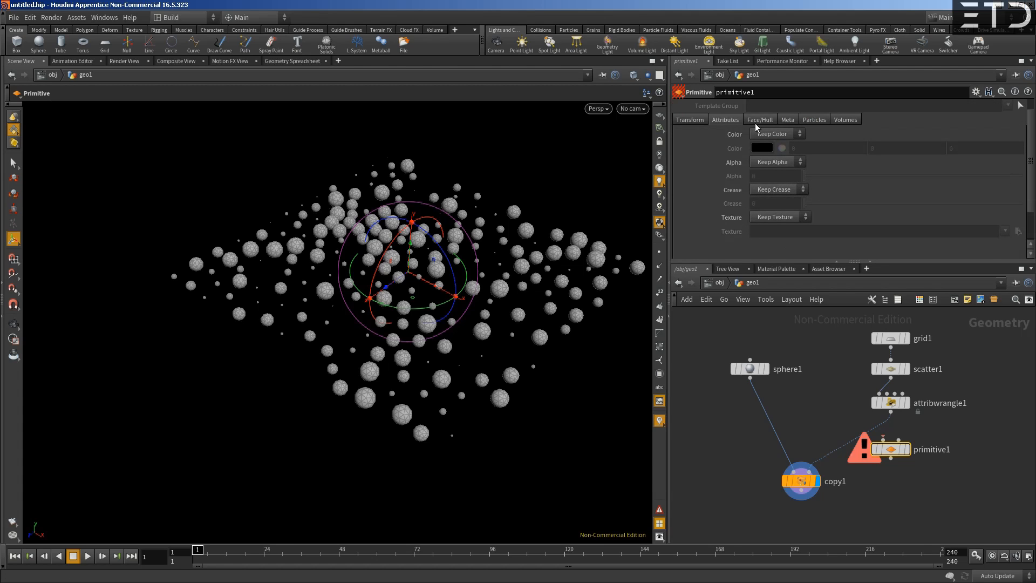
{"action": "left_click", "coordinate": [813, 119]}
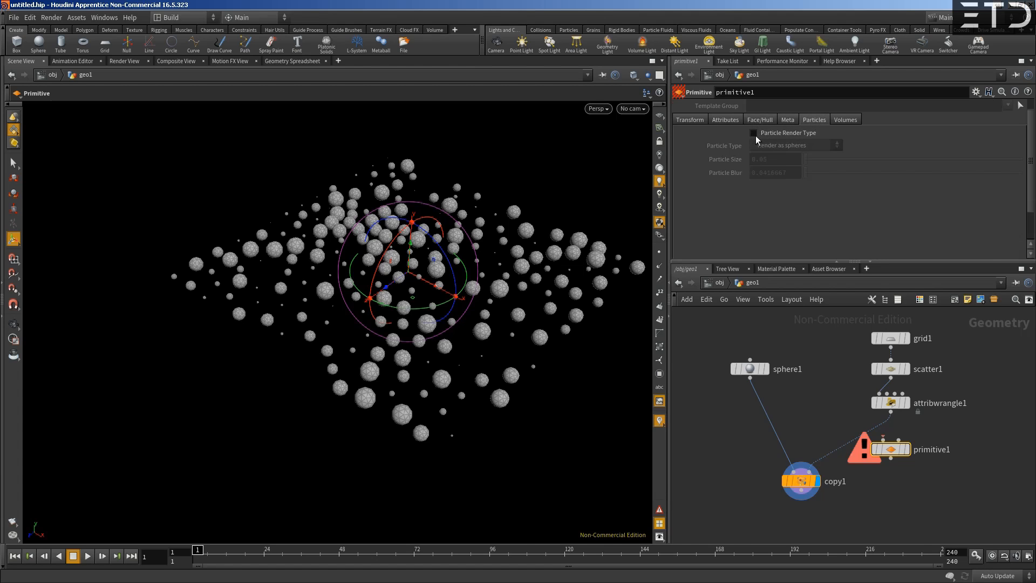
{"action": "left_click", "coordinate": [753, 132]}
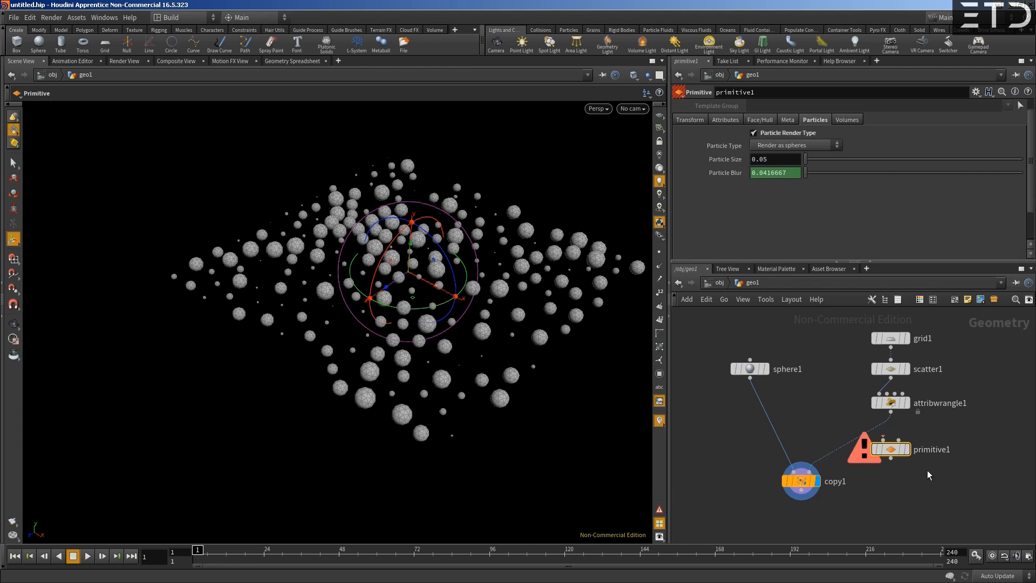
{"action": "left_click_drag", "start_coordinate": [878, 448], "coordinate": [803, 515]}
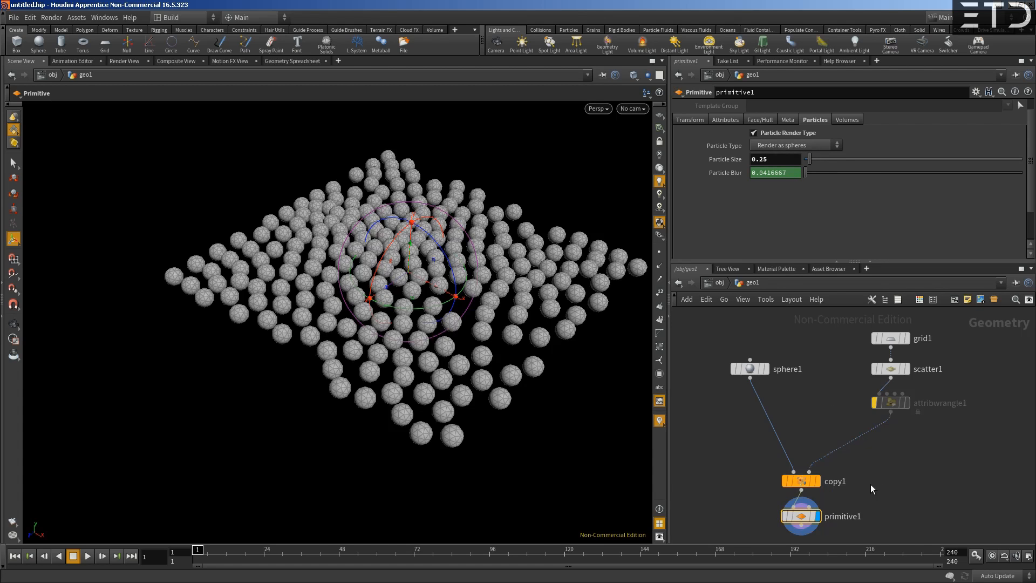
Return to copy1's settings and re-enable the random-scale attribwrangle1
{"action": "left_click", "coordinate": [799, 481]}
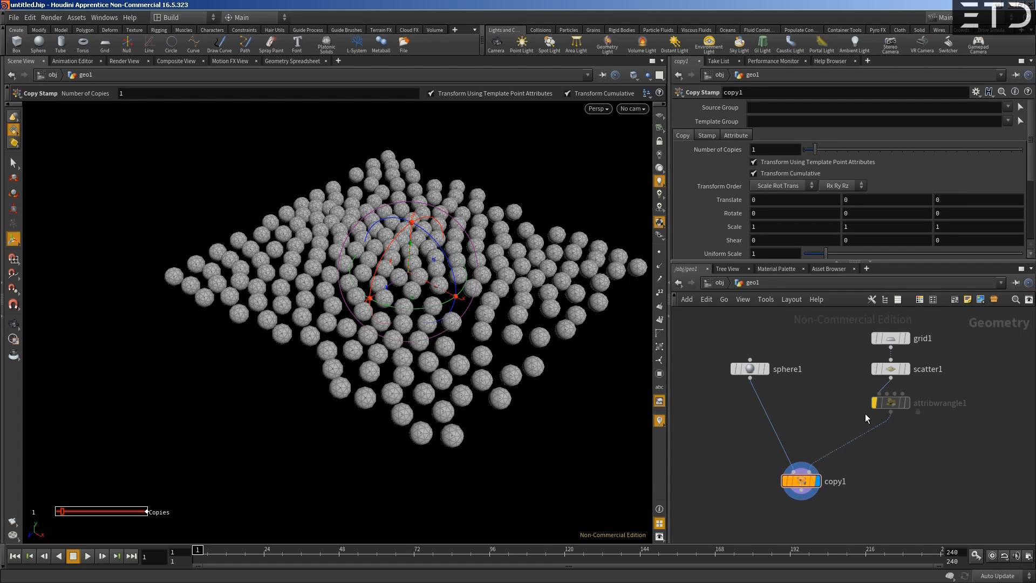
{"action": "left_click", "coordinate": [890, 402]}
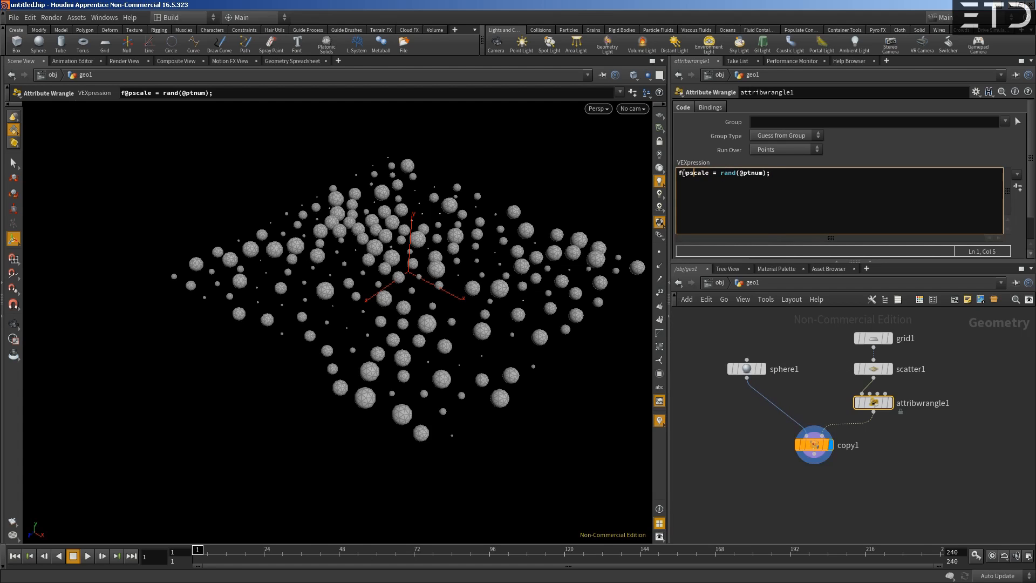
{"action": "double_click", "coordinate": [694, 173]}
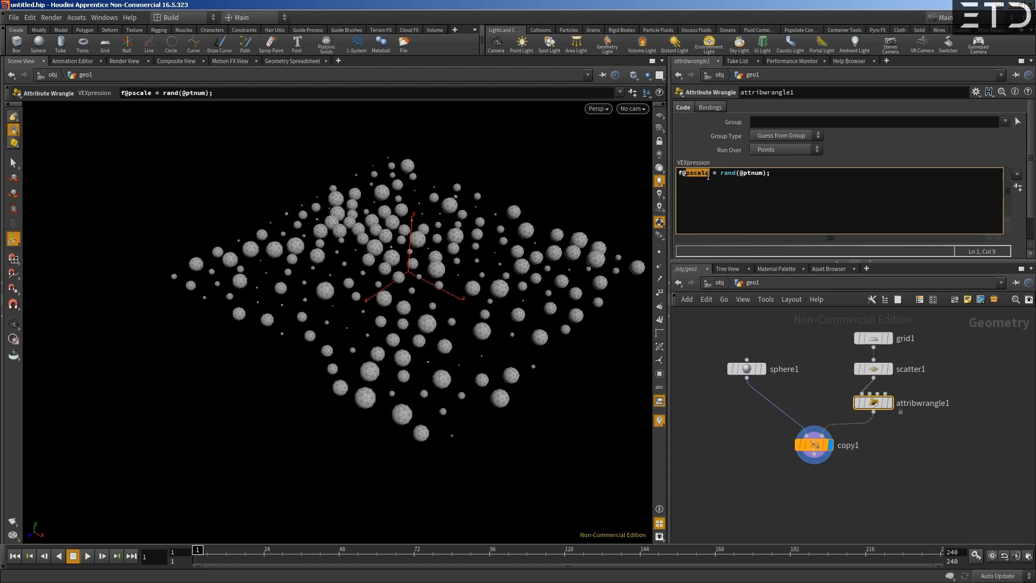
{"action": "type", "text": "mySc"}
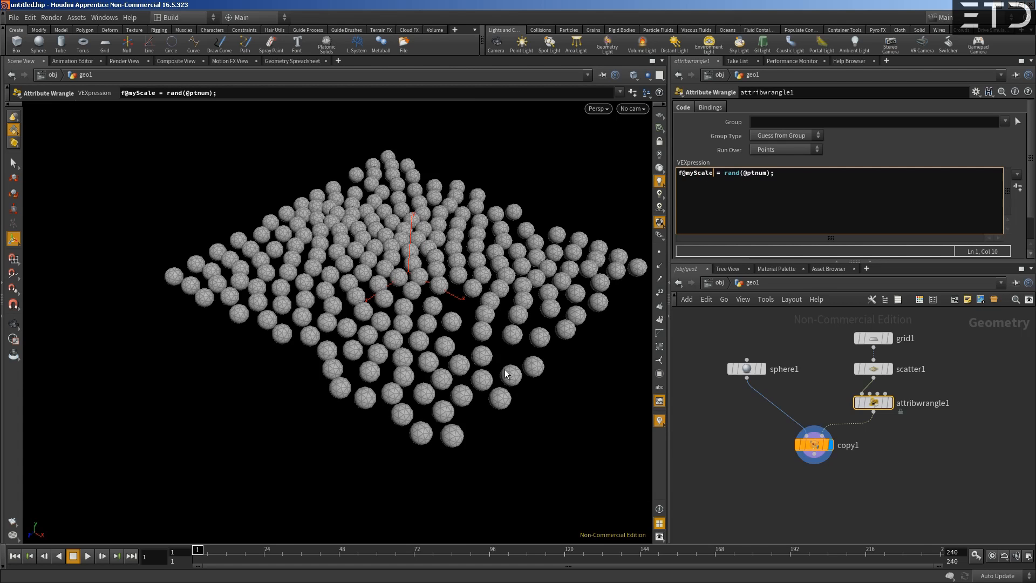
{"action": "left_click", "coordinate": [700, 173]}
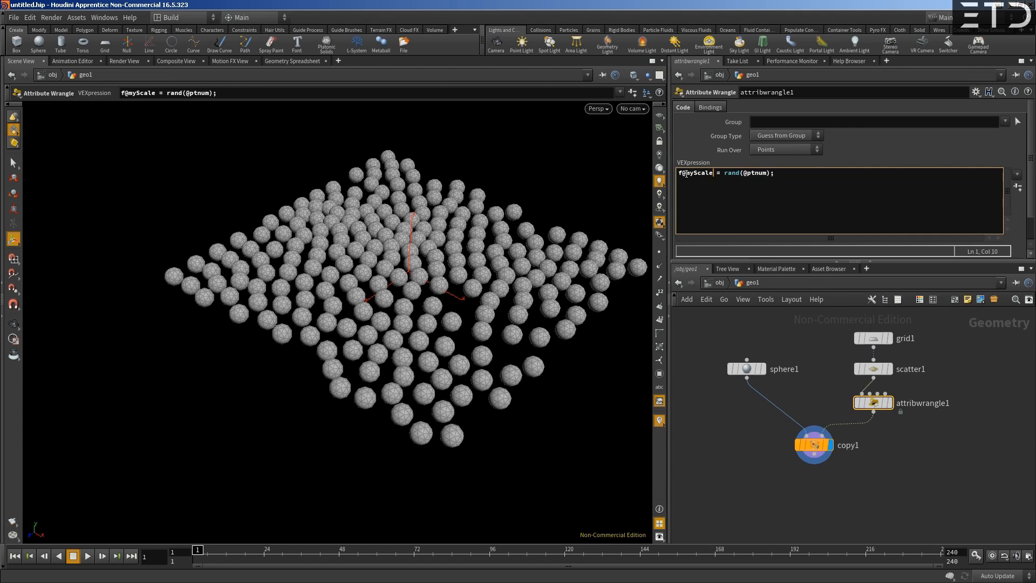
{"action": "double_click", "coordinate": [697, 173]}
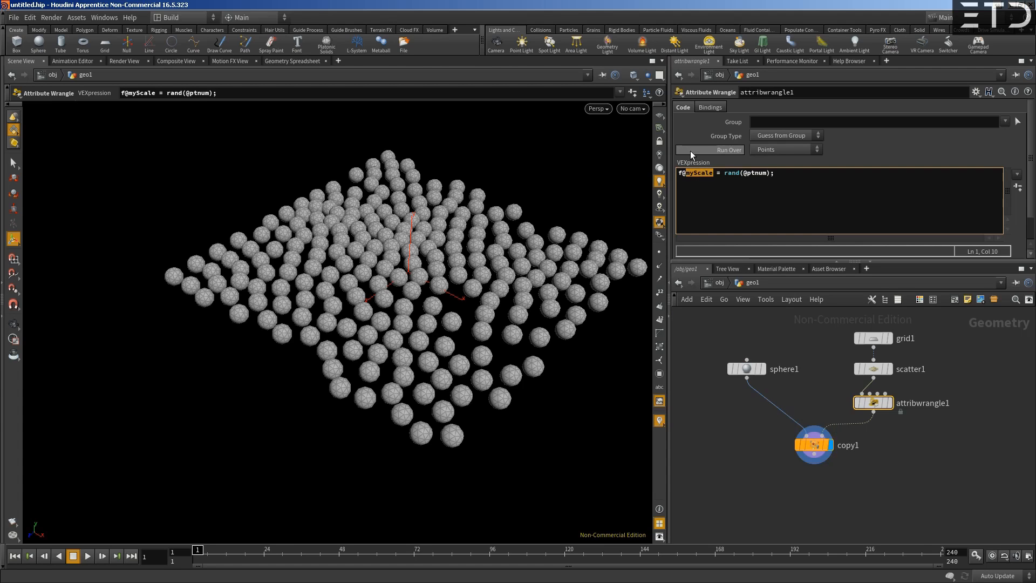
{"action": "mouse_move", "coordinate": [710, 150]}
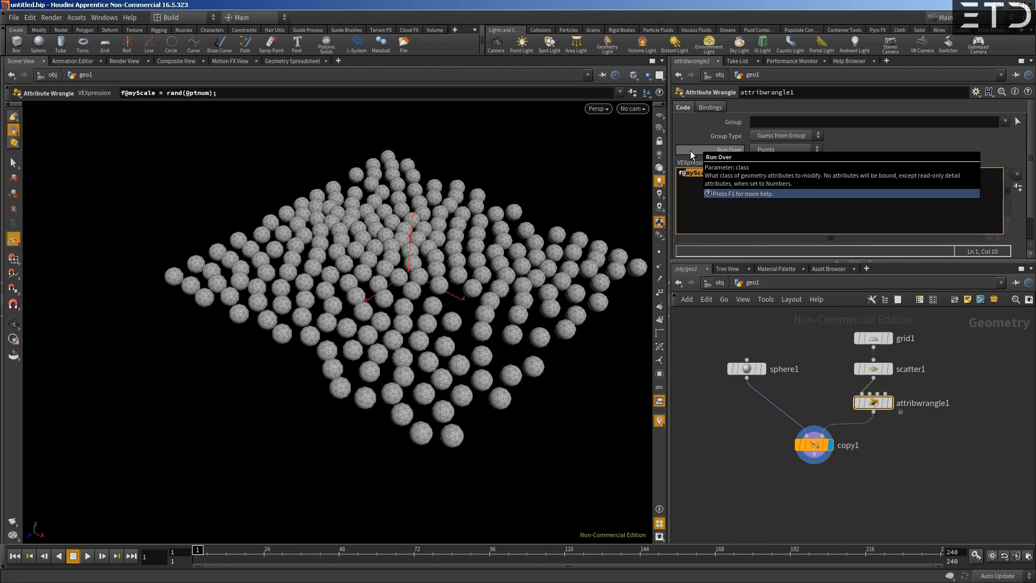
{"action": "mouse_move", "coordinate": [823, 397]}
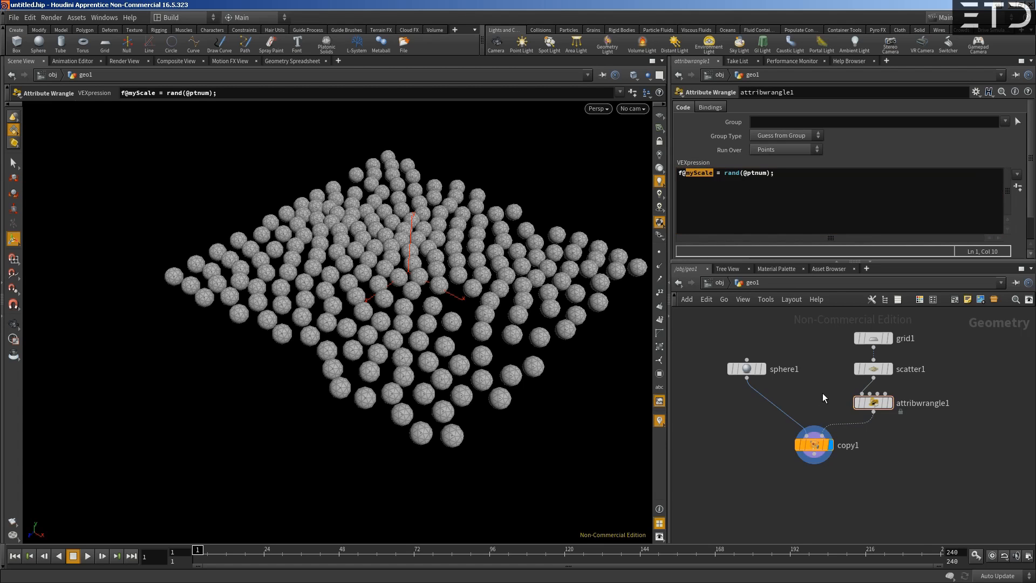
Select copy1 and show its Stamp tab settings
{"action": "left_click", "coordinate": [814, 444]}
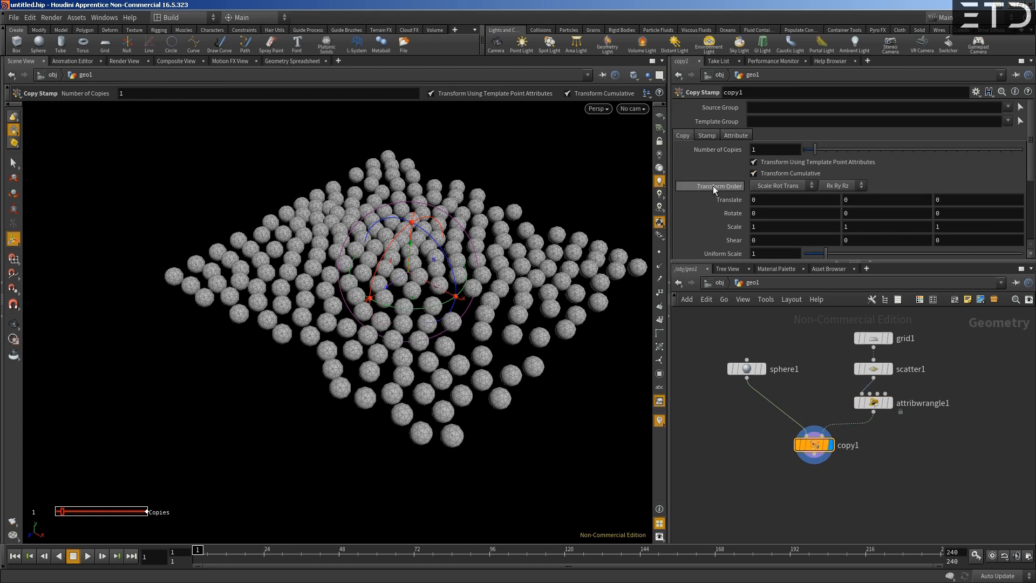
{"action": "left_click", "coordinate": [706, 135]}
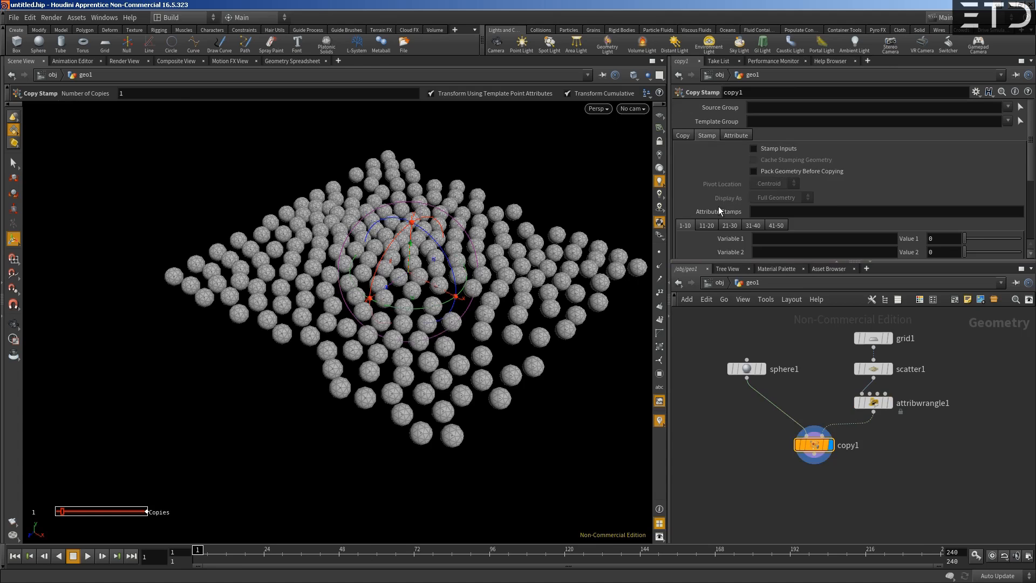
{"action": "mouse_move", "coordinate": [792, 492]}
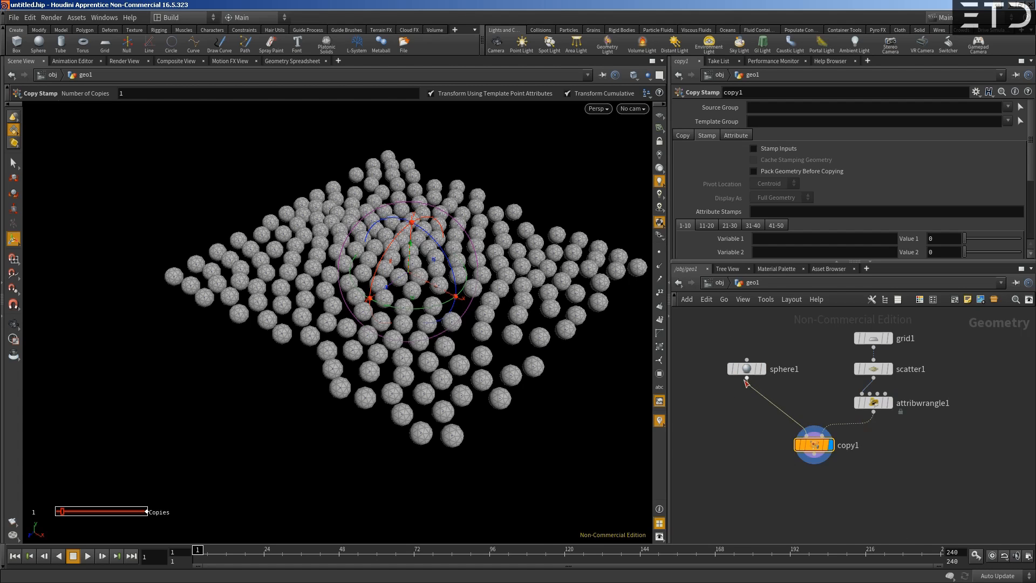
{"action": "key", "text": "tab"}
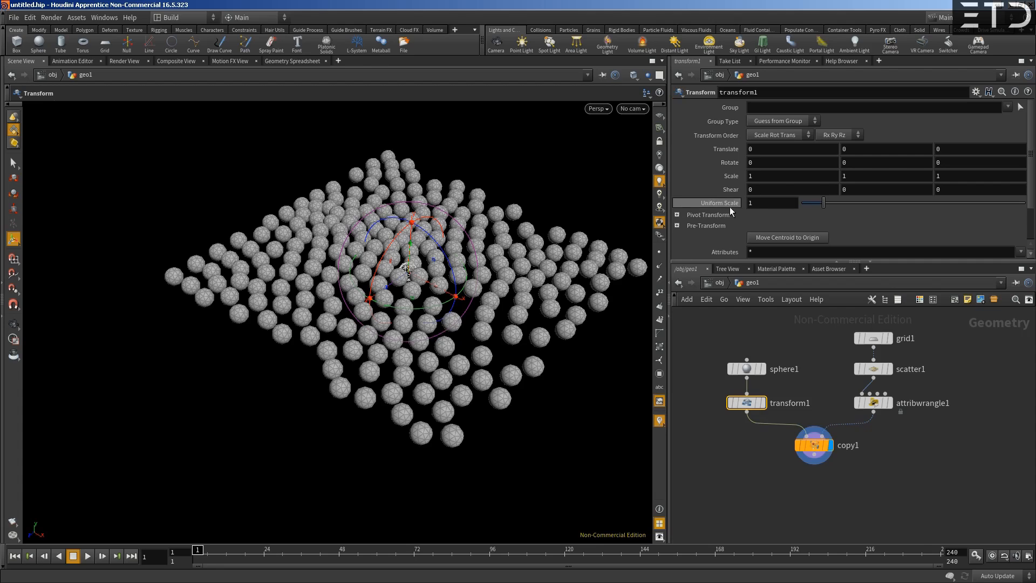
Raise transform1's Uniform Scale to about 1.38 and begin entering myScale in copy1's Attribute Stamps
{"action": "left_click_drag", "start_coordinate": [822, 203], "coordinate": [832, 203]}
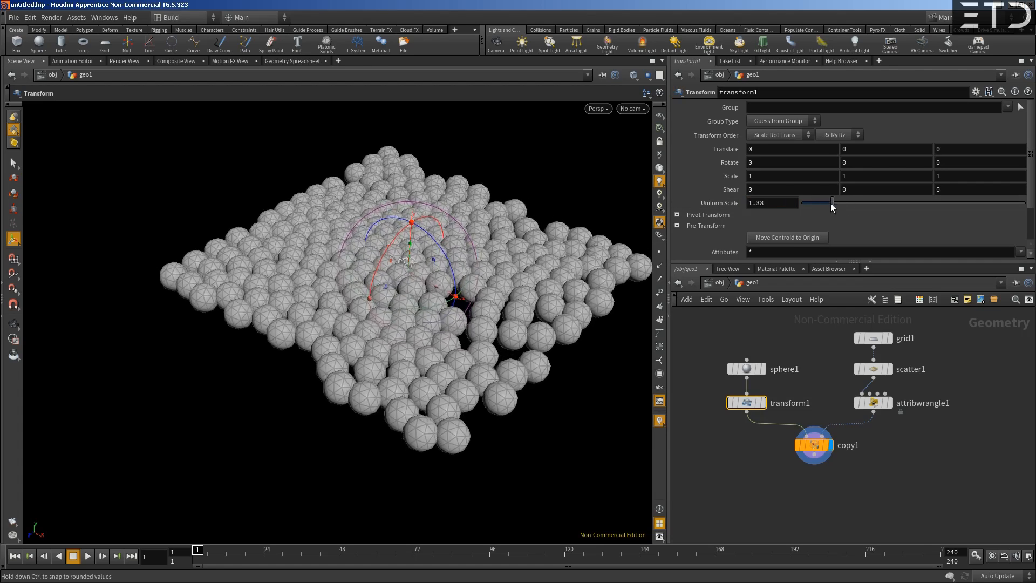
{"action": "left_click_drag", "start_coordinate": [831, 202], "coordinate": [831, 202]}
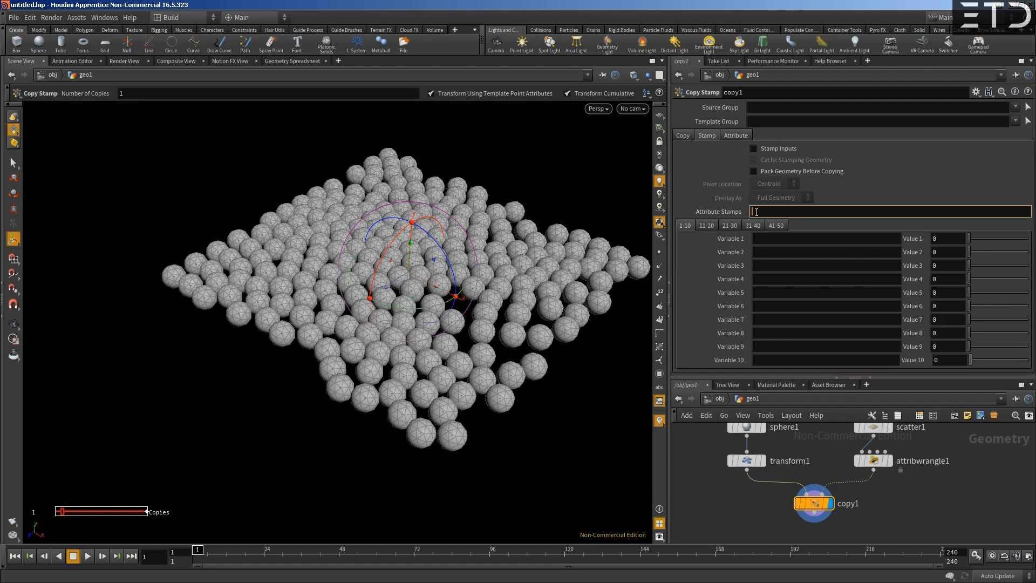
{"action": "type", "text": "pscale"}
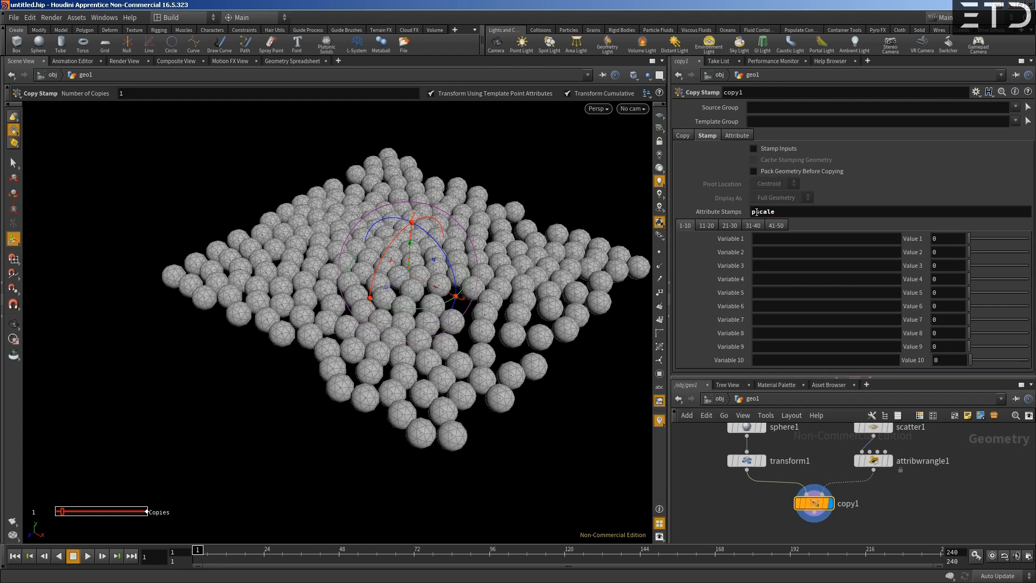
{"action": "type", "text": "myScale = rand(@ptnum);"}
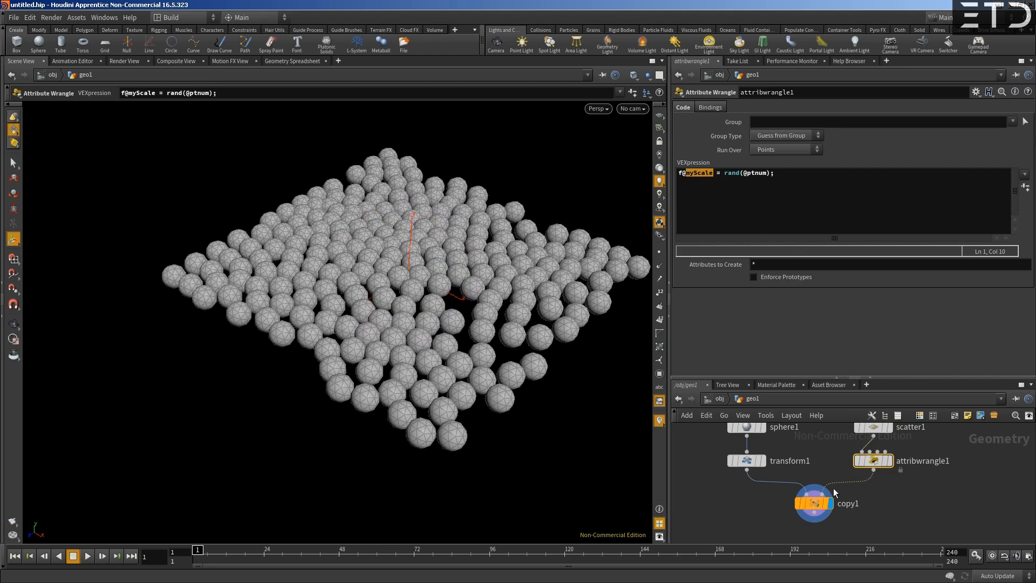
Write stamp("../copy1/", "myScale", 0) into transform1's Uniform Scale
{"action": "left_click", "coordinate": [812, 503]}
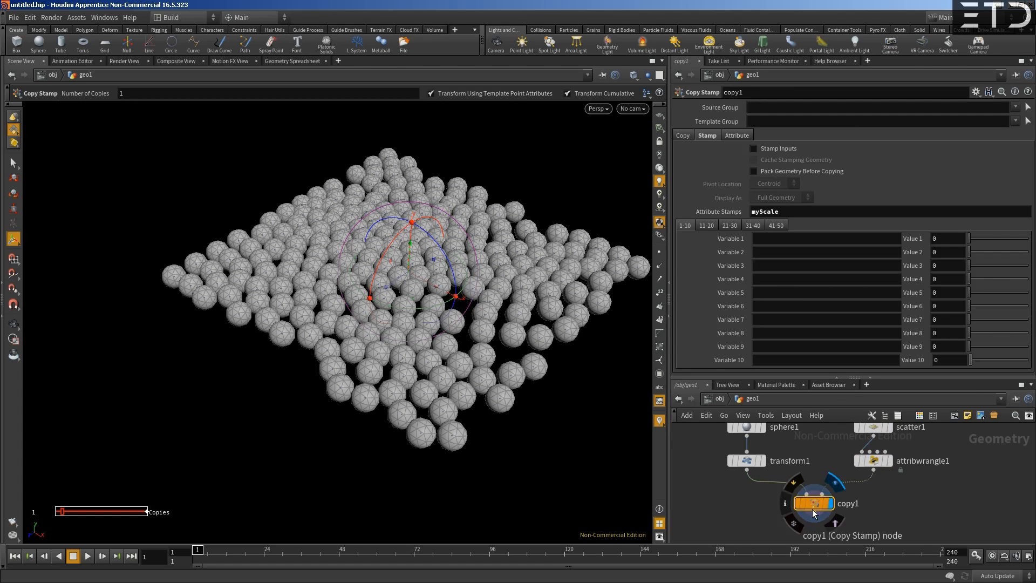
{"action": "left_click", "coordinate": [744, 461]}
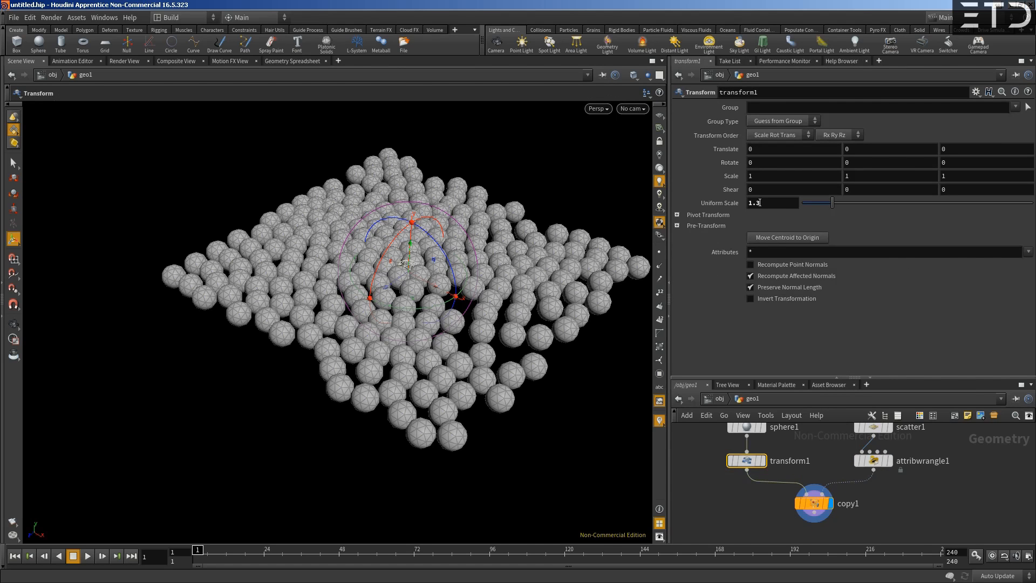
{"action": "type", "text": "stamp(\""}
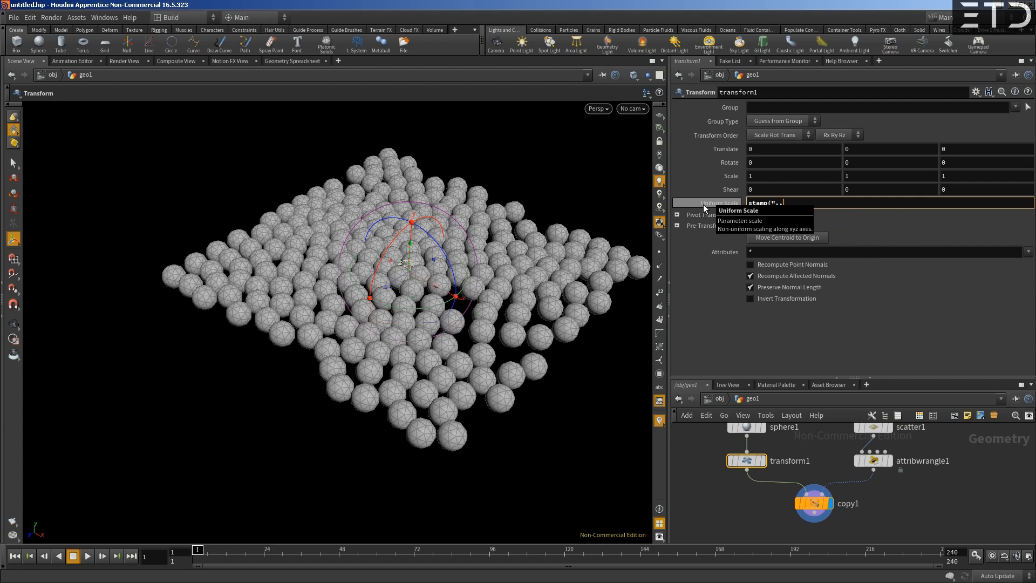
{"action": "type", "text": "../copy1/\", \"myScale\""}
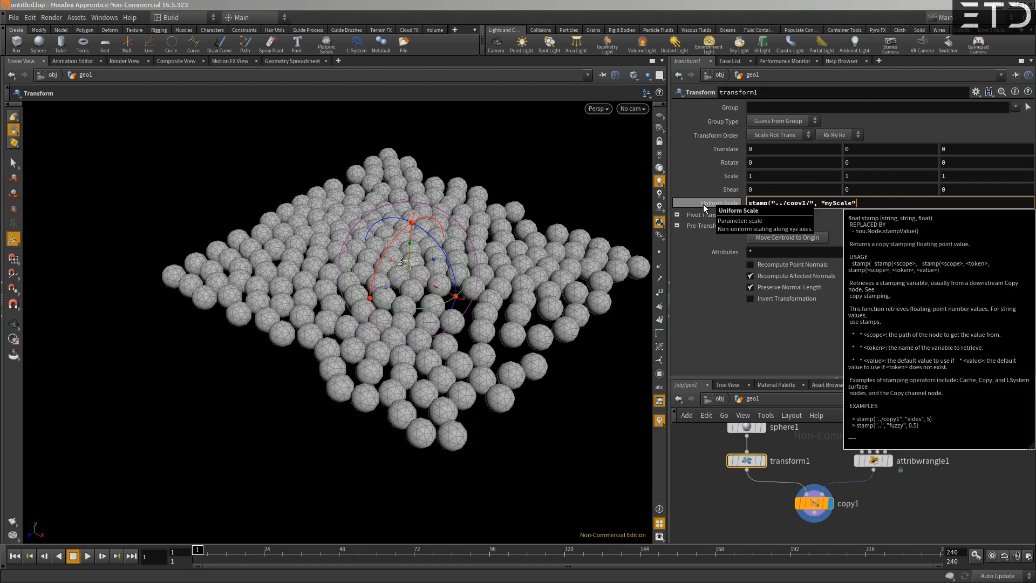
{"action": "type", "text": ", 0)"}
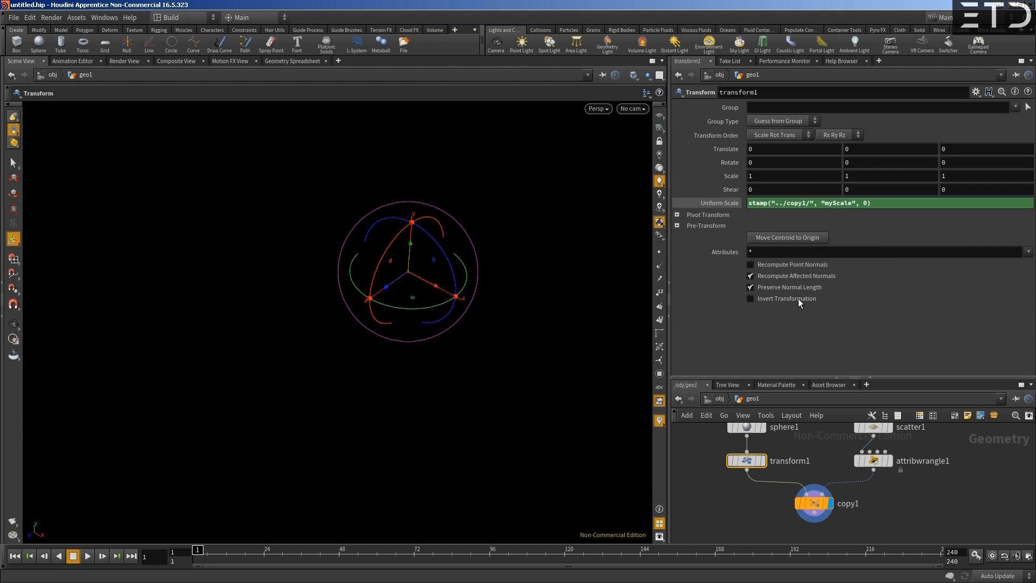
Enable Stamp Inputs on copy1 so each sphere takes its size from myScale, verifying the expression
{"action": "left_click", "coordinate": [814, 503]}
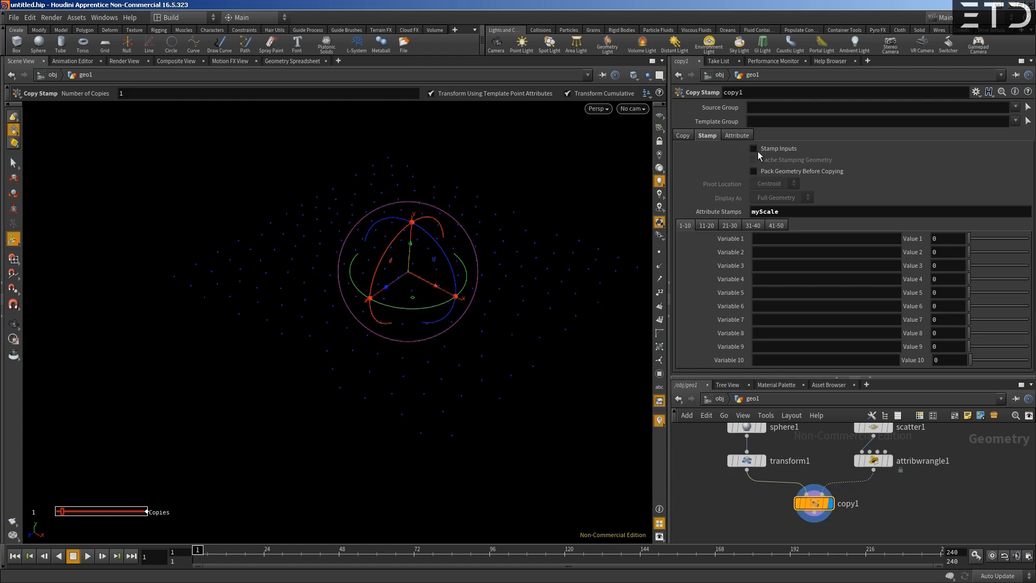
{"action": "left_click", "coordinate": [755, 148]}
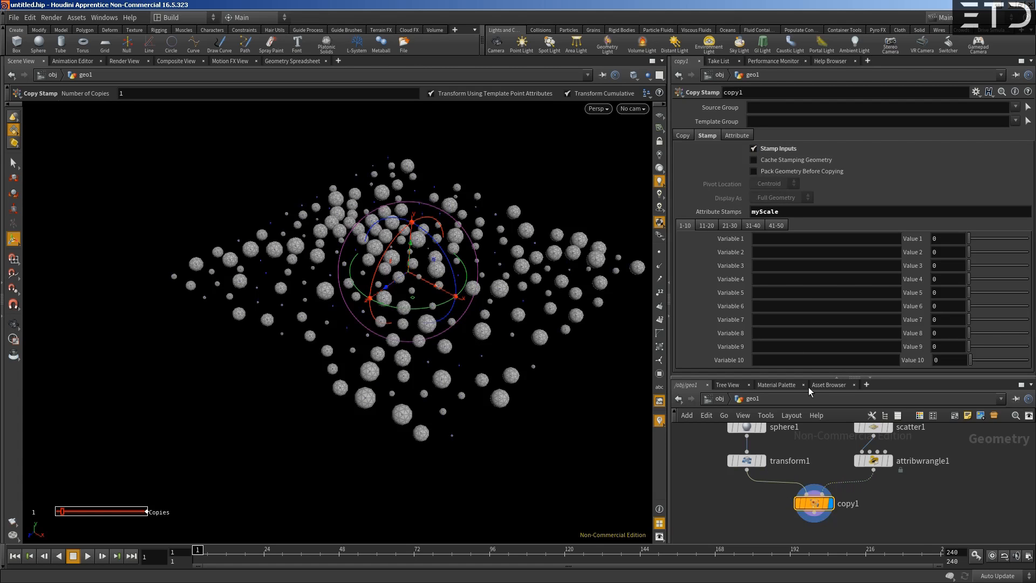
{"action": "left_click", "coordinate": [745, 461]}
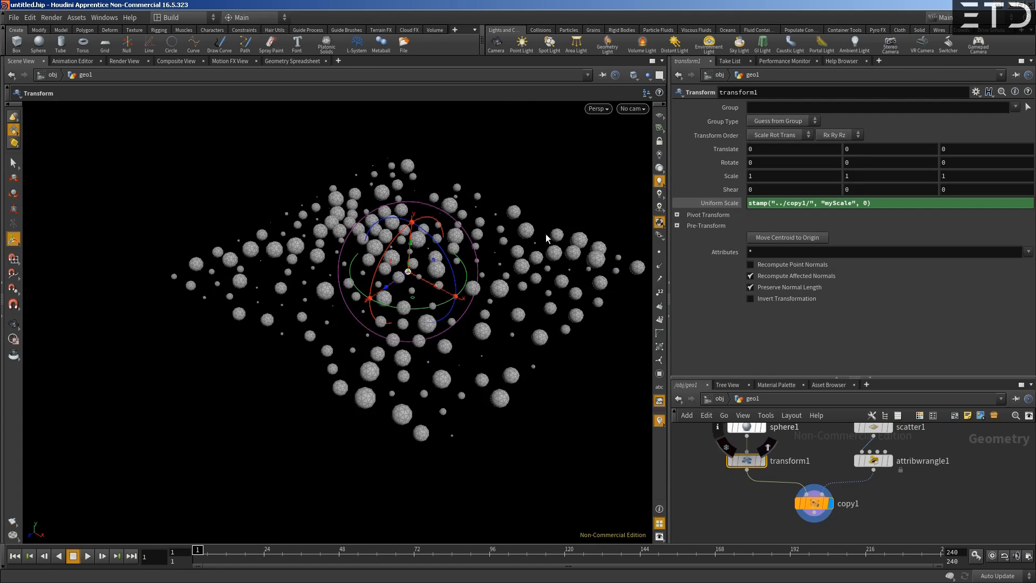
{"action": "left_click", "coordinate": [822, 203]}
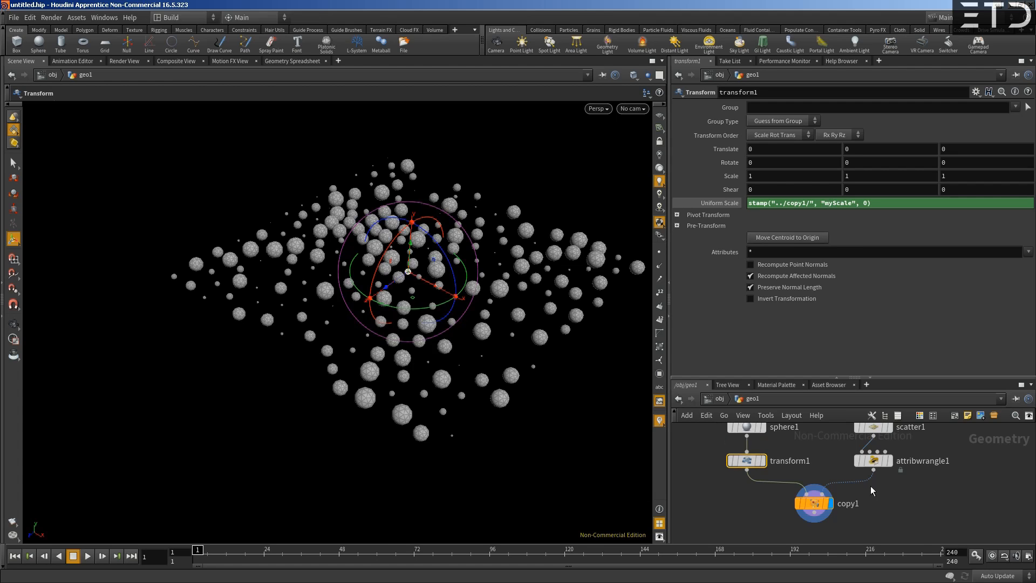
{"action": "mouse_move", "coordinate": [560, 353]}
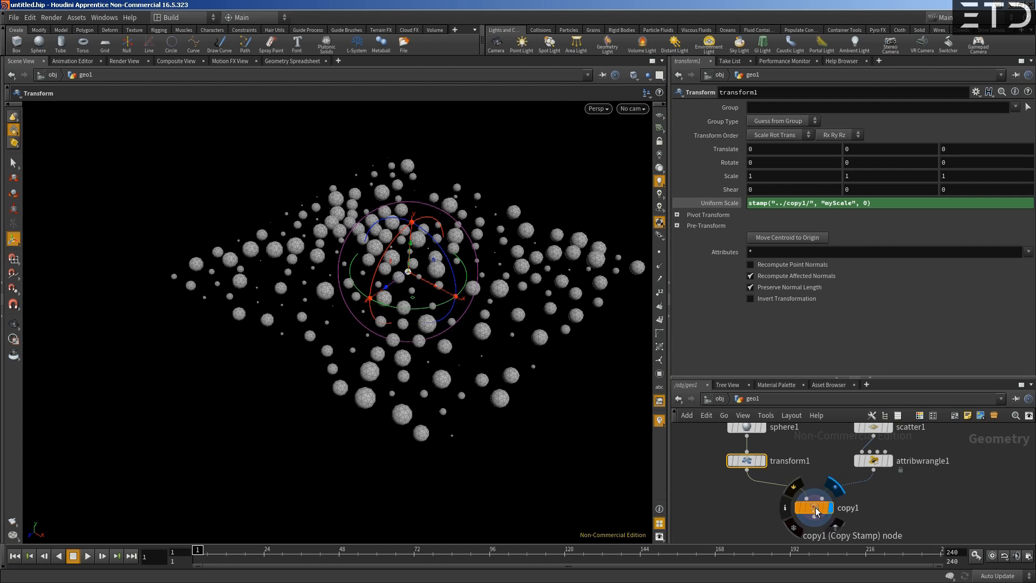
{"action": "left_click", "coordinate": [816, 507]}
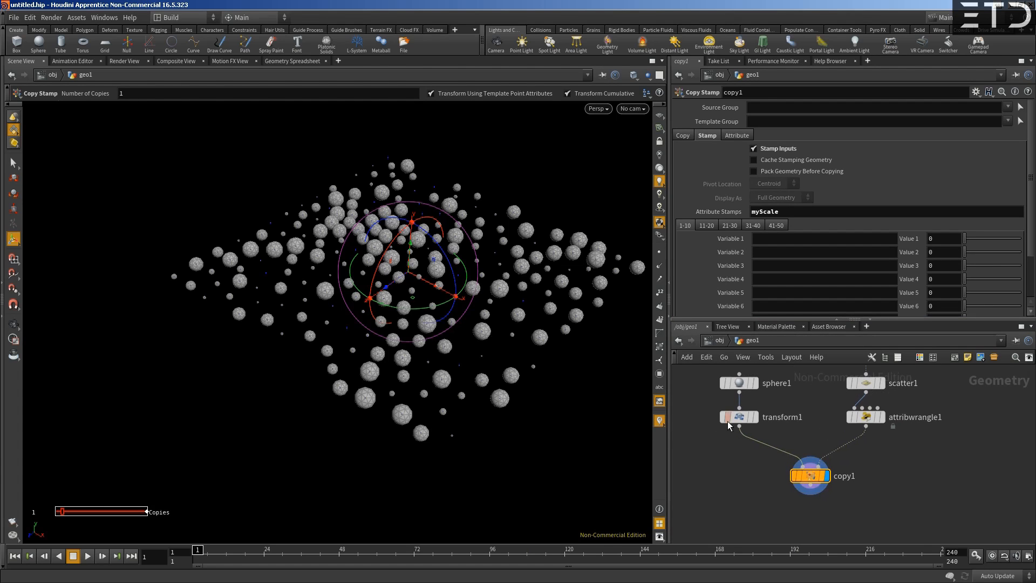
Insert a Pack SOP between sphere1 and transform1 and toggle its bypass flag
{"action": "left_click", "coordinate": [737, 416]}
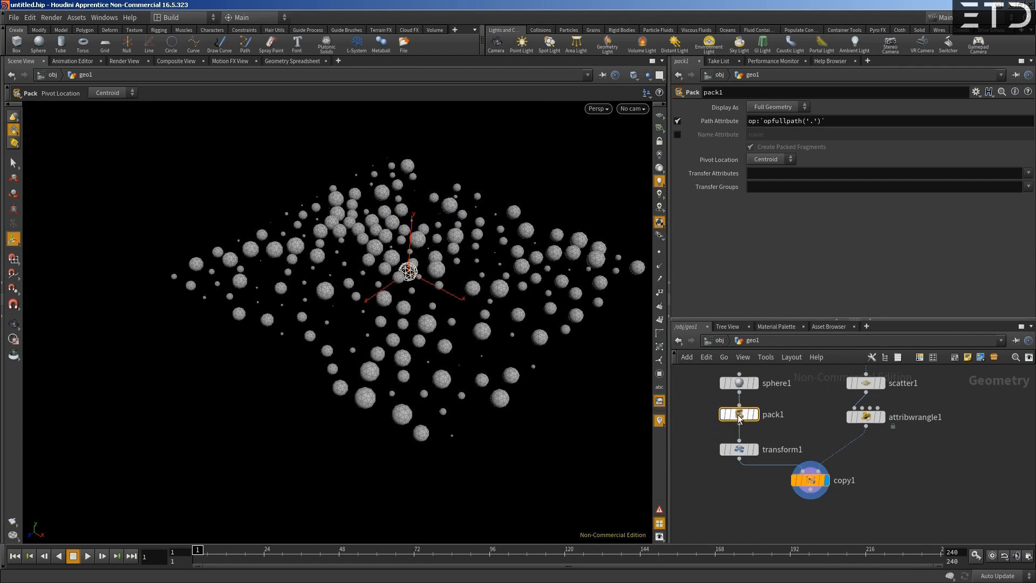
{"action": "left_click", "coordinate": [738, 459]}
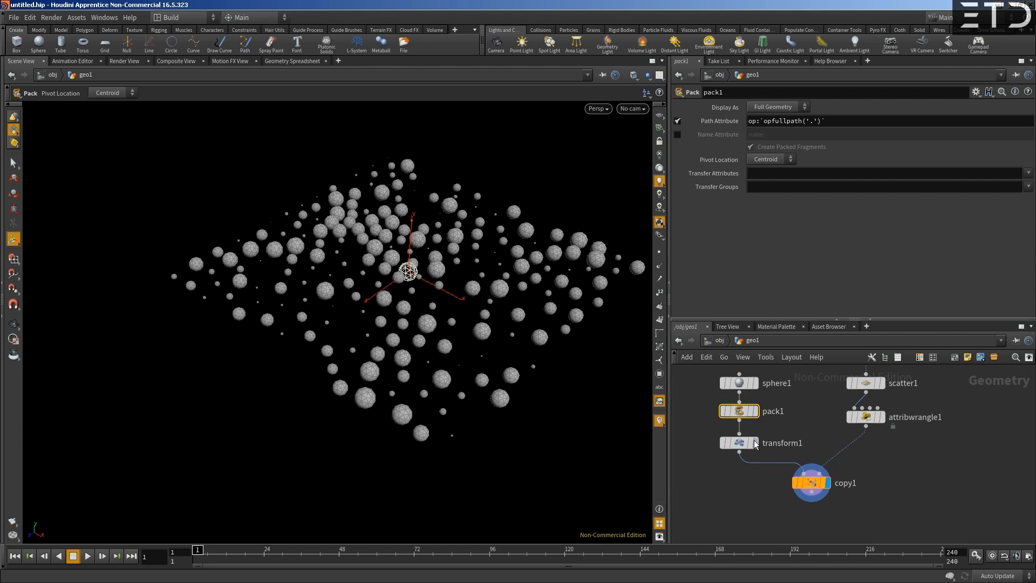
{"action": "mouse_move", "coordinate": [861, 470]}
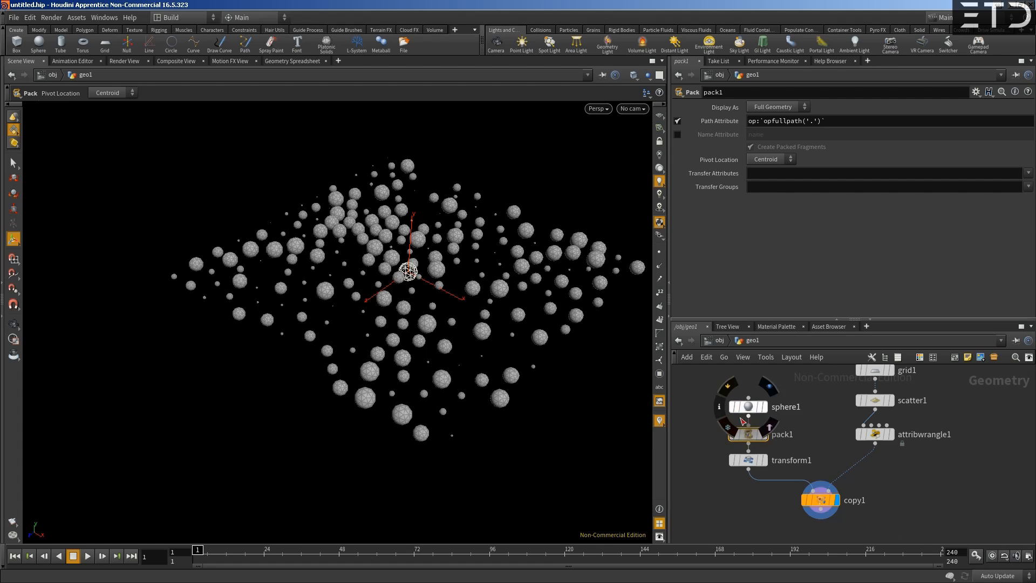
{"action": "mouse_move", "coordinate": [821, 499]}
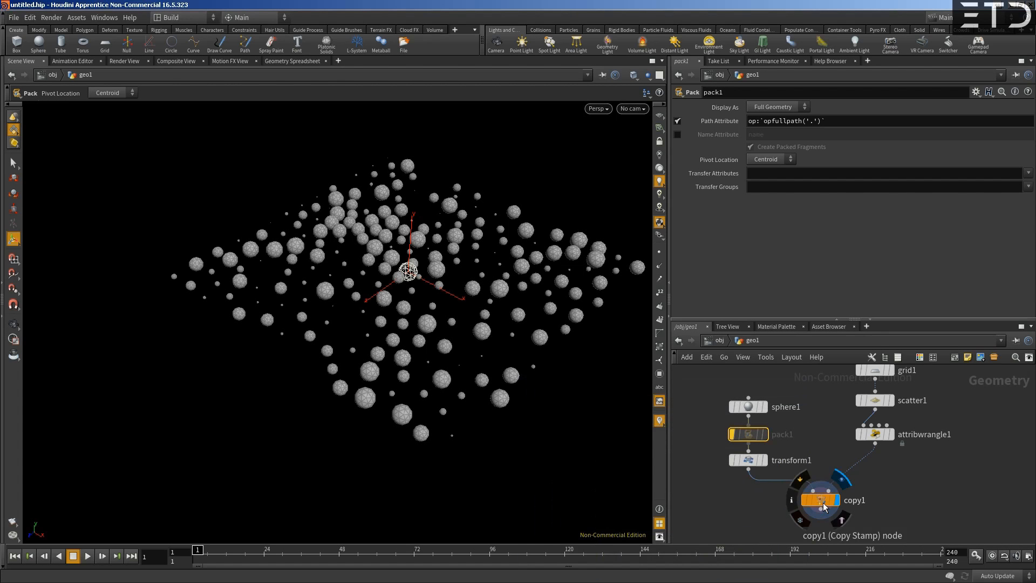
{"action": "mouse_move", "coordinate": [821, 508]}
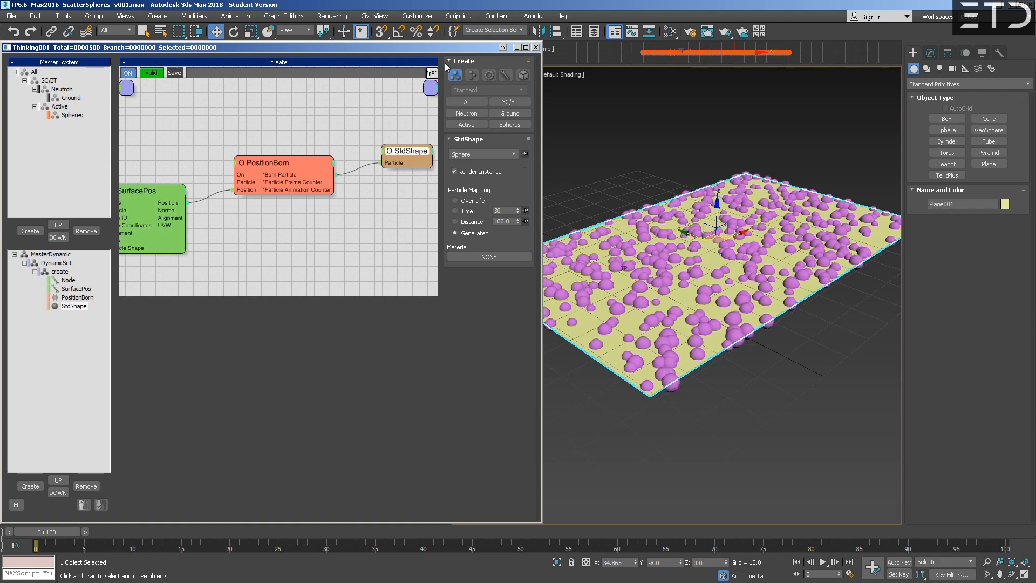
{"action": "mouse_move", "coordinate": [529, 317]}
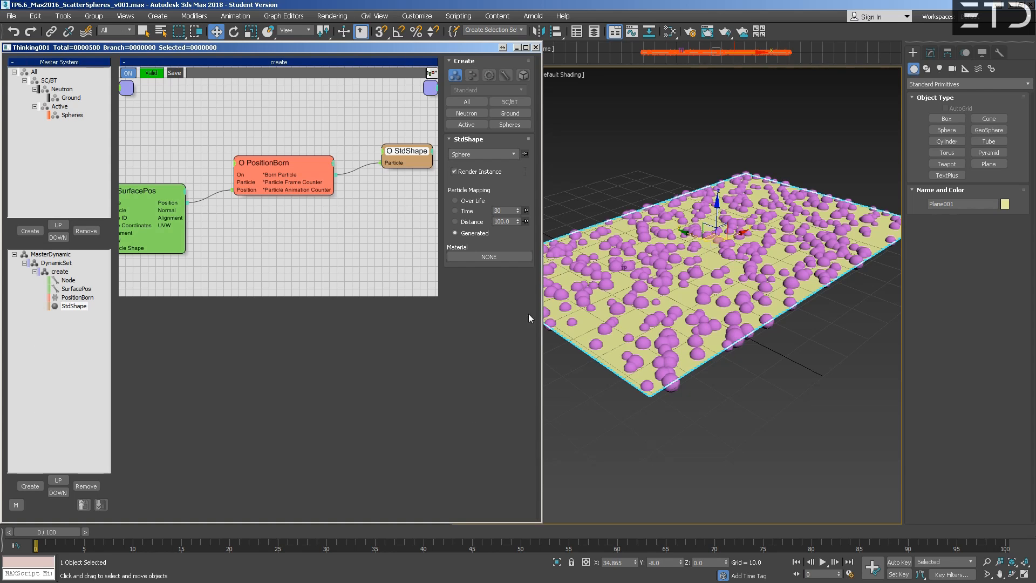
{"action": "mouse_move", "coordinate": [448, 284]}
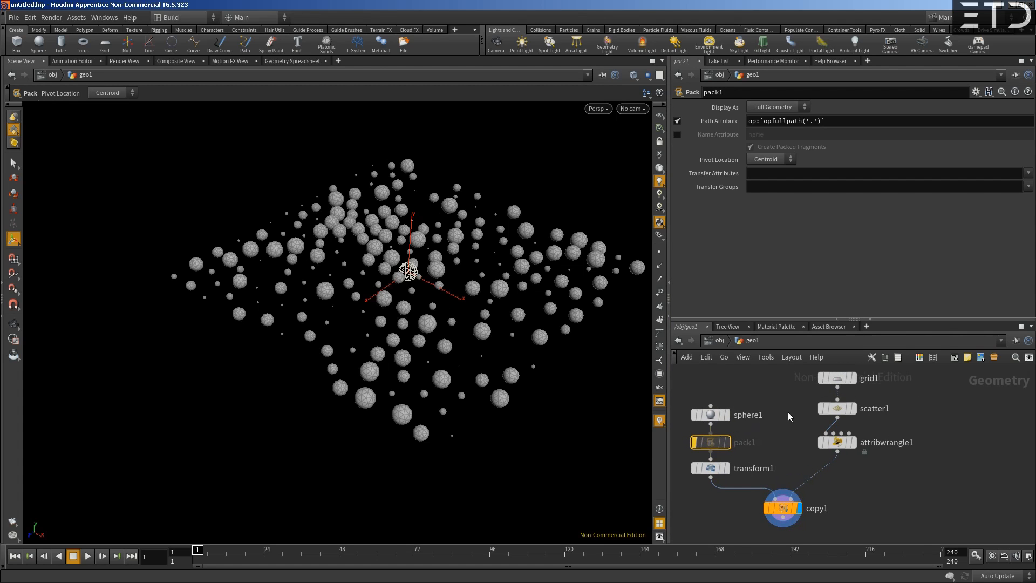
Move pack1 after transform1 as a test, then rewire it between sphere1 and transform1 and tidy the layout
{"action": "left_click_drag", "start_coordinate": [834, 443], "coordinate": [834, 462]}
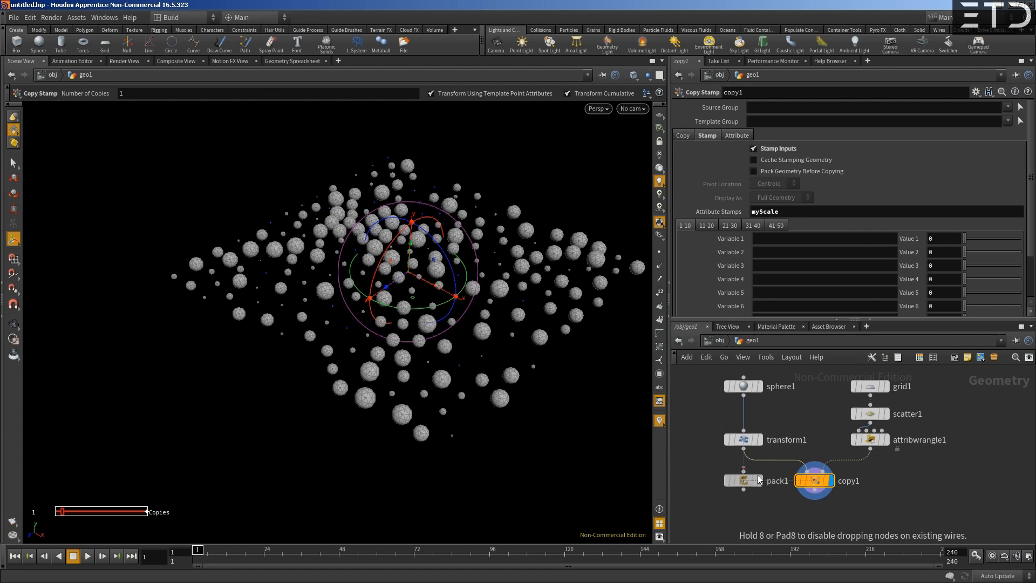
{"action": "left_click_drag", "start_coordinate": [813, 480], "coordinate": [814, 516]}
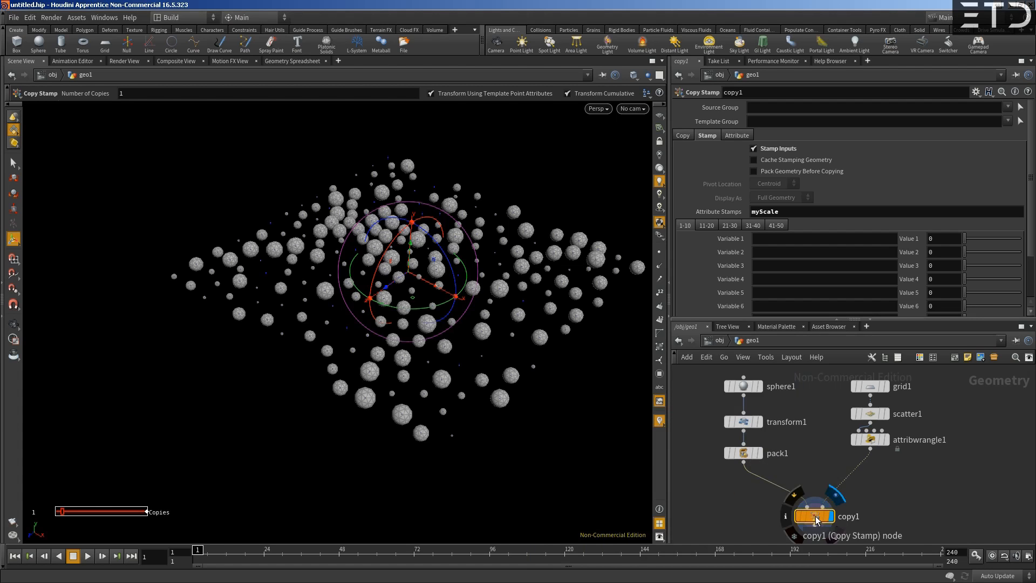
{"action": "left_click_drag", "start_coordinate": [813, 515], "coordinate": [816, 493]}
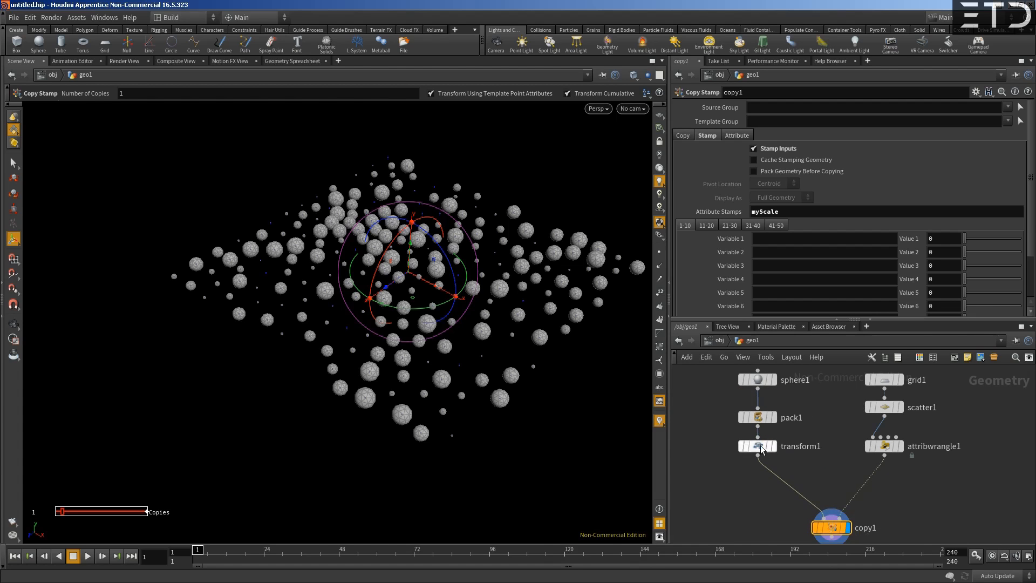
{"action": "left_click_drag", "start_coordinate": [831, 527], "coordinate": [825, 486]}
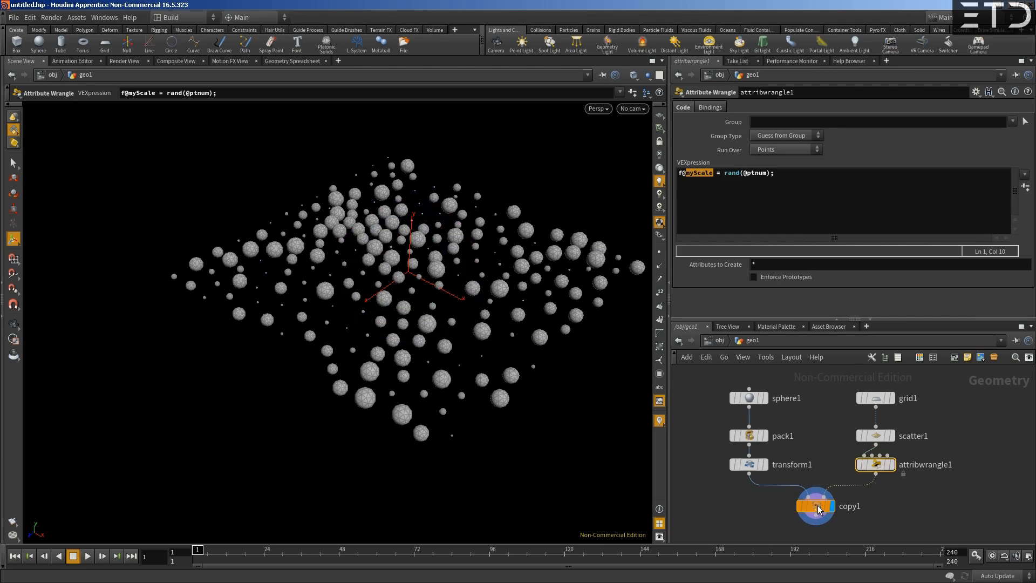
Change sphere1's Primitive Type from Polygon to Primitive so every copied sphere updates
{"action": "left_click", "coordinate": [754, 398]}
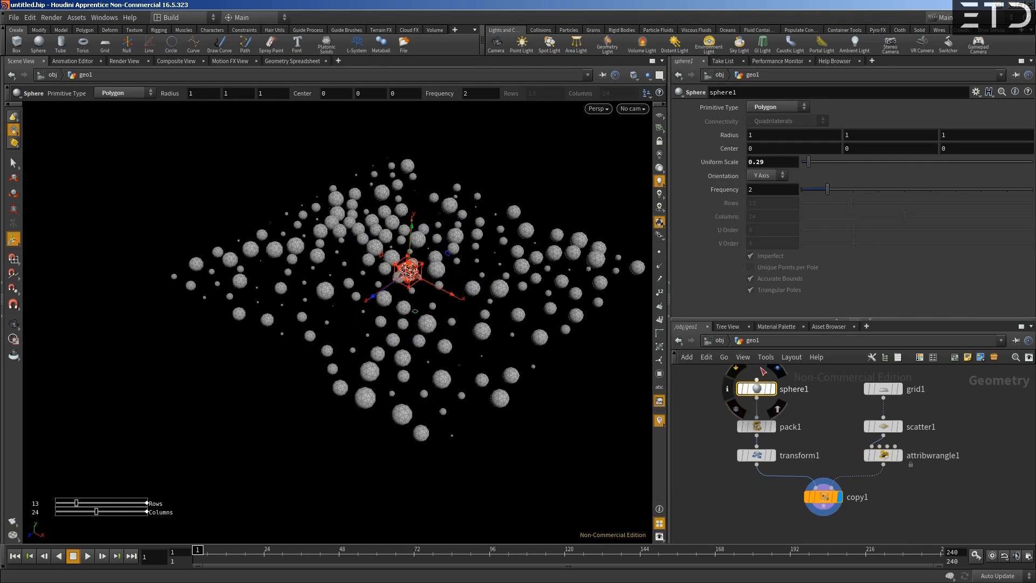
{"action": "left_click", "coordinate": [777, 107]}
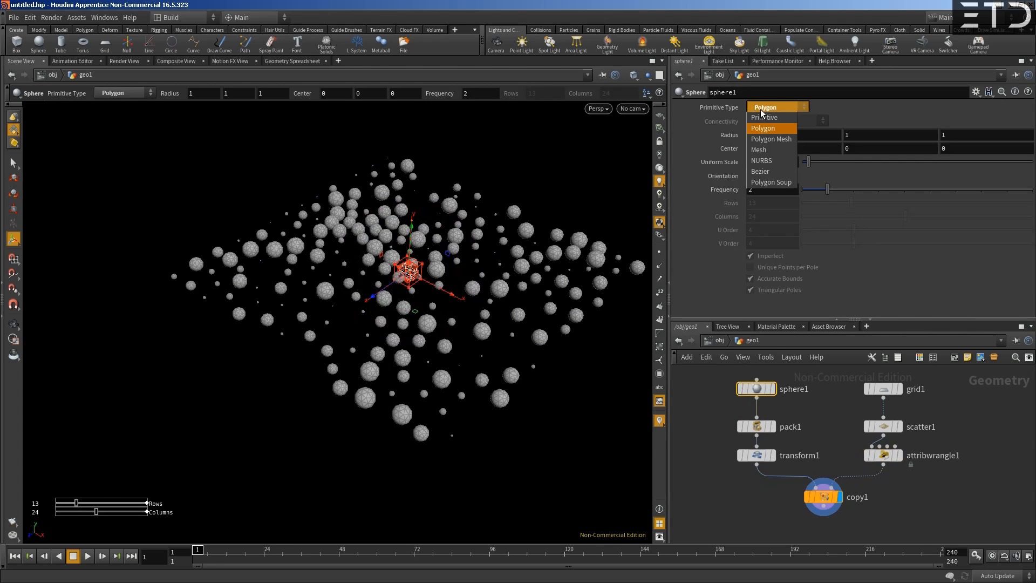
{"action": "left_click", "coordinate": [764, 117]}
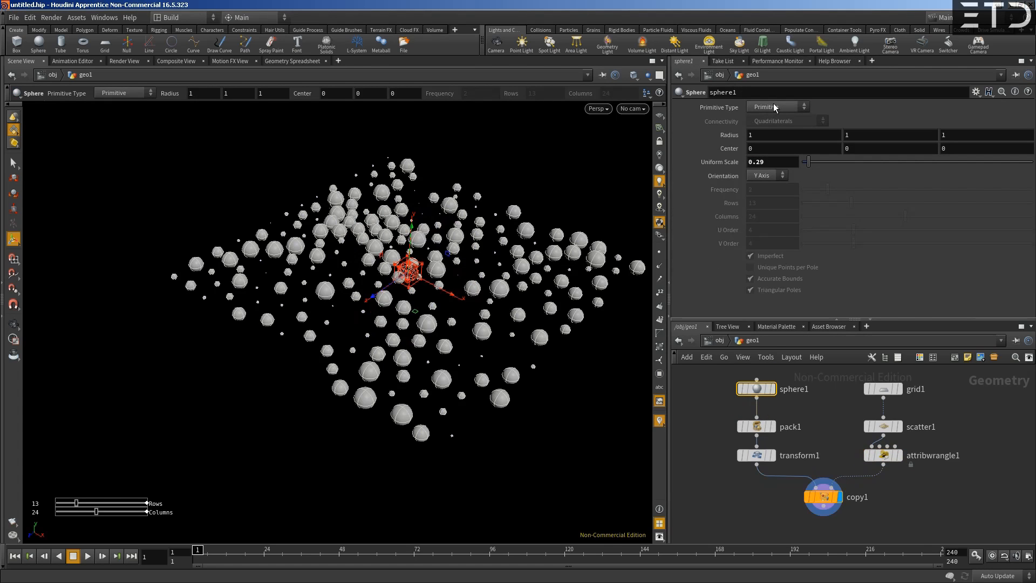
{"action": "left_click", "coordinate": [776, 107]}
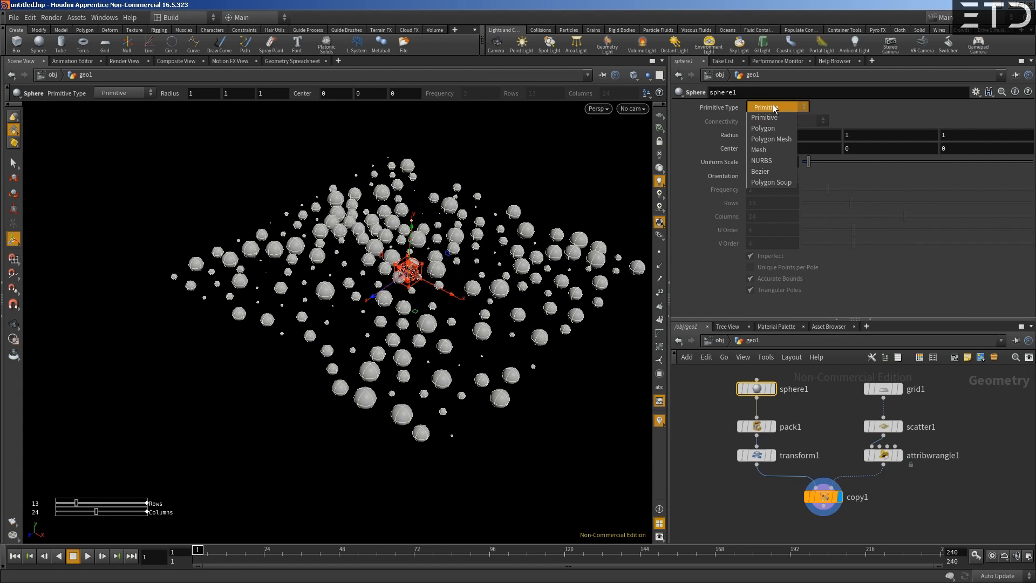
{"action": "left_click", "coordinate": [764, 117]}
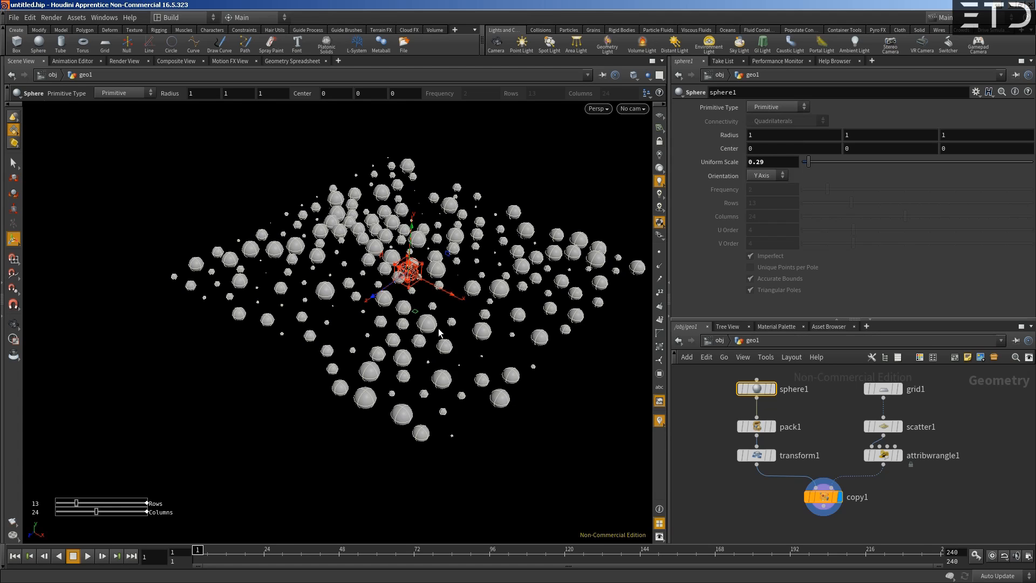
{"action": "mouse_move", "coordinate": [514, 278]}
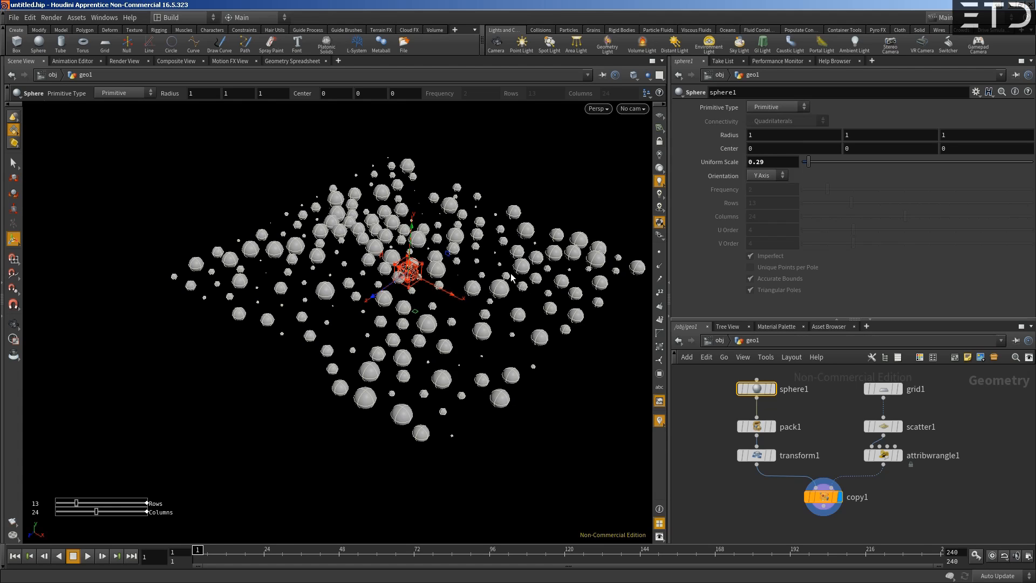
{"action": "mouse_move", "coordinate": [511, 328]}
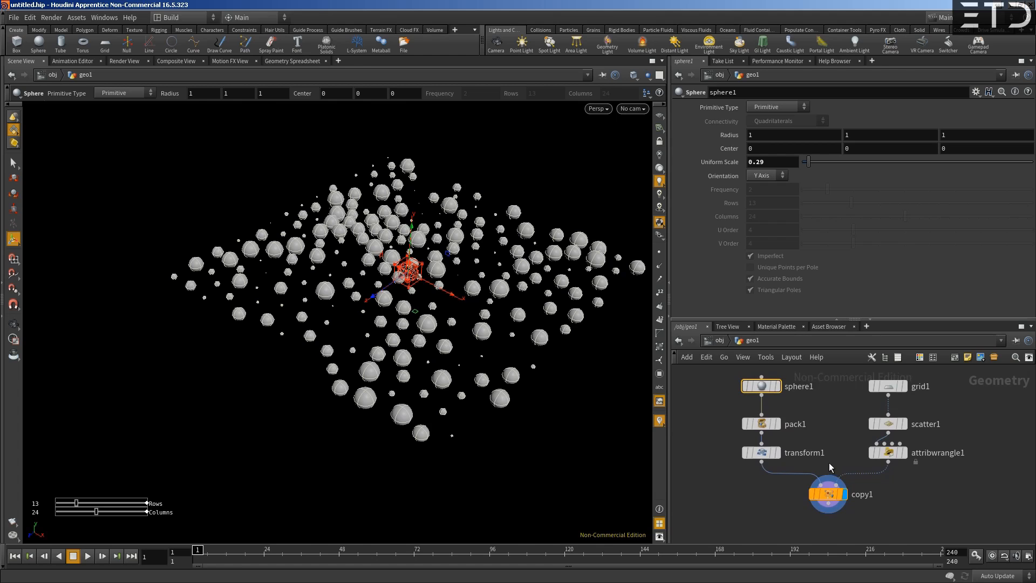
{"action": "mouse_move", "coordinate": [819, 457]}
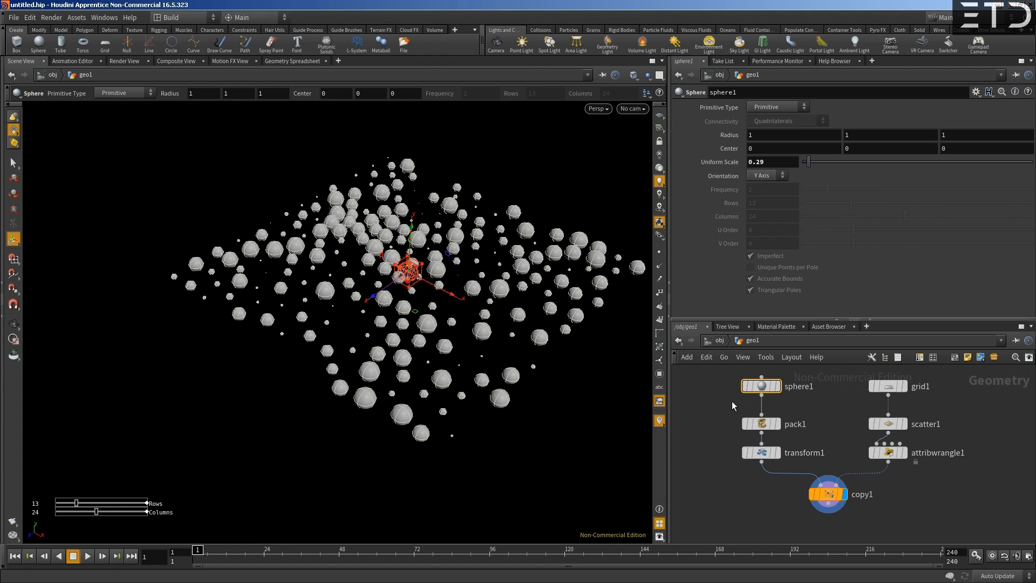
{"action": "left_click", "coordinate": [761, 423]}
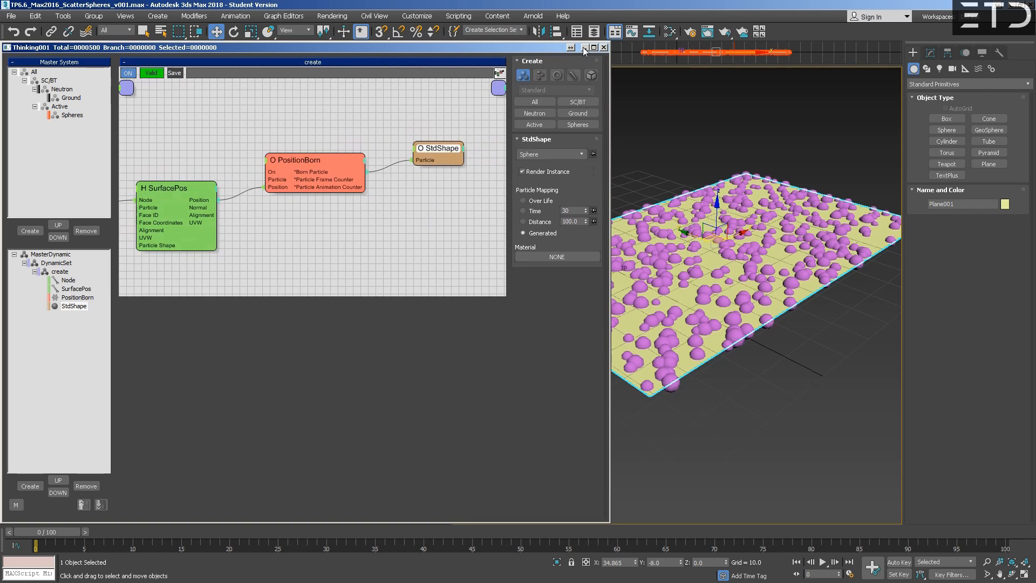
{"action": "mouse_move", "coordinate": [584, 47]}
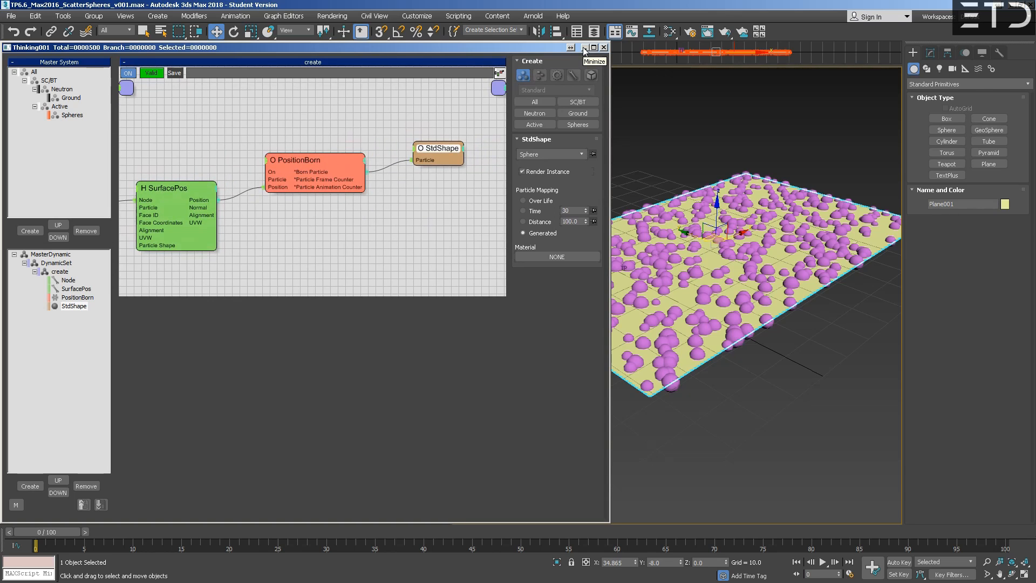